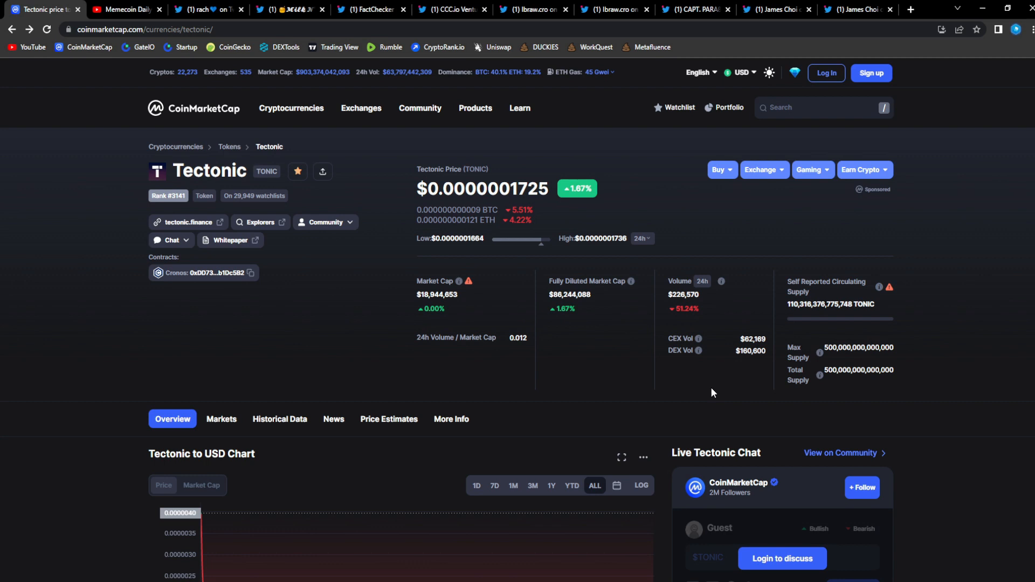
pyautogui.moveTo(757, 396)
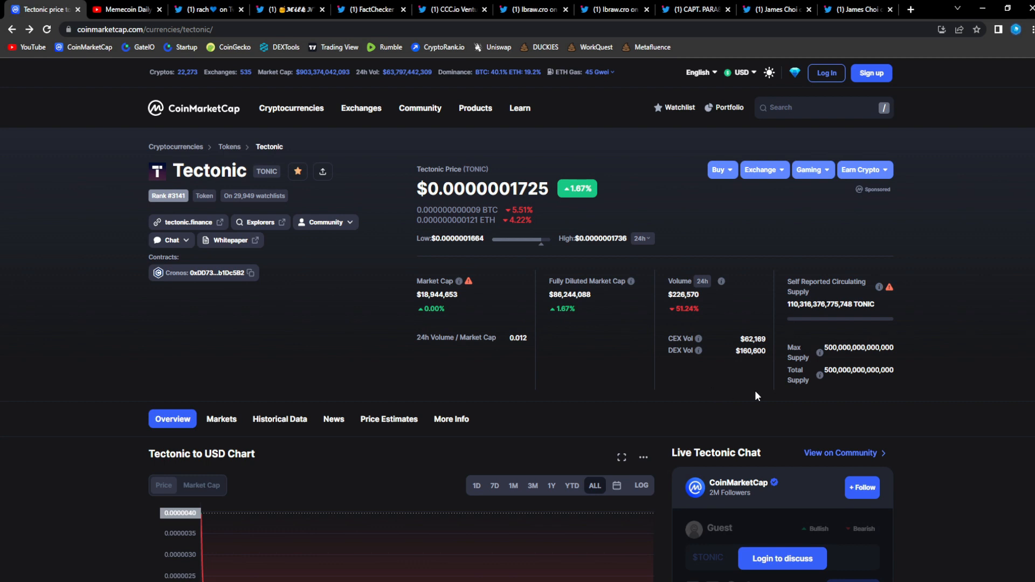
pyautogui.moveTo(633, 408)
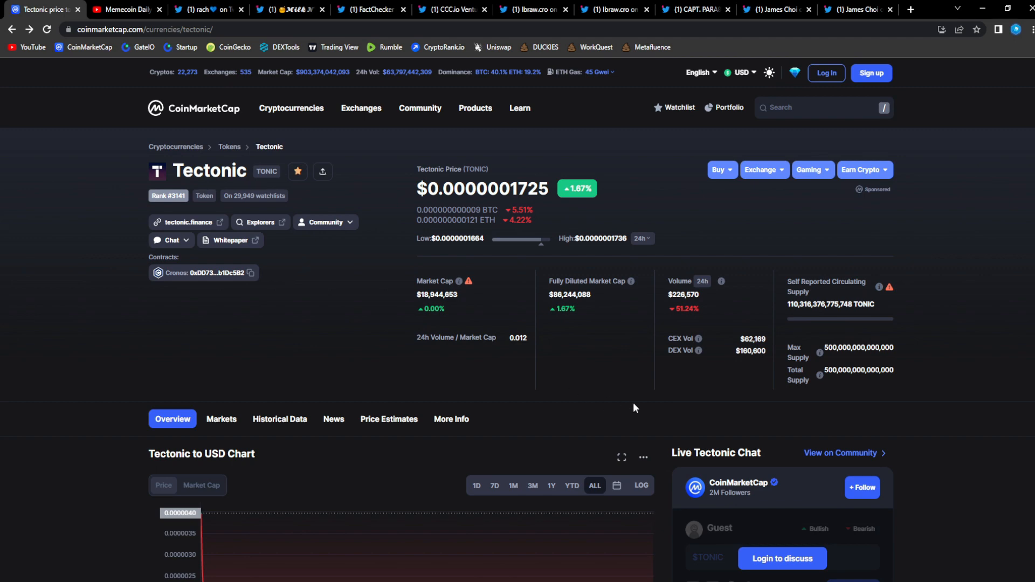
# Scroll to the Tectonic to USD chart and switch it to the 7-day range
pyautogui.scroll(-3)
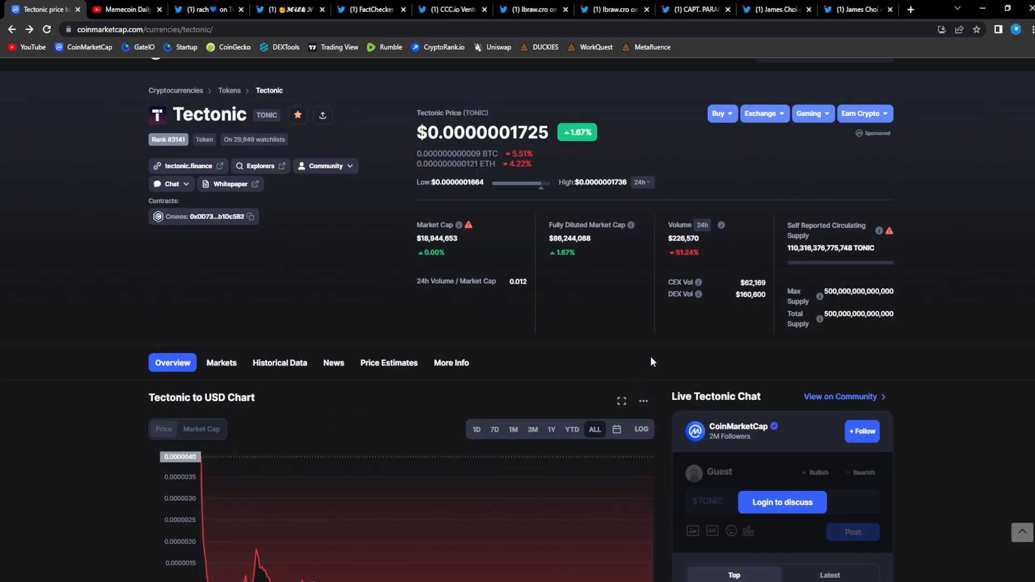
pyautogui.scroll(-3)
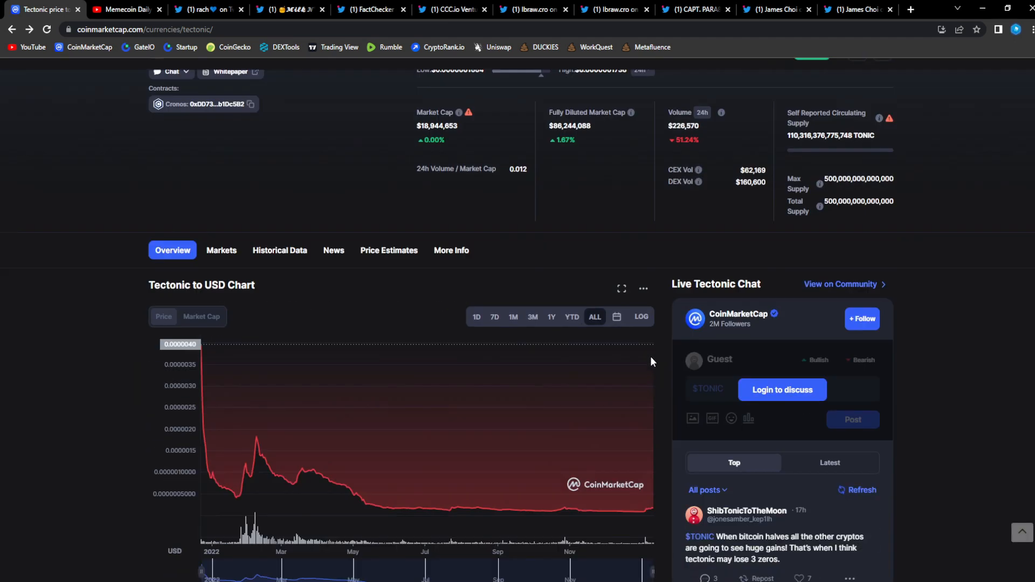
pyautogui.scroll(3)
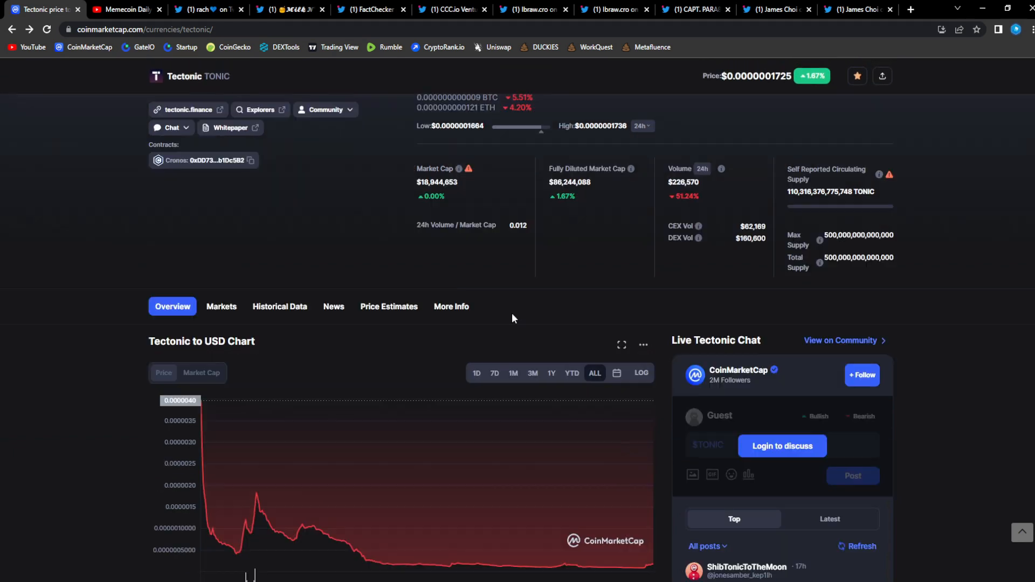
pyautogui.scroll(3)
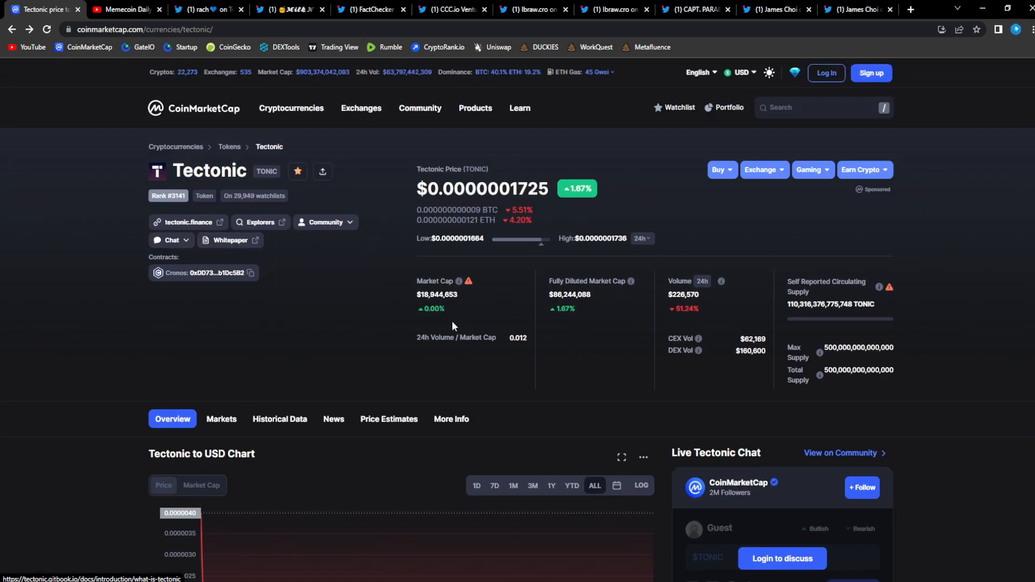
pyautogui.moveTo(505, 347)
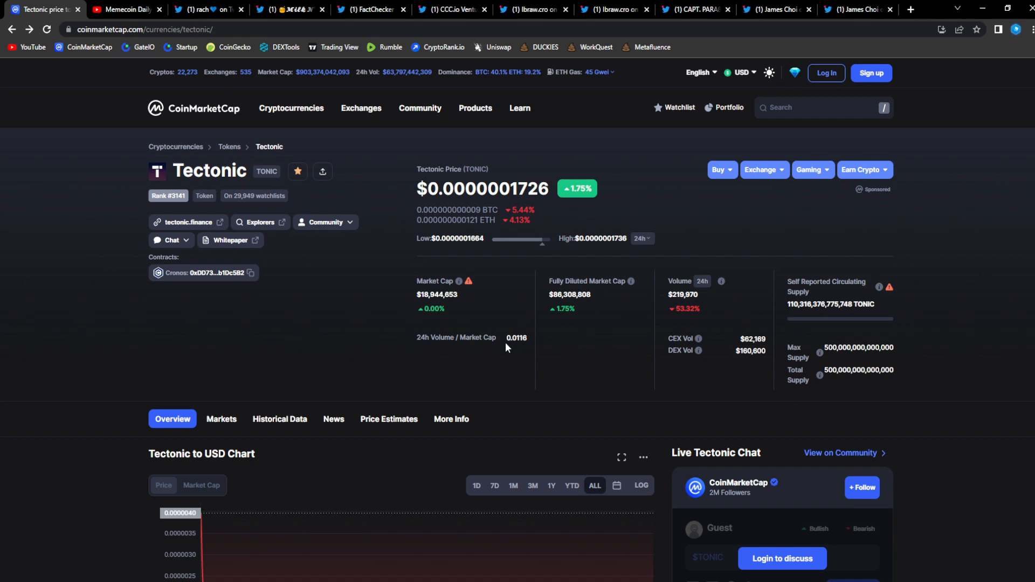
pyautogui.moveTo(885, 390)
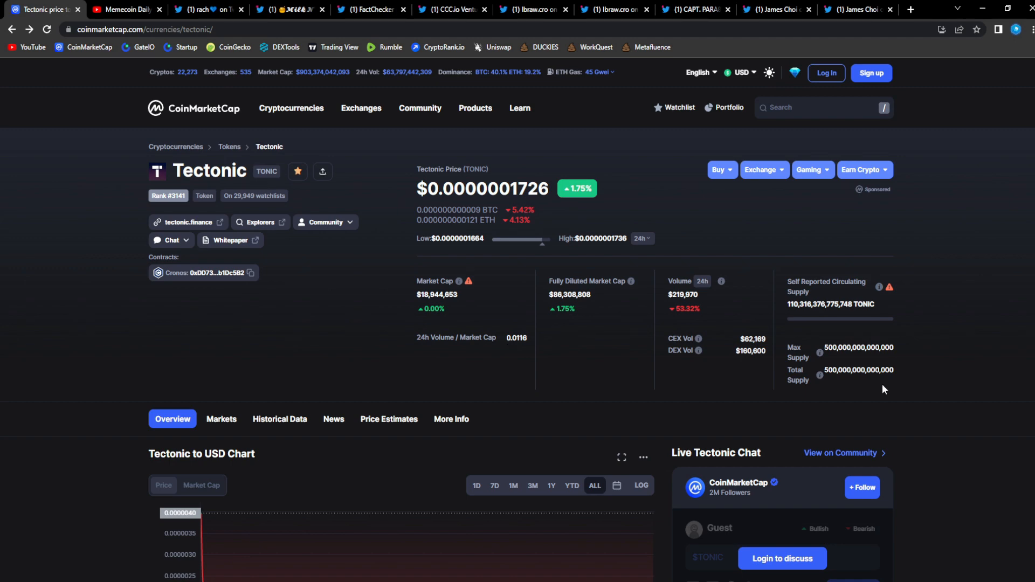
pyautogui.scroll(-3)
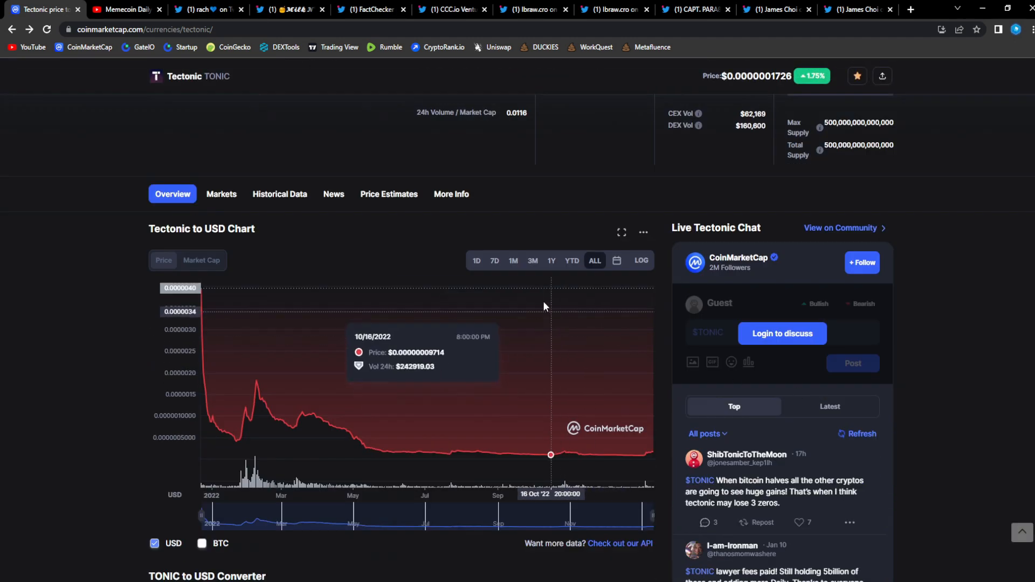
pyautogui.click(494, 261)
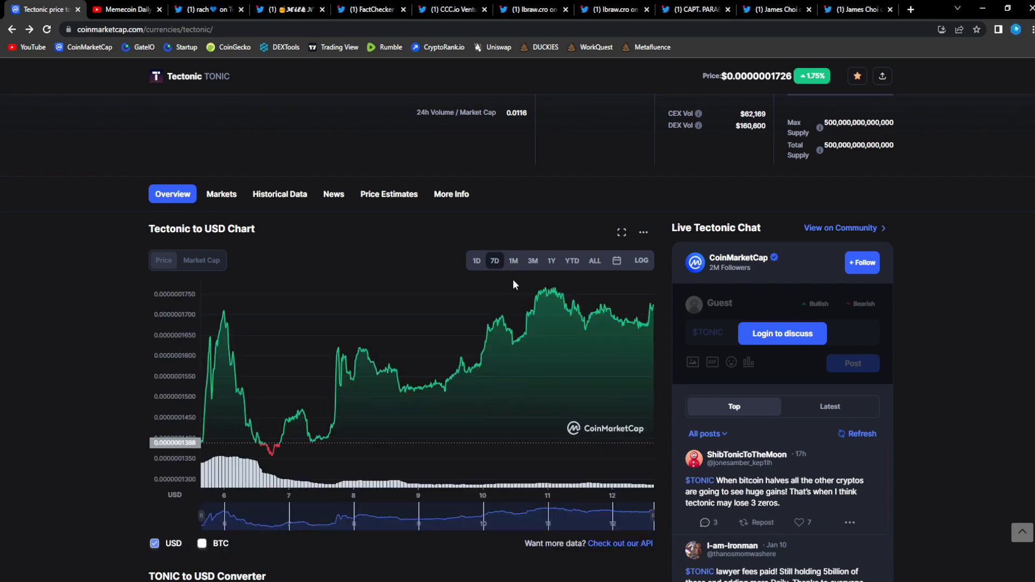
pyautogui.moveTo(274, 394)
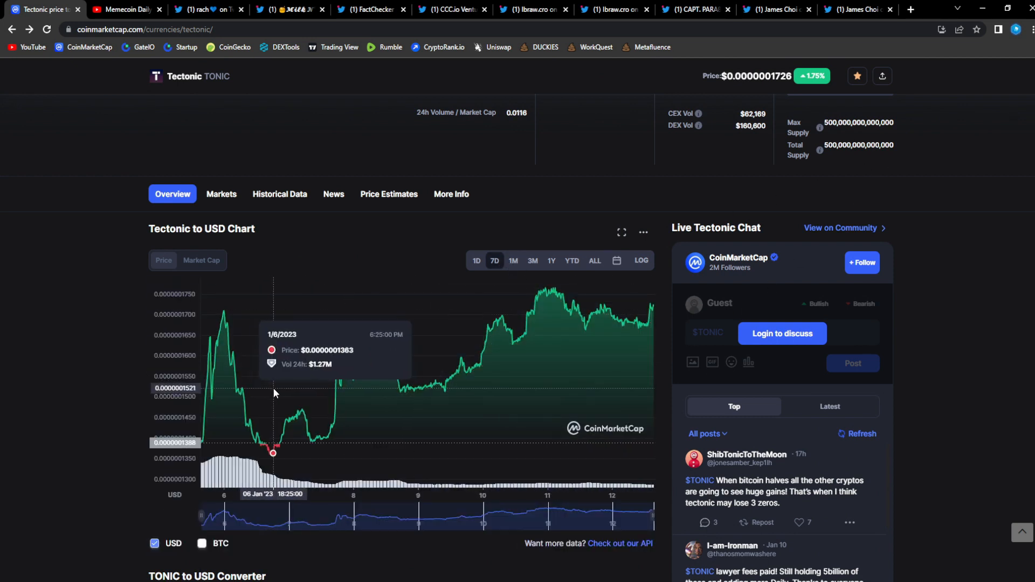
pyautogui.moveTo(516, 318)
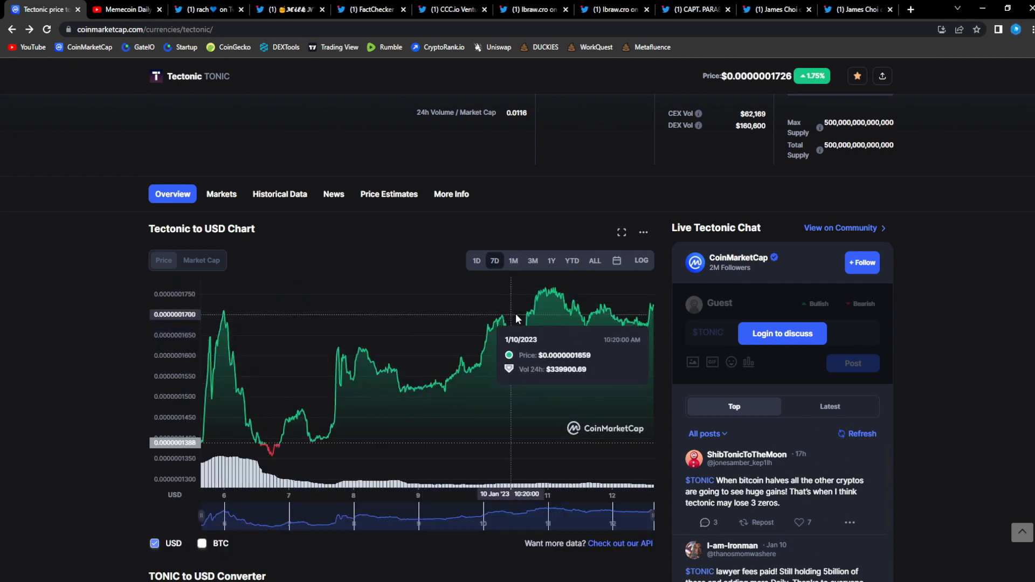
pyautogui.moveTo(543, 361)
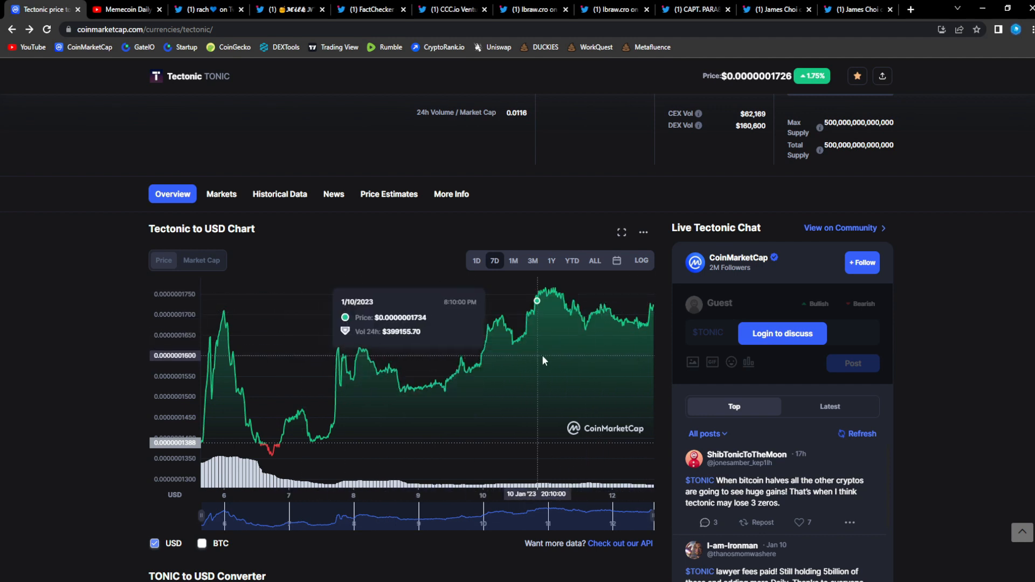
pyautogui.moveTo(591, 334)
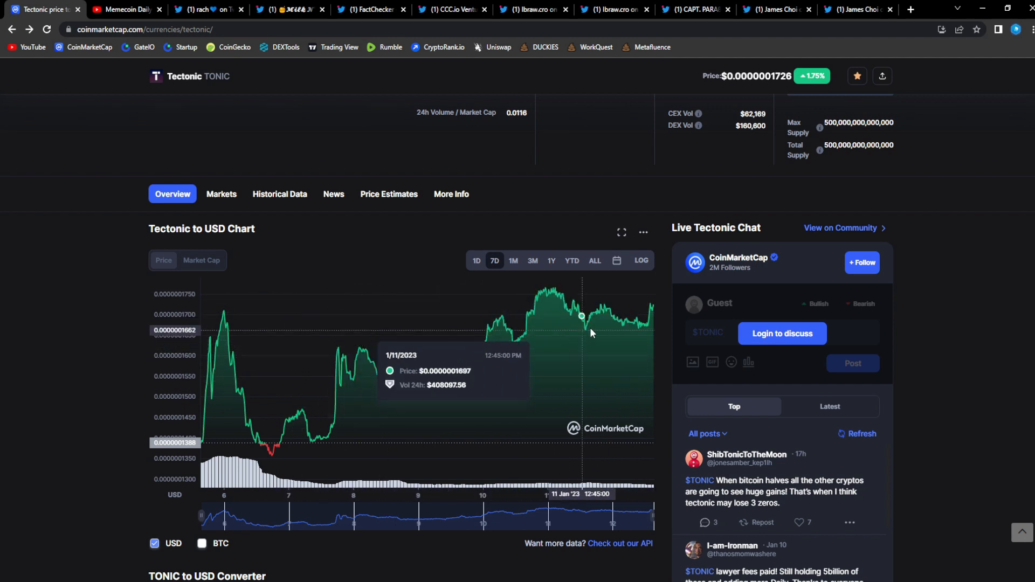
pyautogui.moveTo(723, 302)
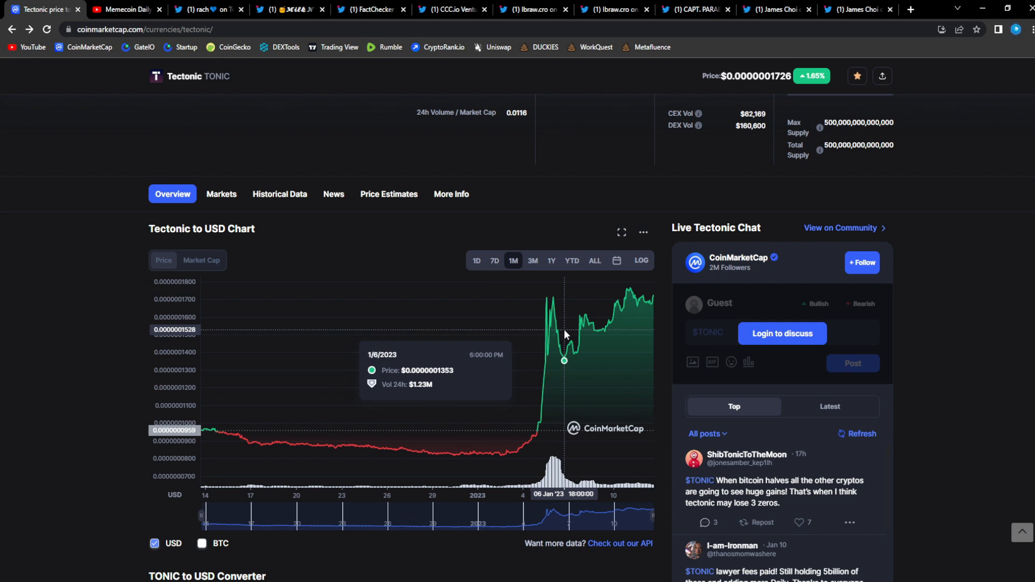
pyautogui.moveTo(659, 311)
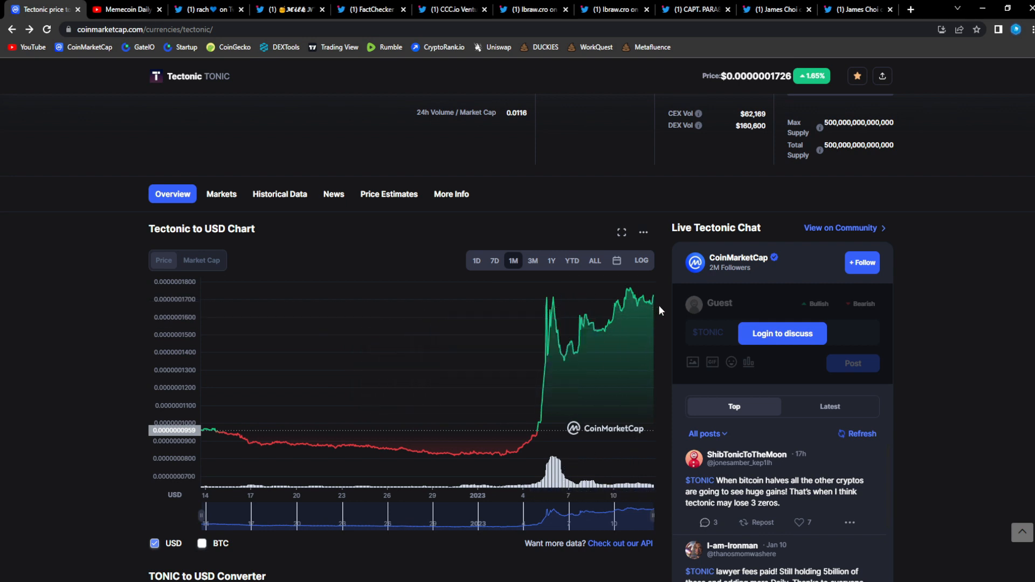
pyautogui.scroll(3)
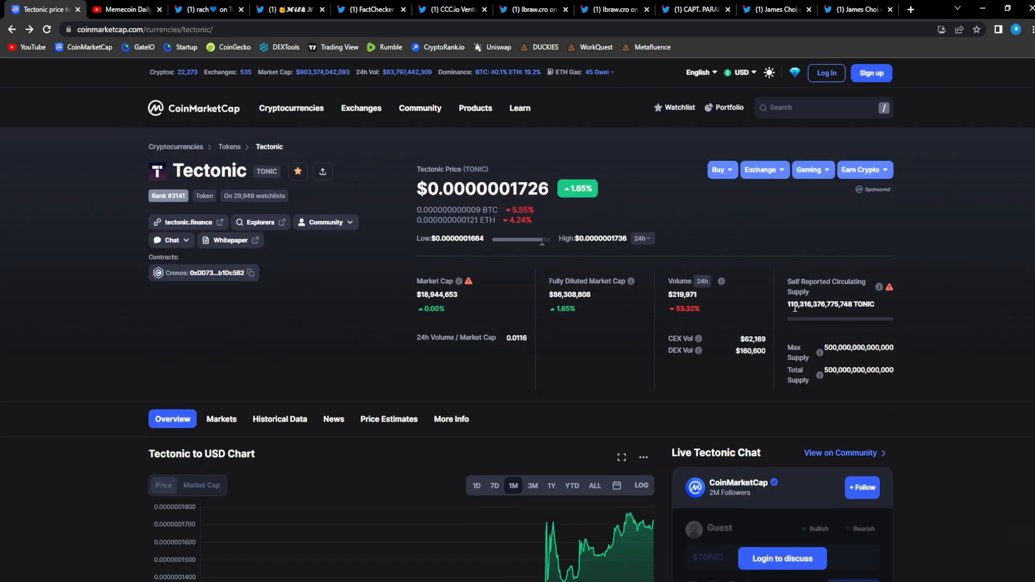
pyautogui.moveTo(786, 318)
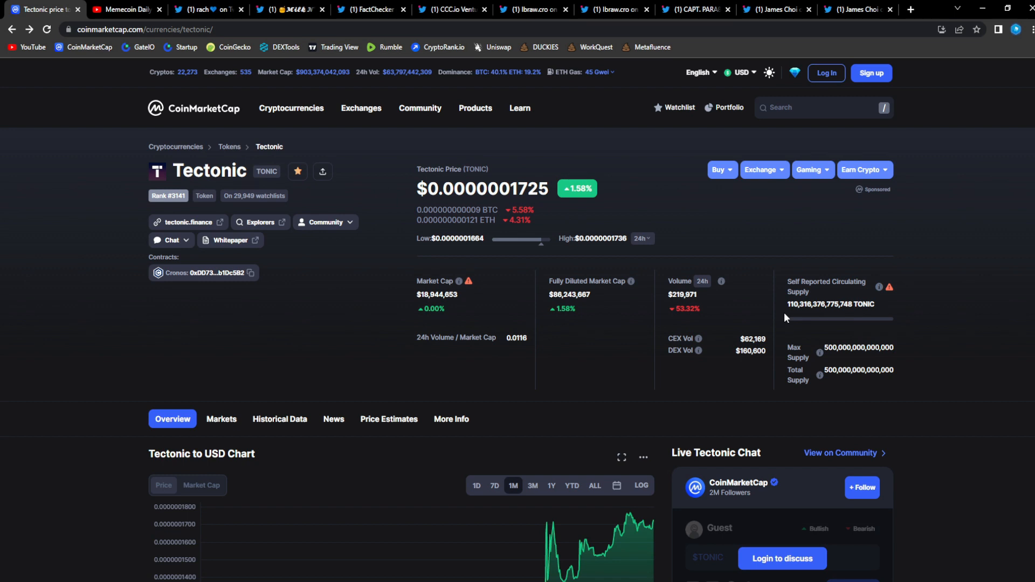
pyautogui.moveTo(572, 276)
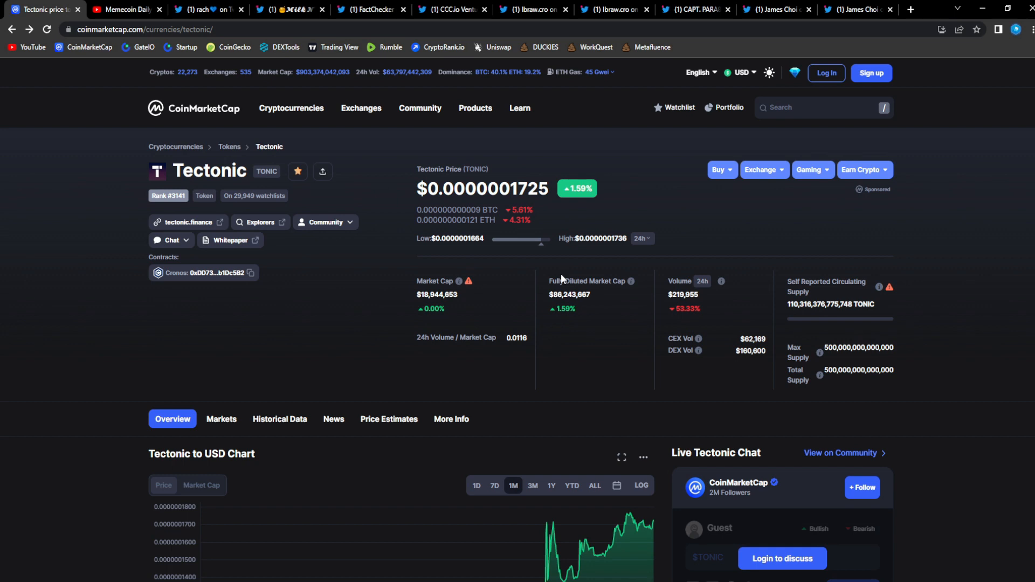
pyautogui.moveTo(565, 278)
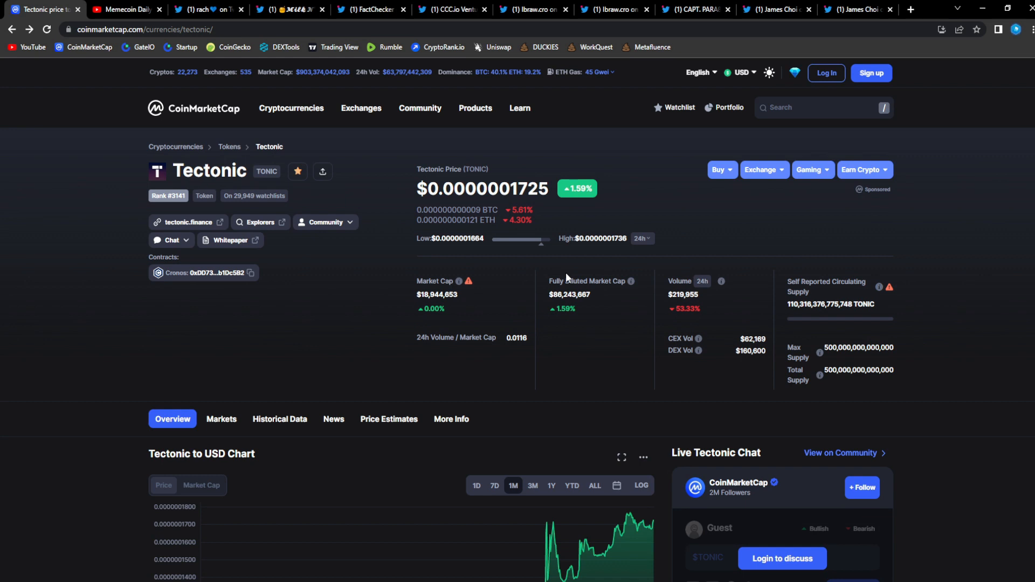
pyautogui.moveTo(562, 276)
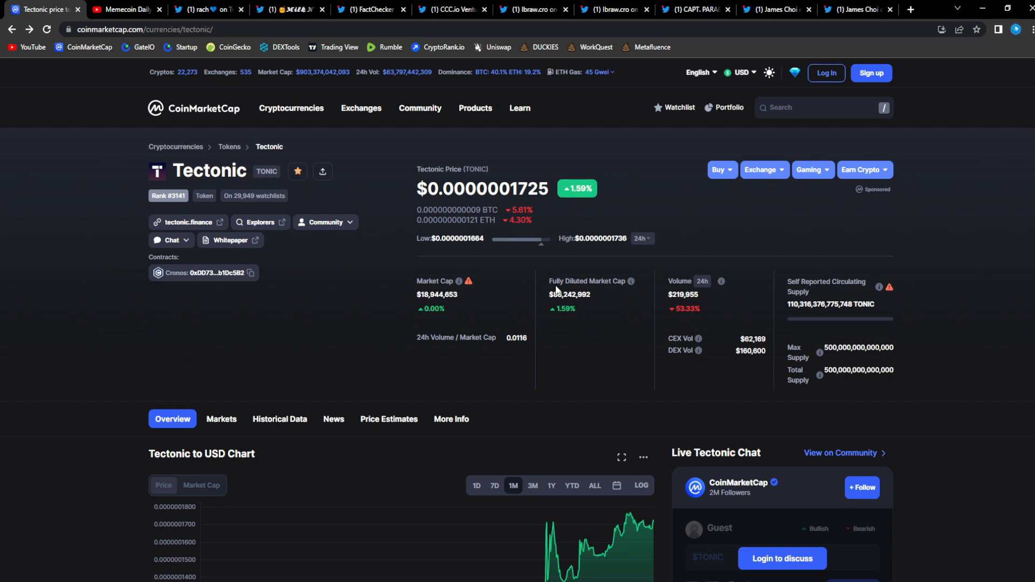
pyautogui.moveTo(561, 273)
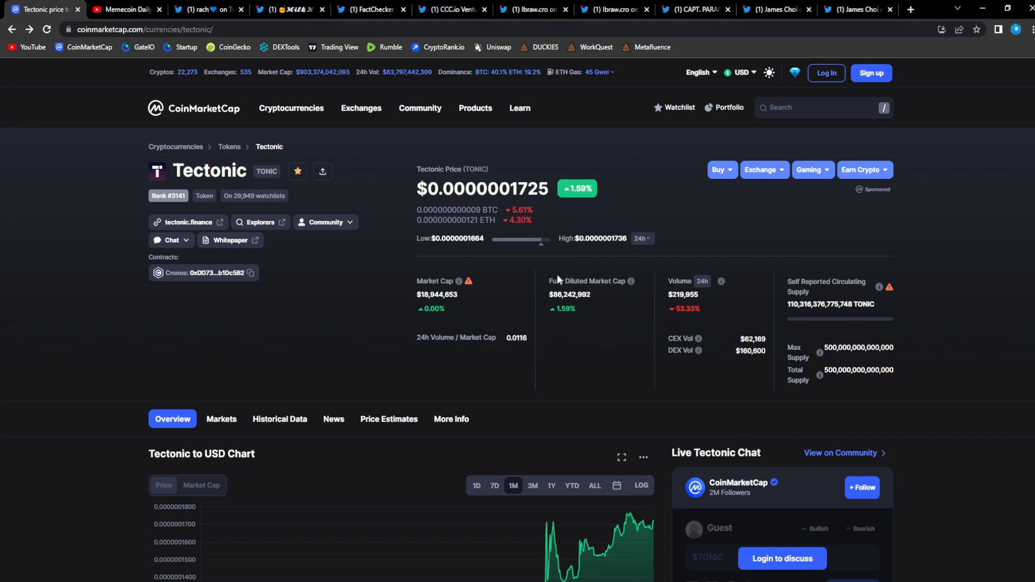
# Scroll through Tectonic's CoinMarketCap page showing $0.0000001725 and its fully diluted market cap
pyautogui.scroll(-3)
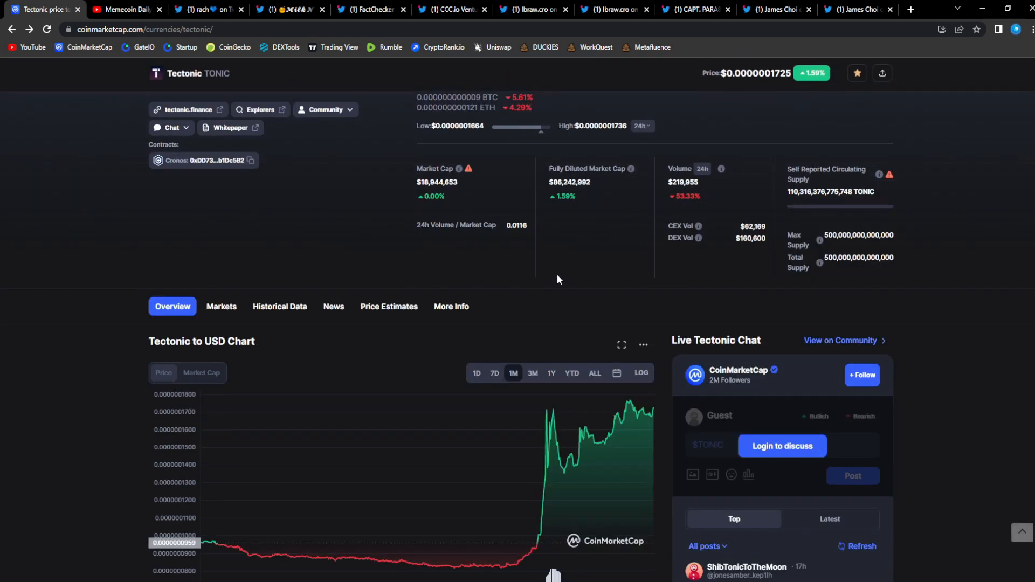
pyautogui.scroll(3)
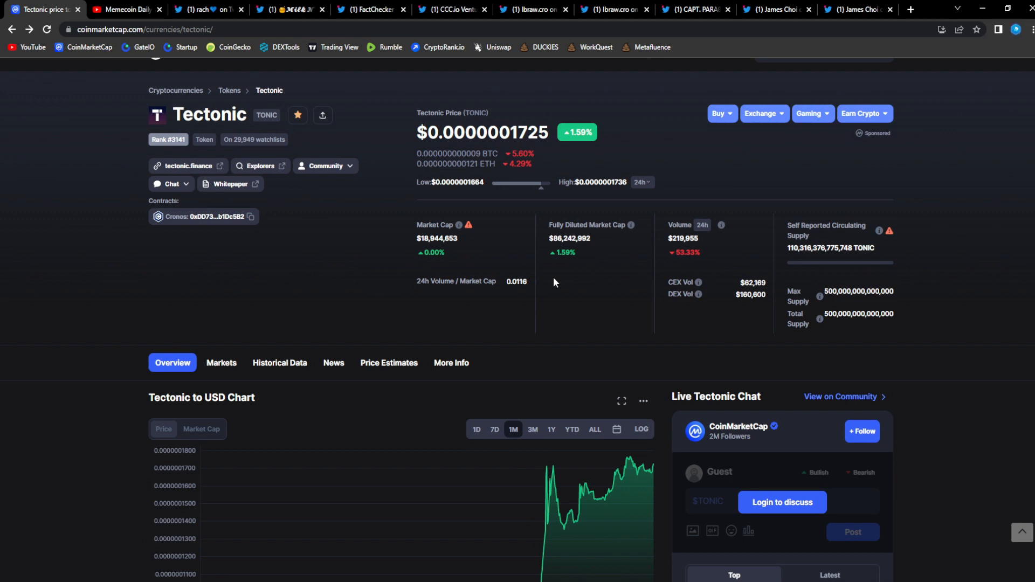
pyautogui.scroll(3)
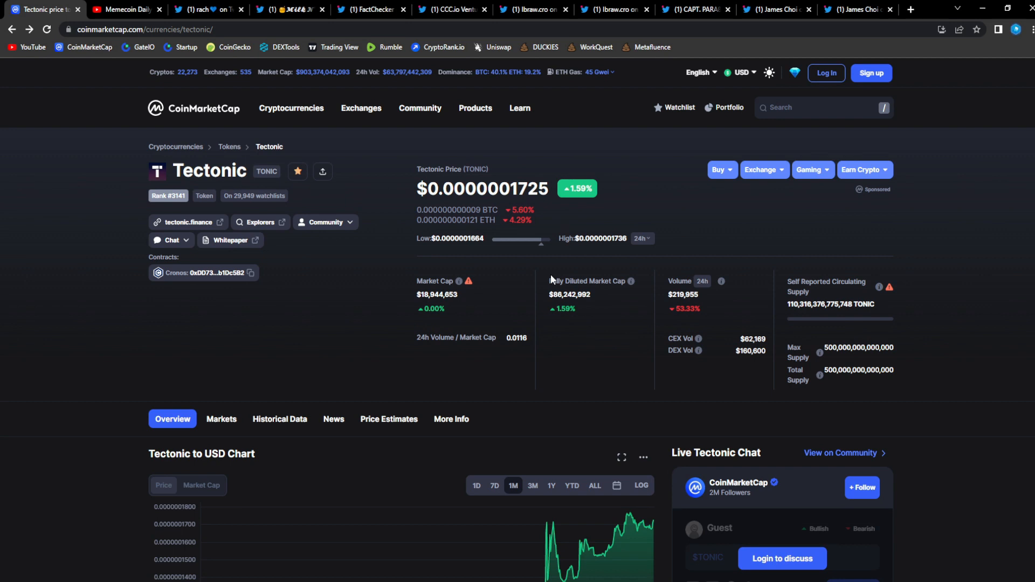
pyautogui.moveTo(236, 197)
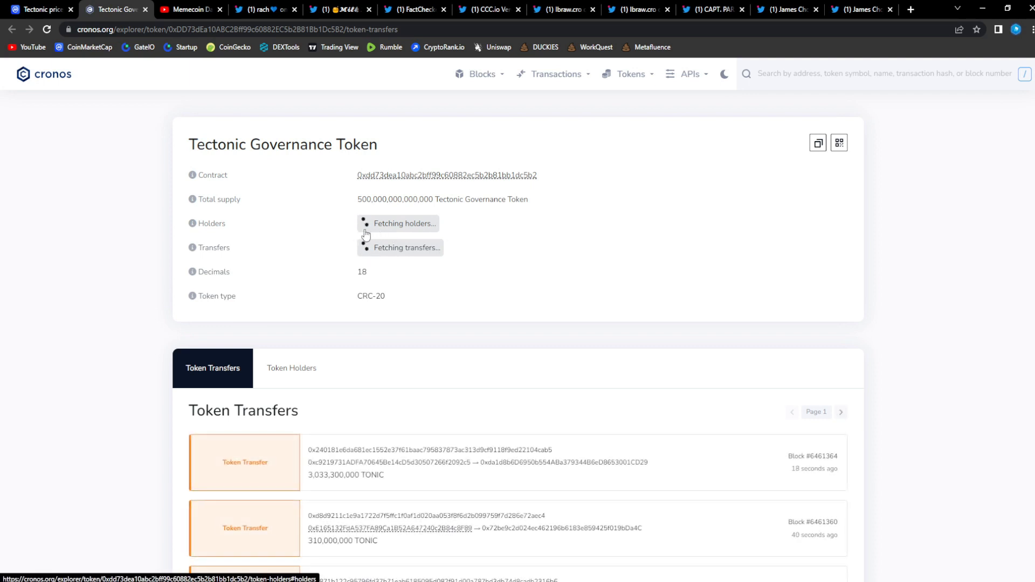
pyautogui.moveTo(416, 238)
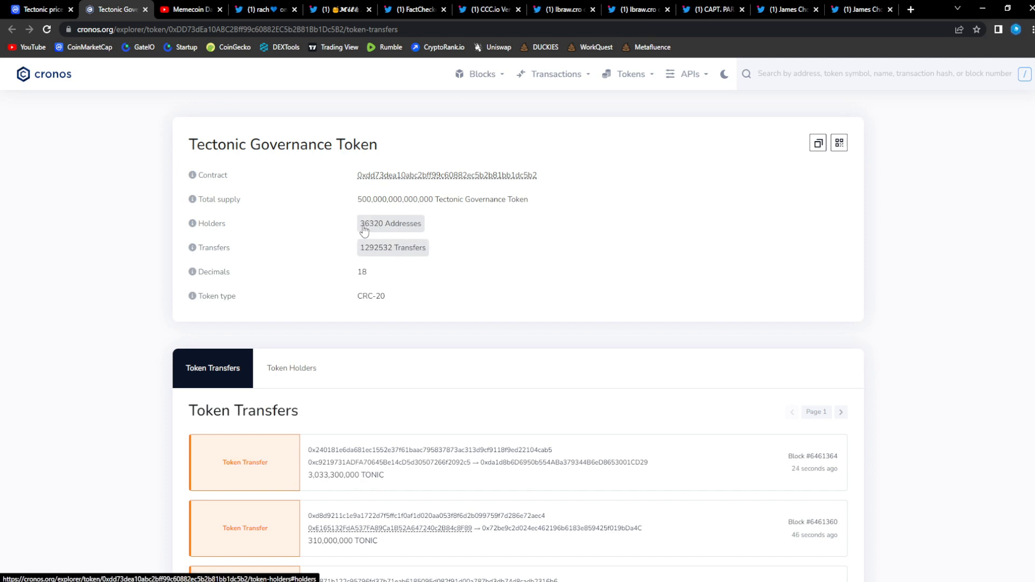
pyautogui.moveTo(446, 325)
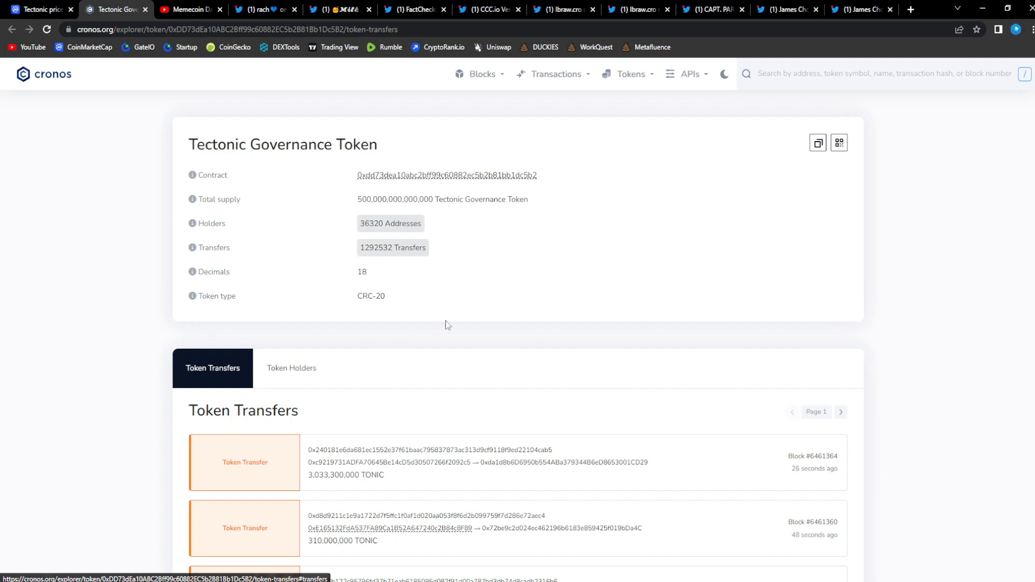
# Scroll the Cronos Explorer Tectonic token page showing 36,320 holders and 1,292,532 transfers
pyautogui.scroll(-3)
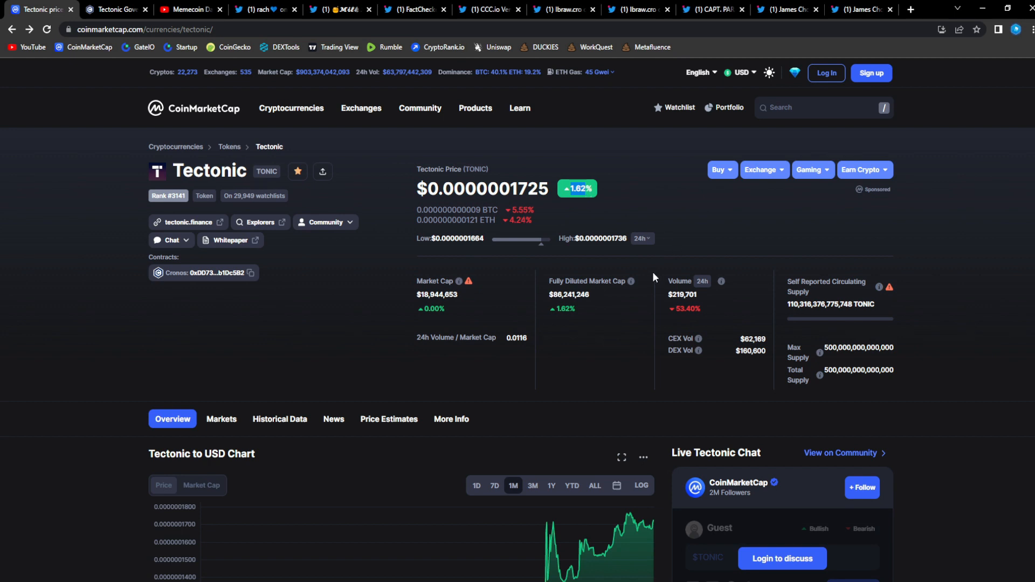
pyautogui.moveTo(663, 306)
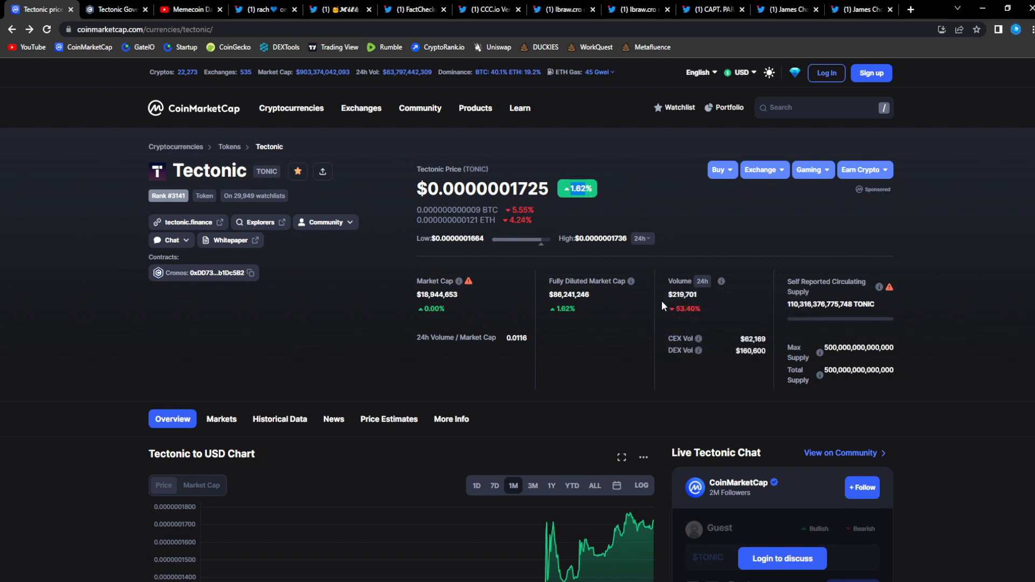
pyautogui.moveTo(667, 317)
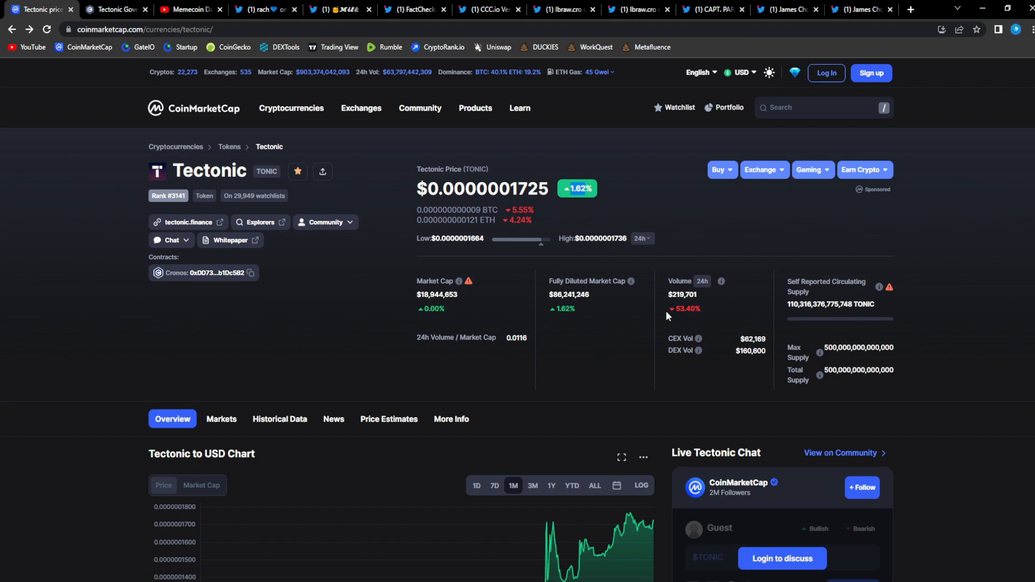
# Show Tectonic's all-time price chart, then open the coin search box
pyautogui.scroll(-3)
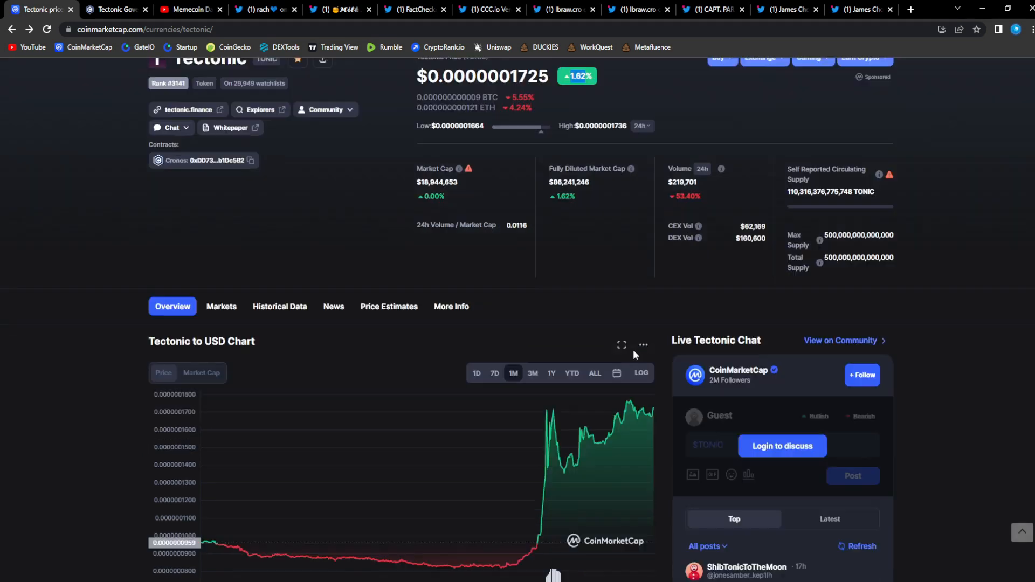
pyautogui.click(594, 373)
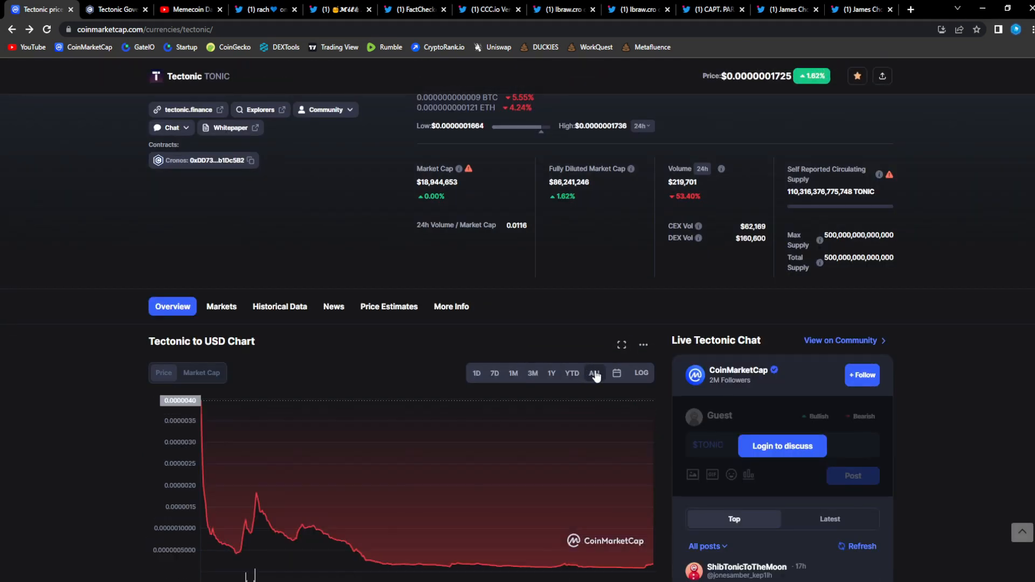
pyautogui.scroll(3)
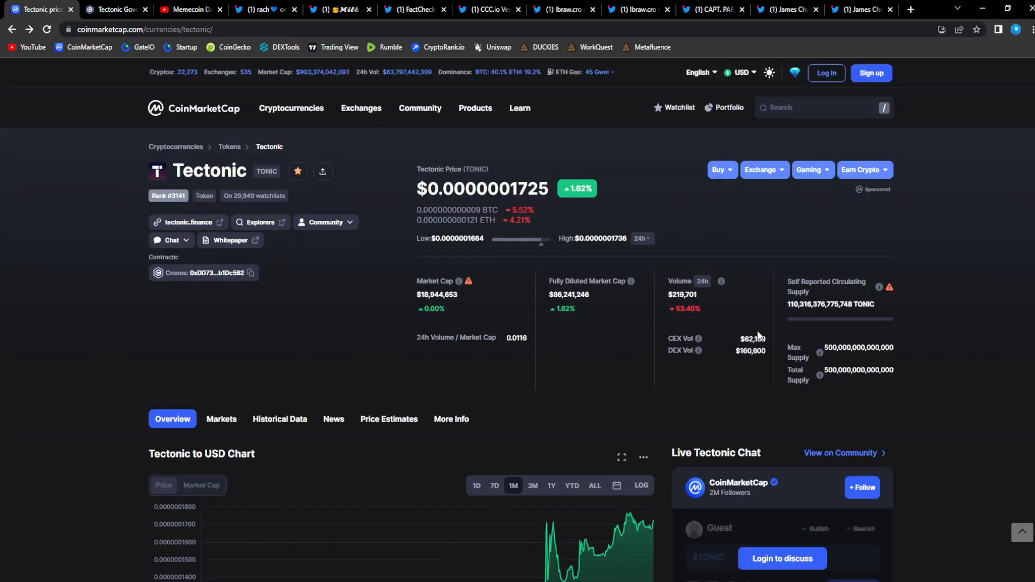
pyautogui.click(822, 106)
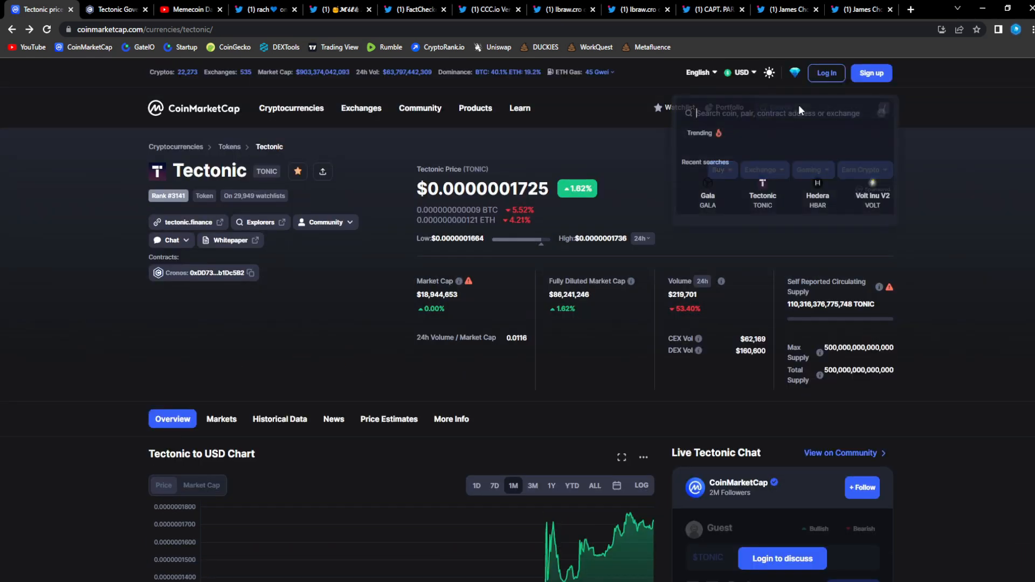
# Search 'cro' to open Cronos and compare its 7-day and 1-month charts
pyautogui.write('cro')
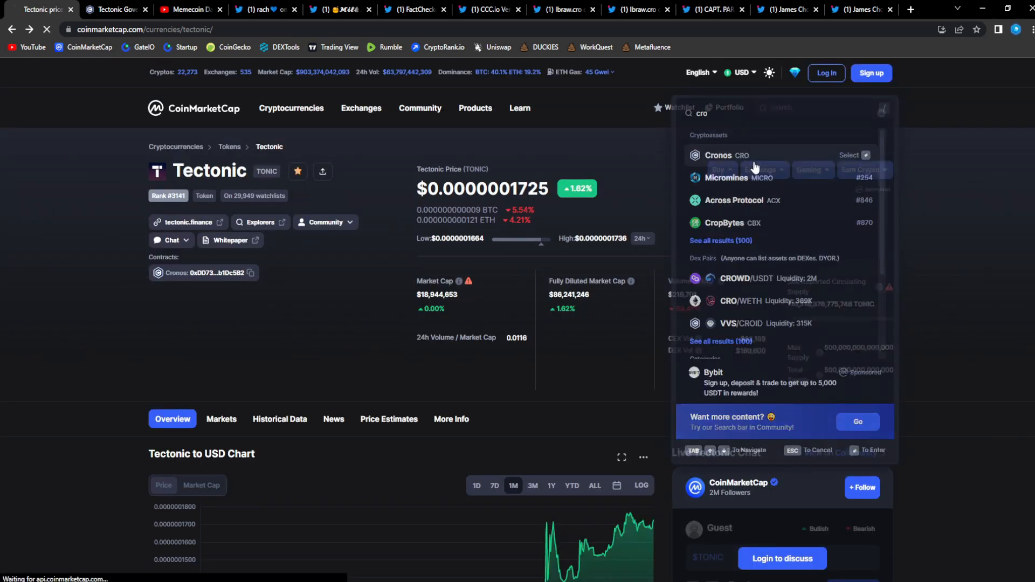
pyautogui.click(718, 155)
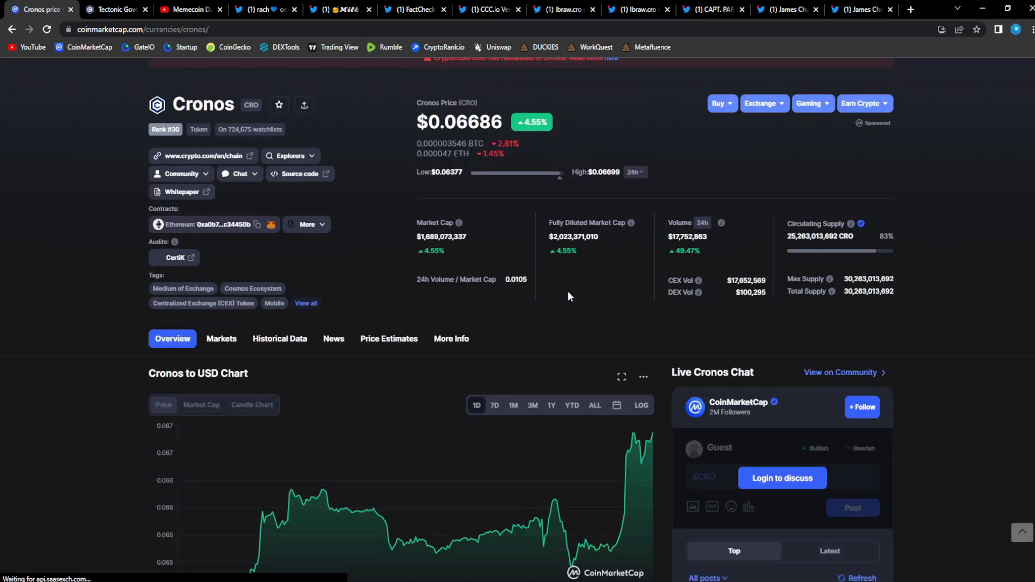
pyautogui.click(494, 293)
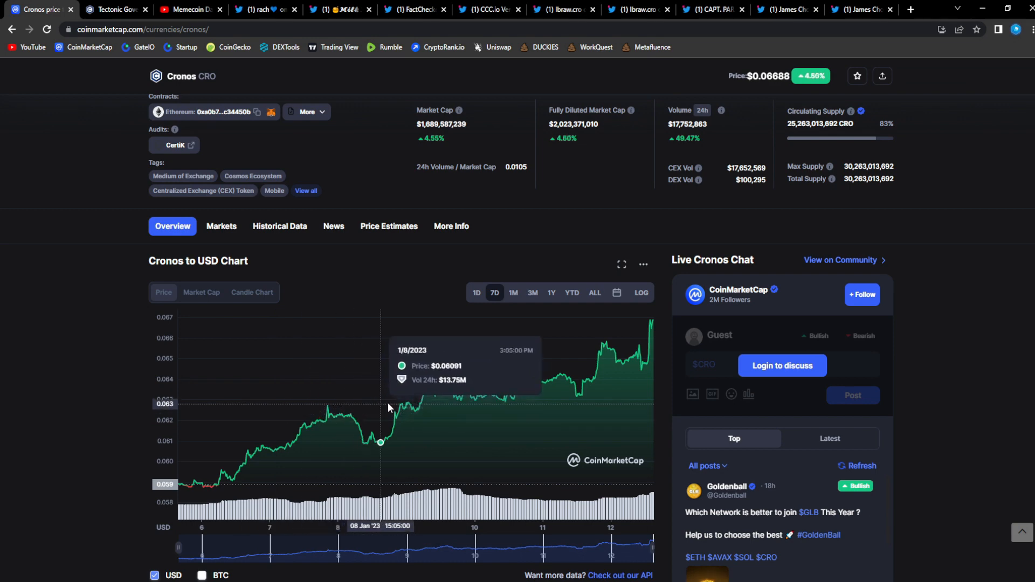
pyautogui.click(512, 293)
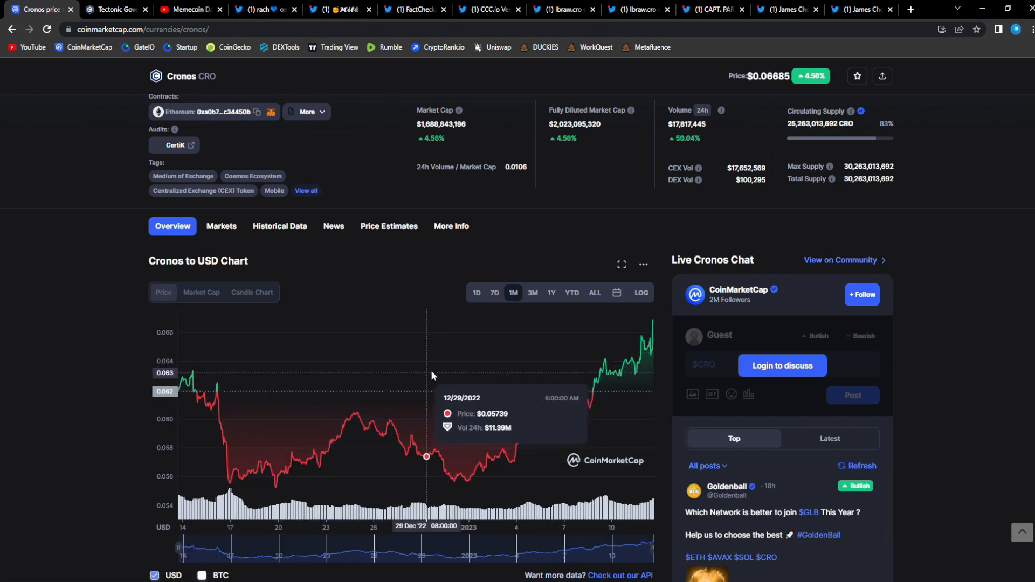
pyautogui.click(494, 292)
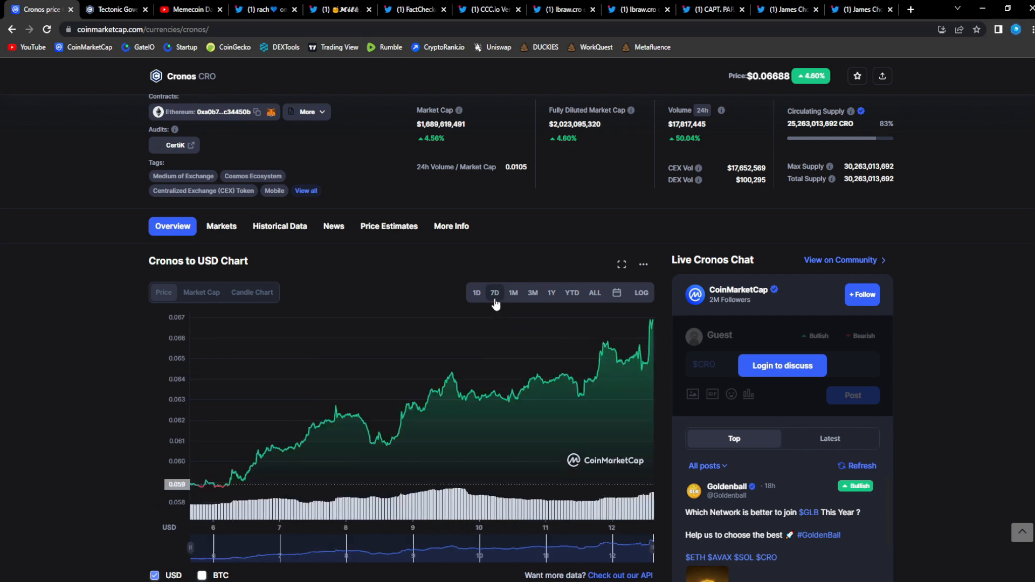
pyautogui.moveTo(385, 421)
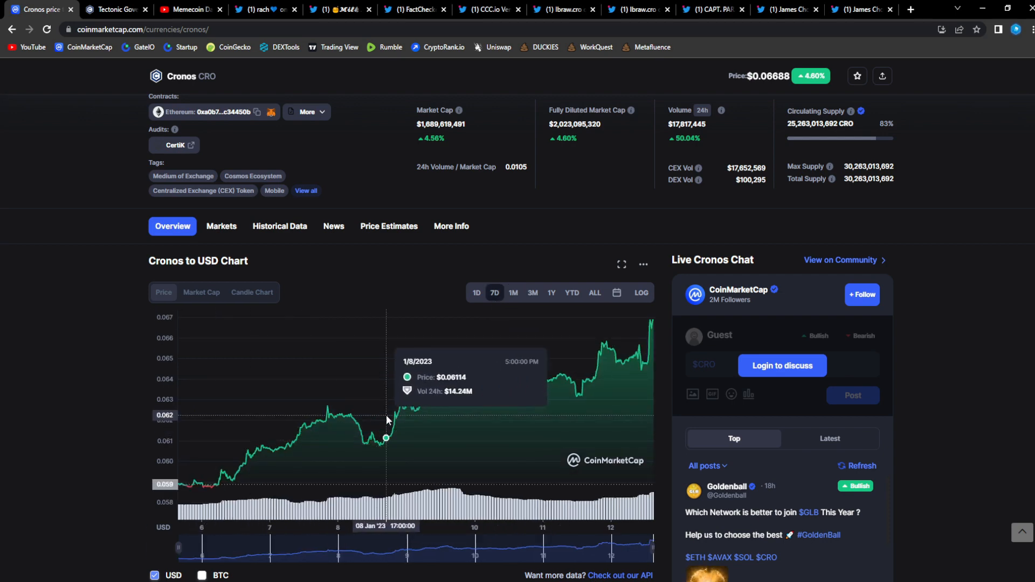
# Return to Tectonic's page and review its 7-day chart at $0.0000001725
pyautogui.click(115, 9)
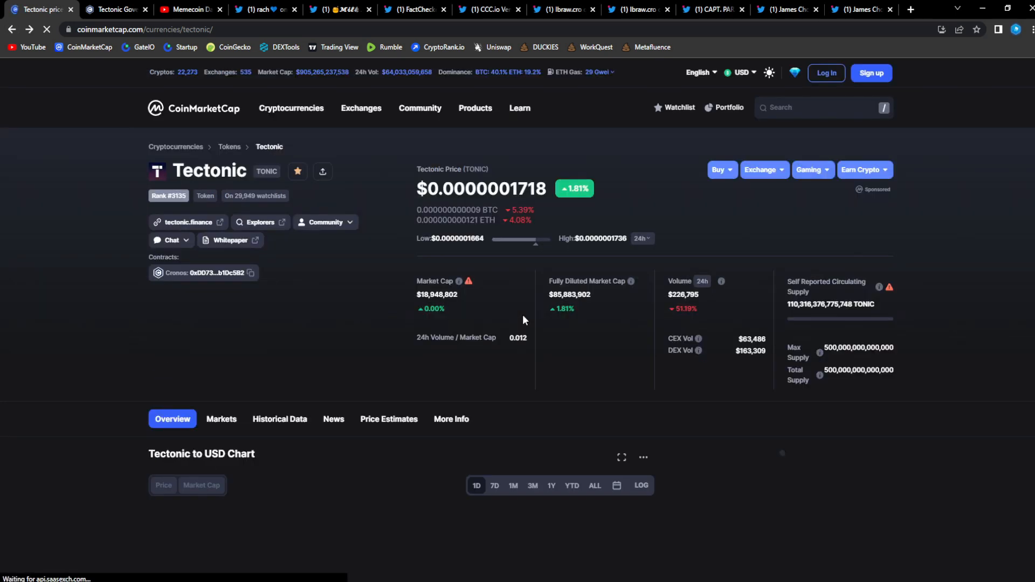
pyautogui.scroll(-3)
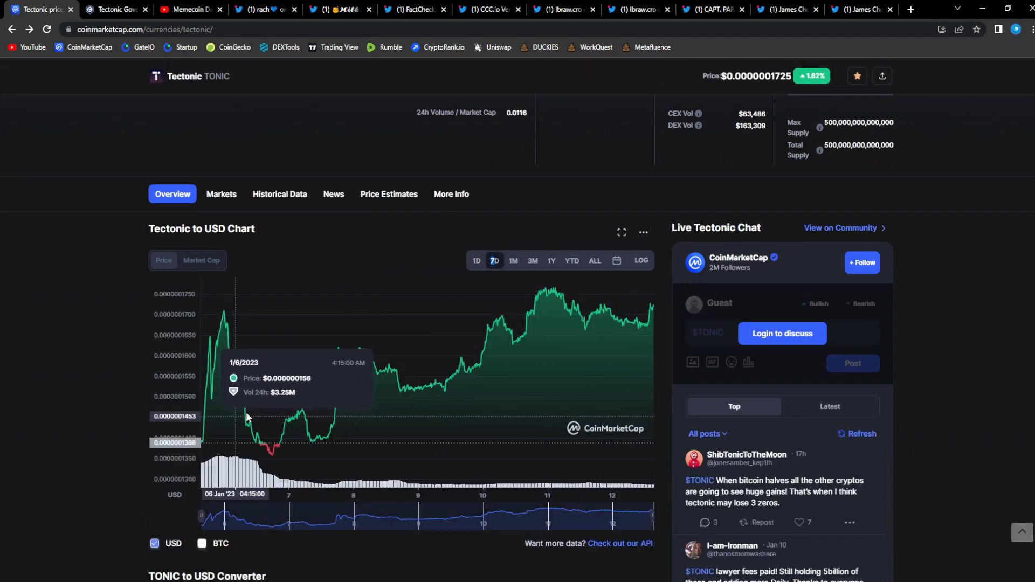
pyautogui.moveTo(785, 285)
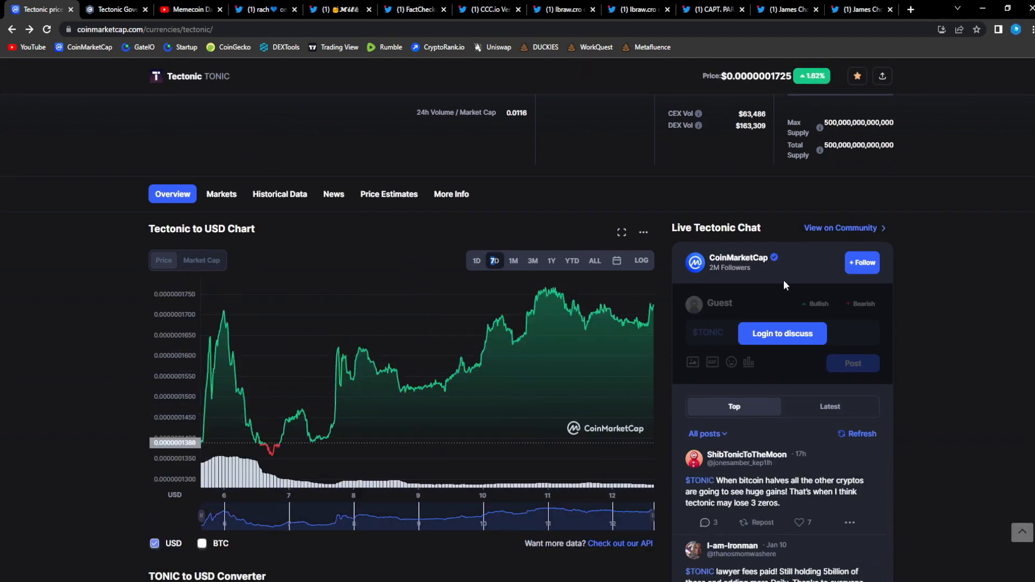
pyautogui.scroll(3)
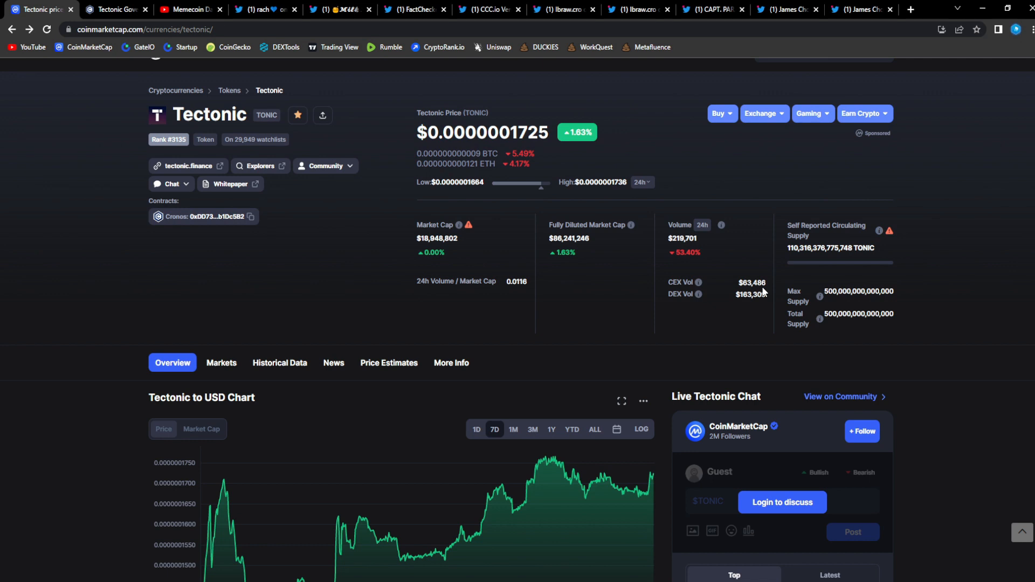
pyautogui.moveTo(676, 291)
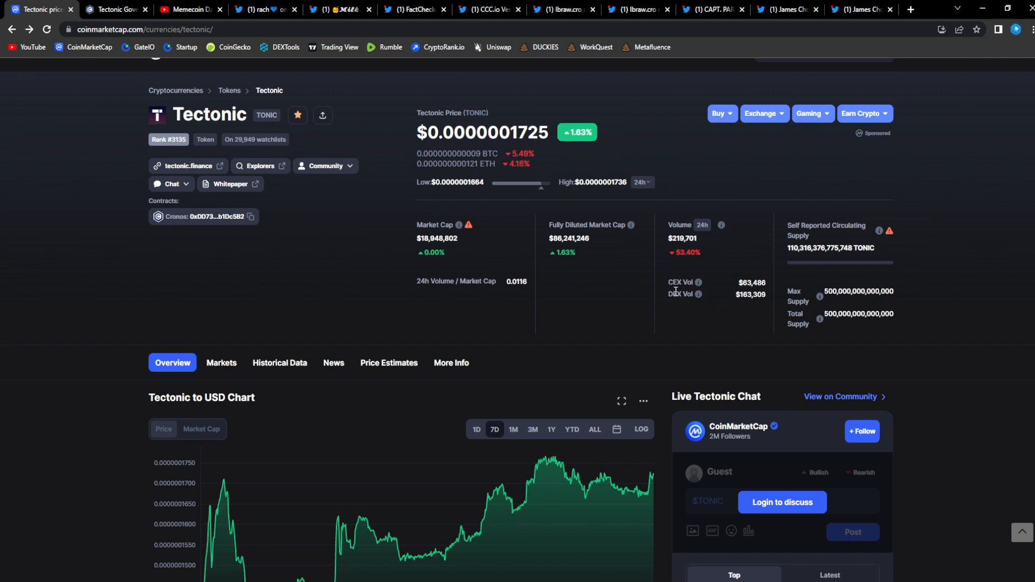
# Enlarge the 30-day chart image in rach's 1,000,000,000 TONIC purchase tweet
pyautogui.click(264, 9)
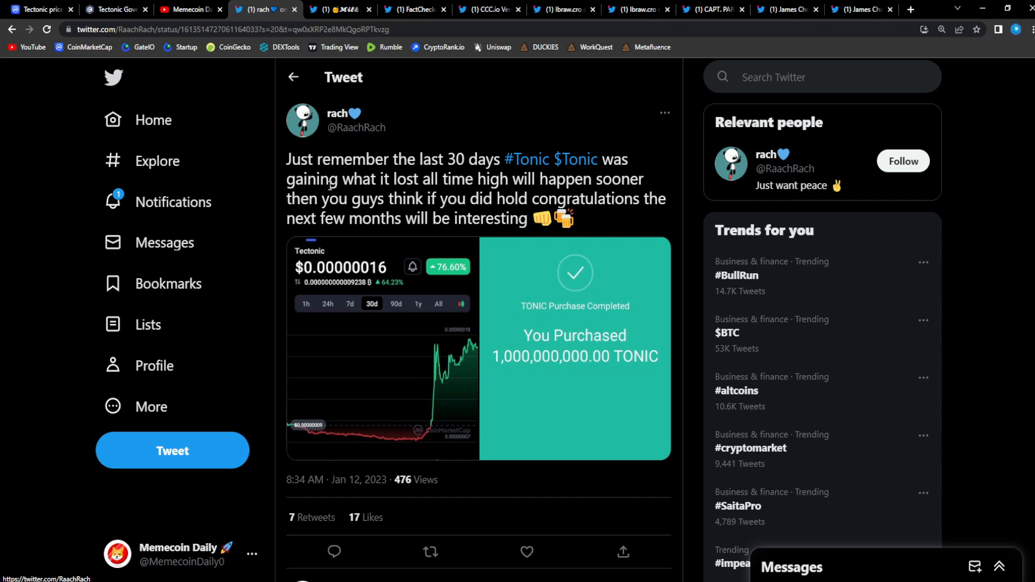
pyautogui.moveTo(520, 244)
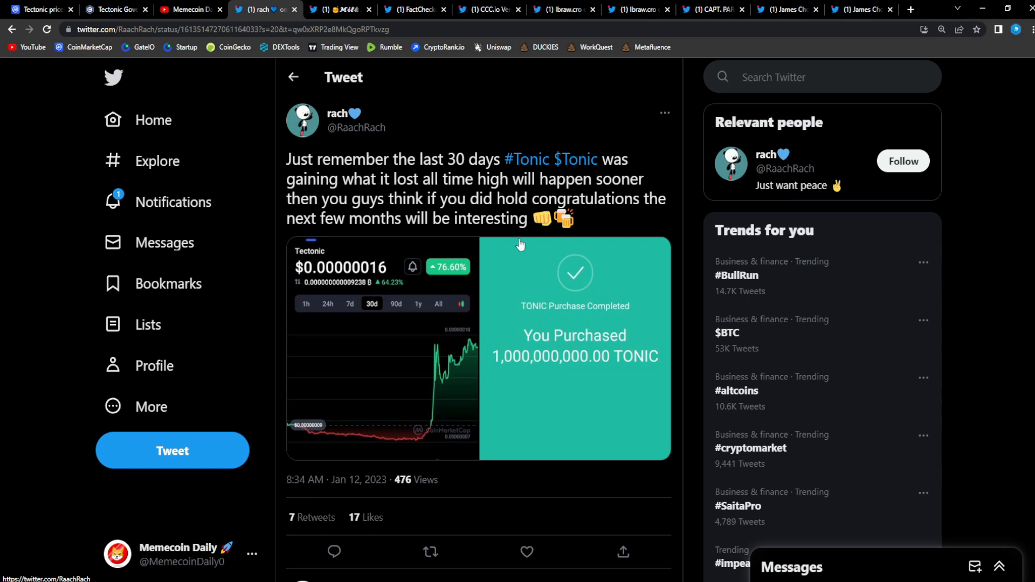
pyautogui.click(382, 347)
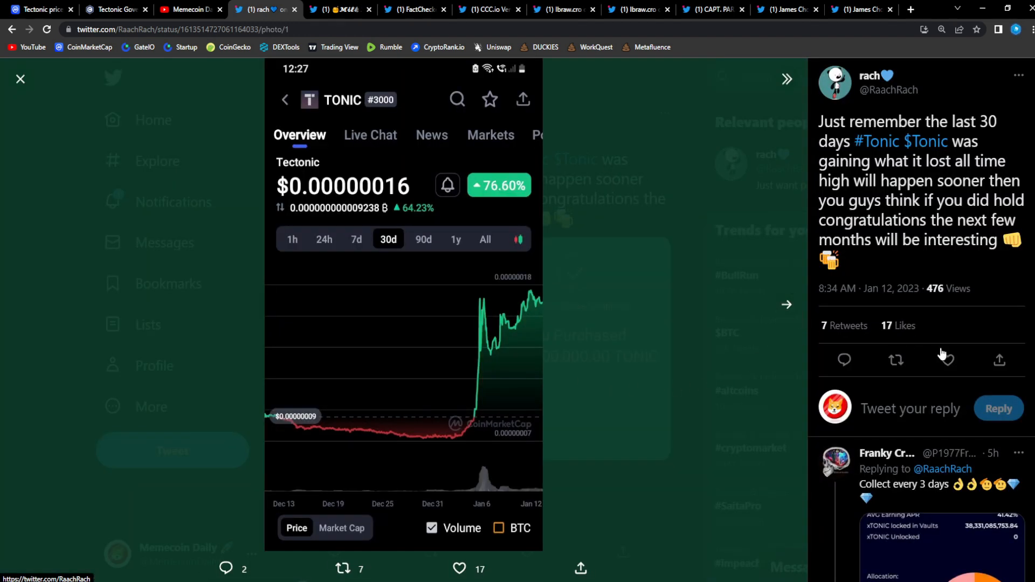
# Advance the photo viewer to rach's 1,000,000,000 TONIC purchase confirmation image
pyautogui.click(945, 360)
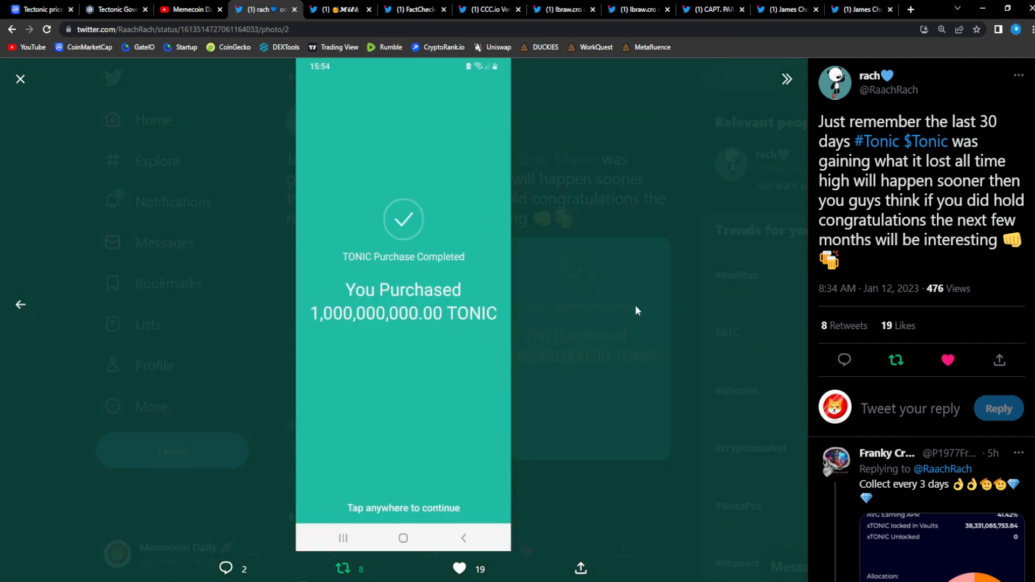
pyautogui.moveTo(608, 388)
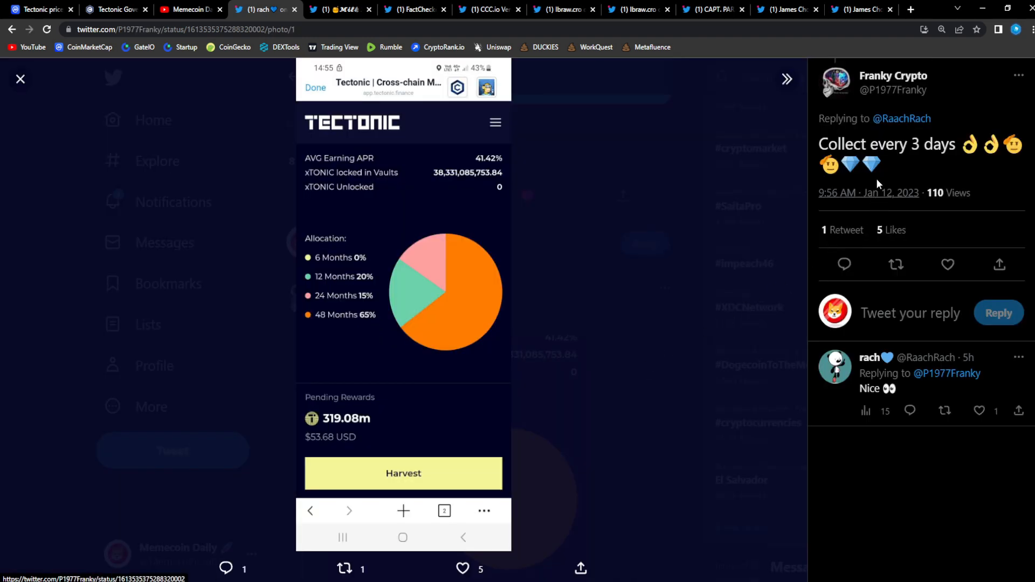
pyautogui.moveTo(879, 291)
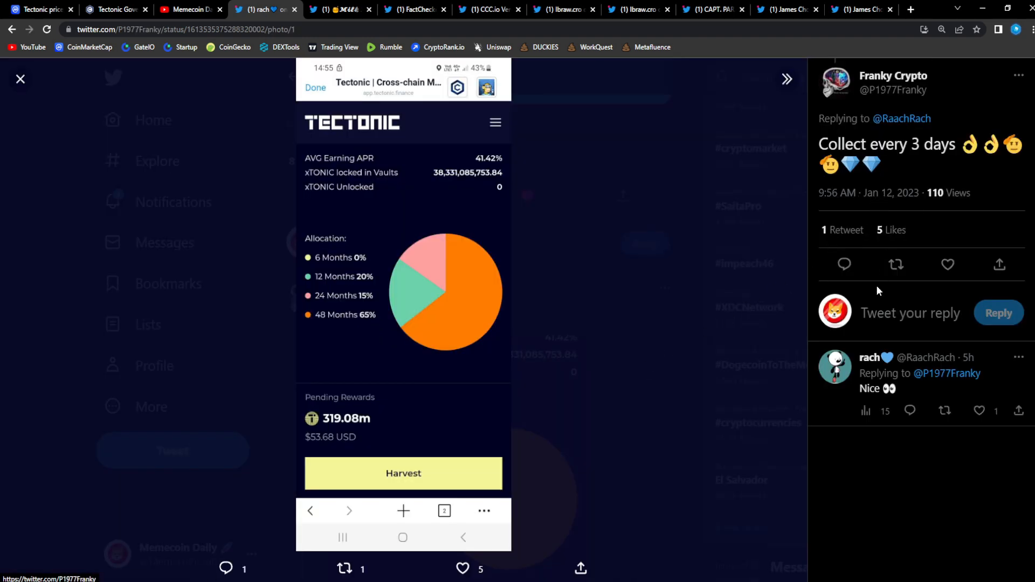
pyautogui.moveTo(628, 358)
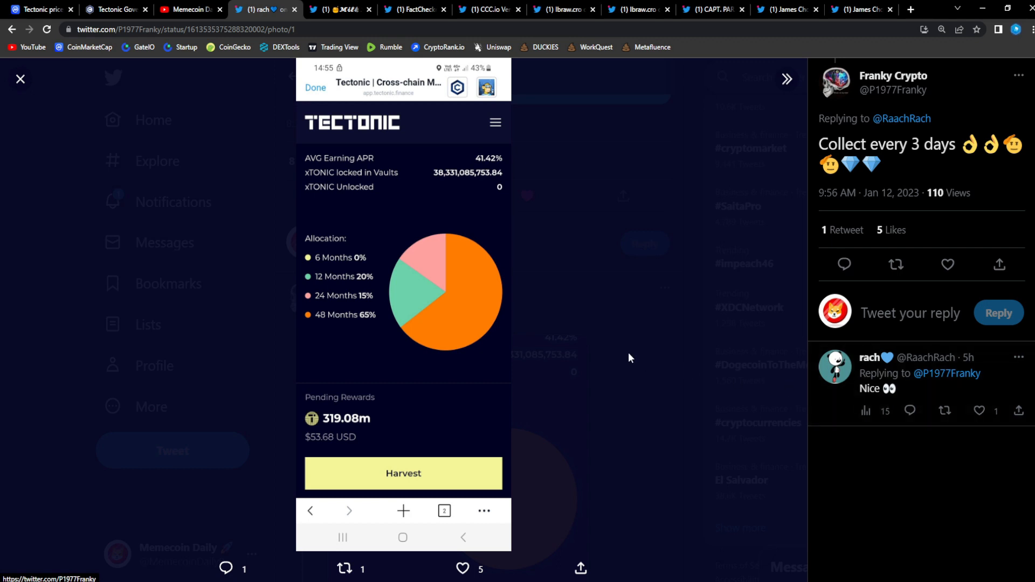
pyautogui.moveTo(634, 358)
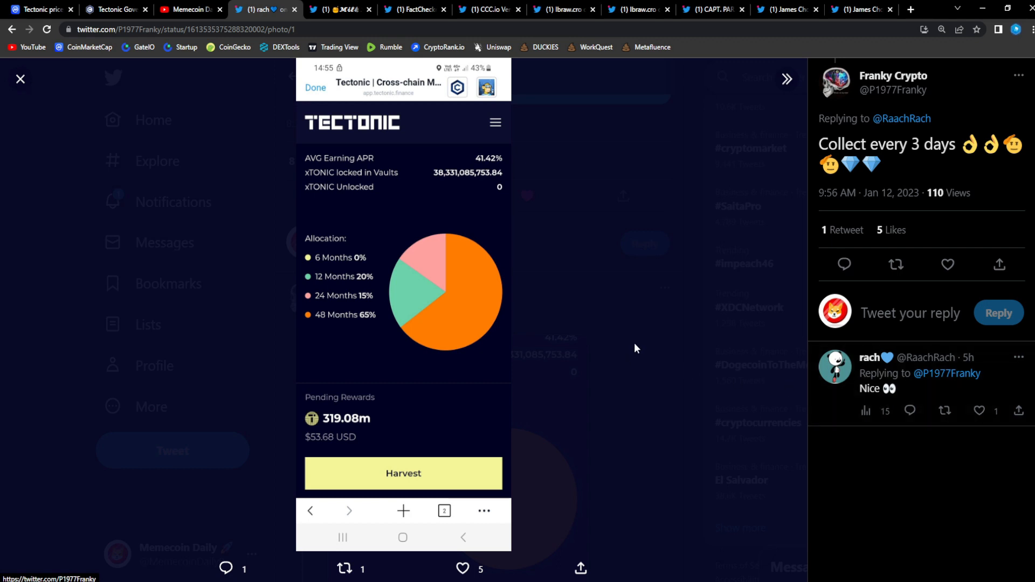
pyautogui.moveTo(632, 349)
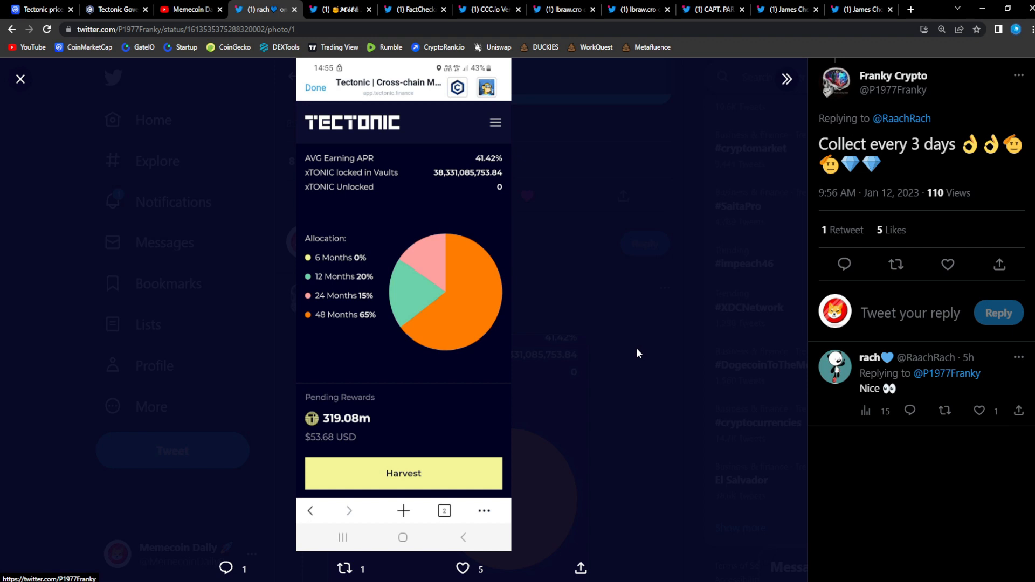
pyautogui.moveTo(529, 347)
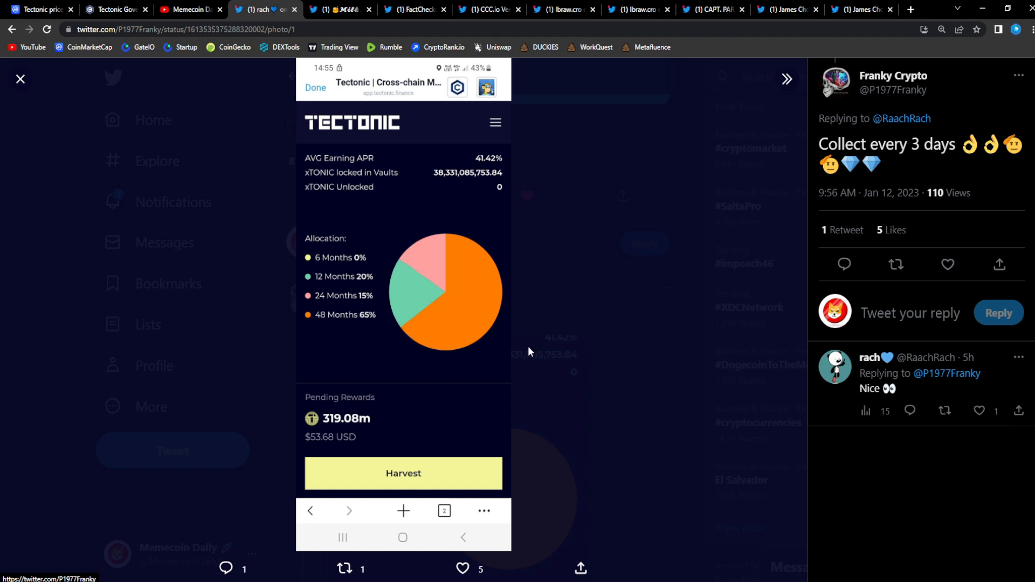
pyautogui.moveTo(638, 359)
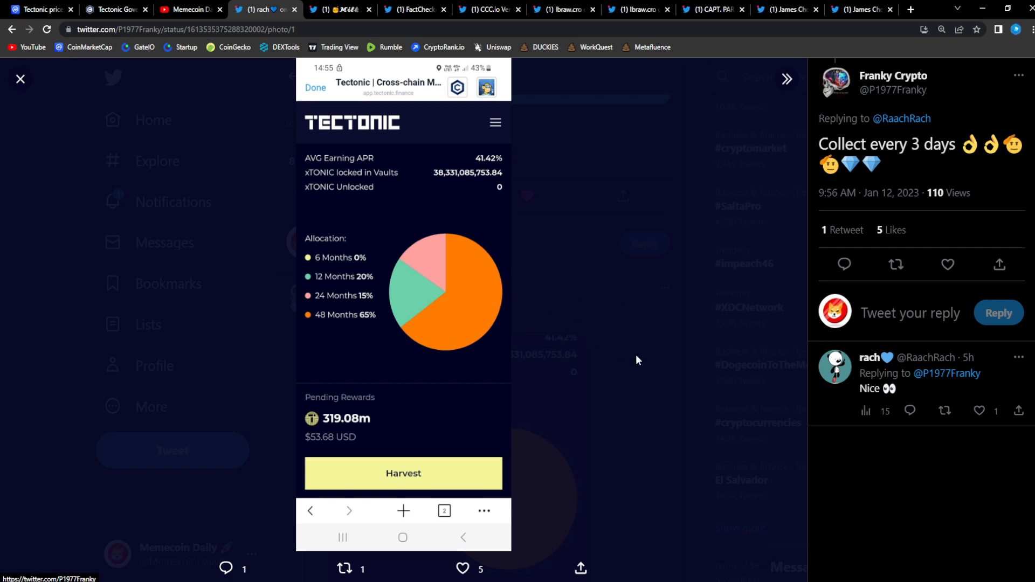
pyautogui.moveTo(626, 358)
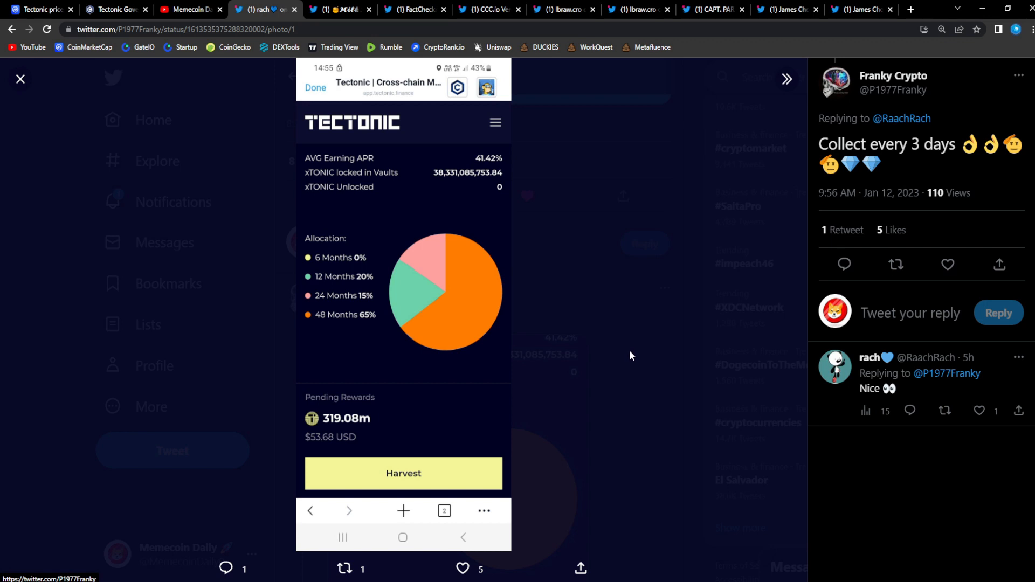
pyautogui.moveTo(482, 165)
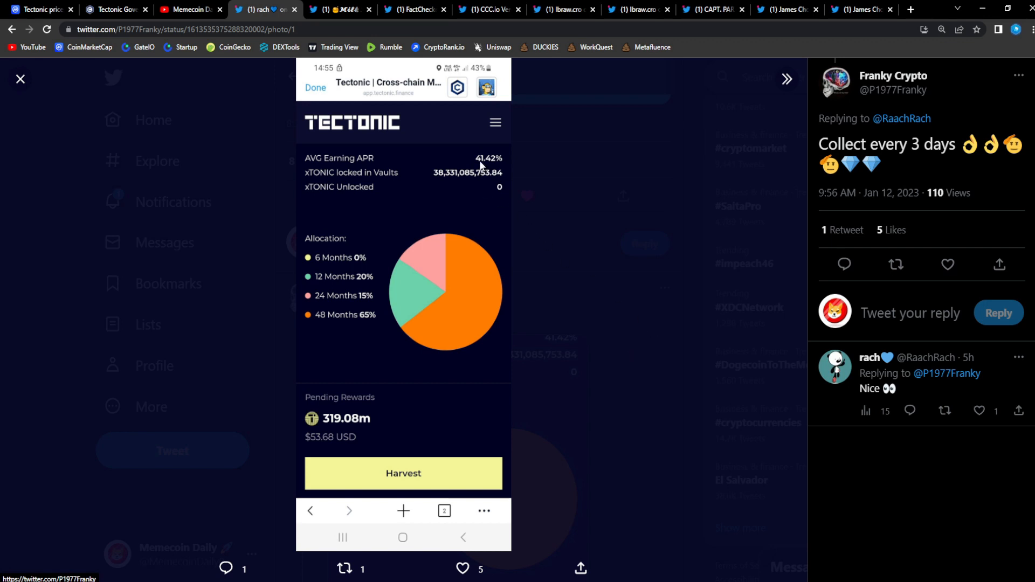
pyautogui.moveTo(568, 403)
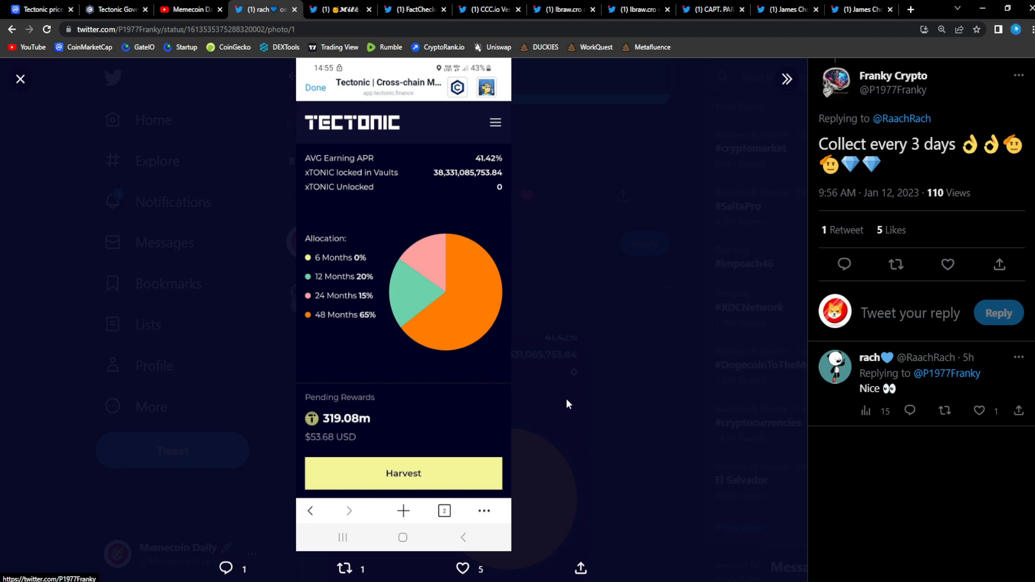
pyautogui.moveTo(664, 401)
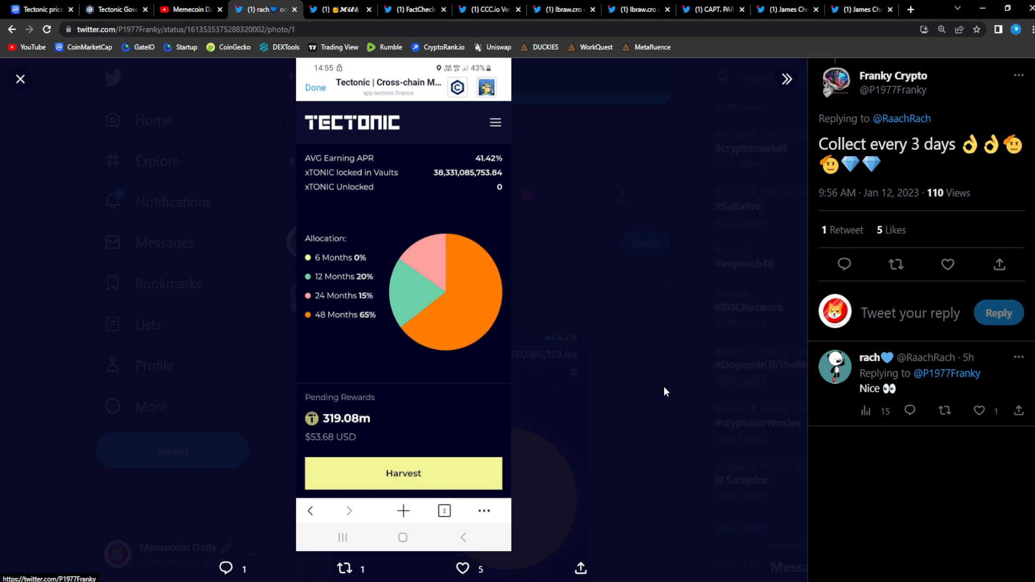
pyautogui.click(339, 9)
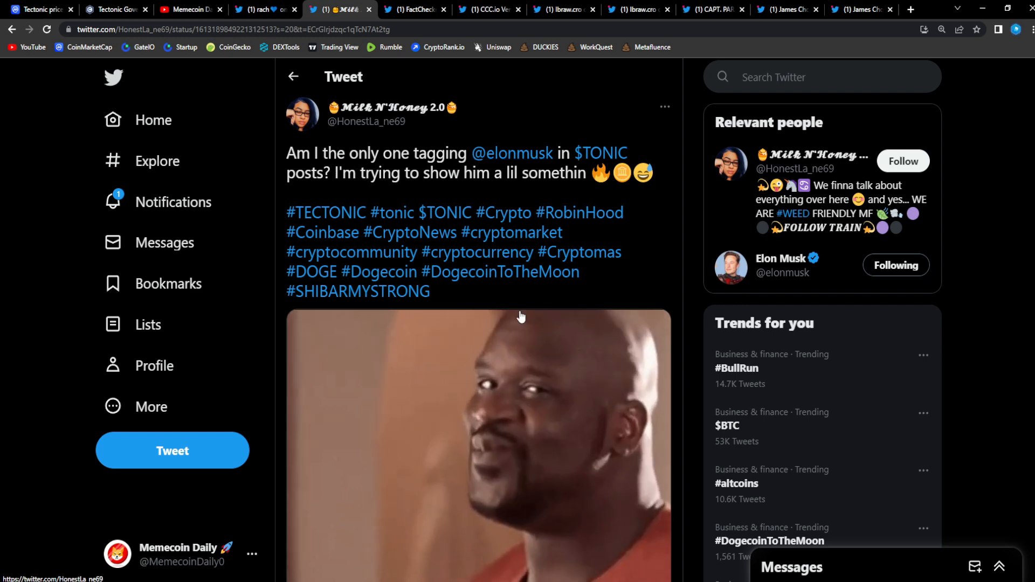
pyautogui.scroll(-3)
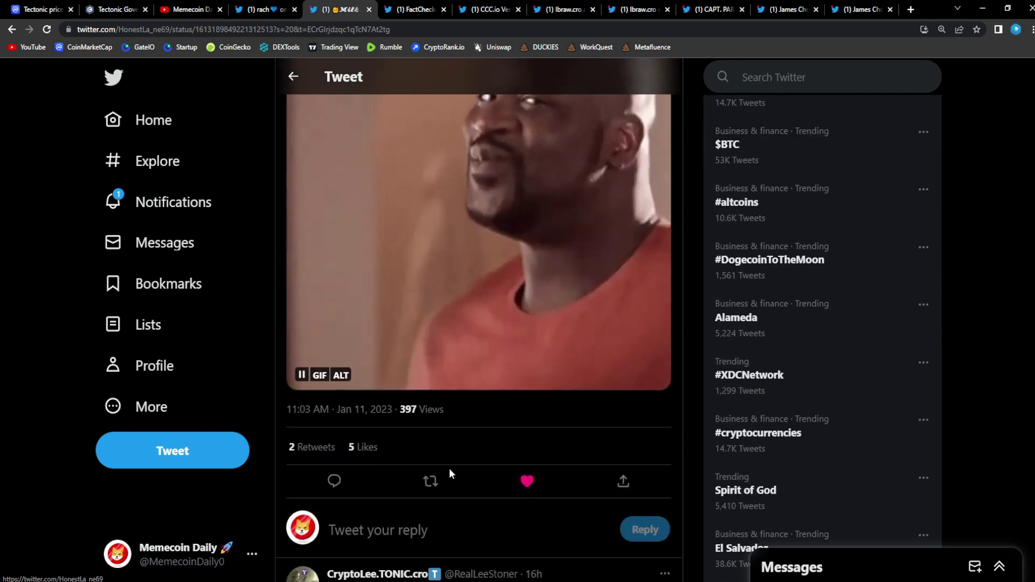
pyautogui.scroll(-3)
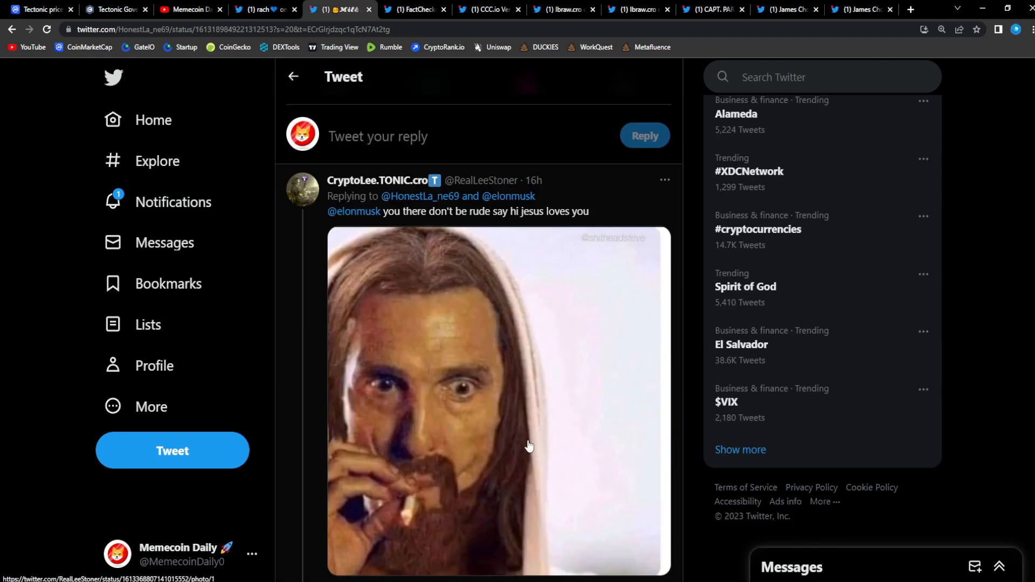
pyautogui.scroll(3)
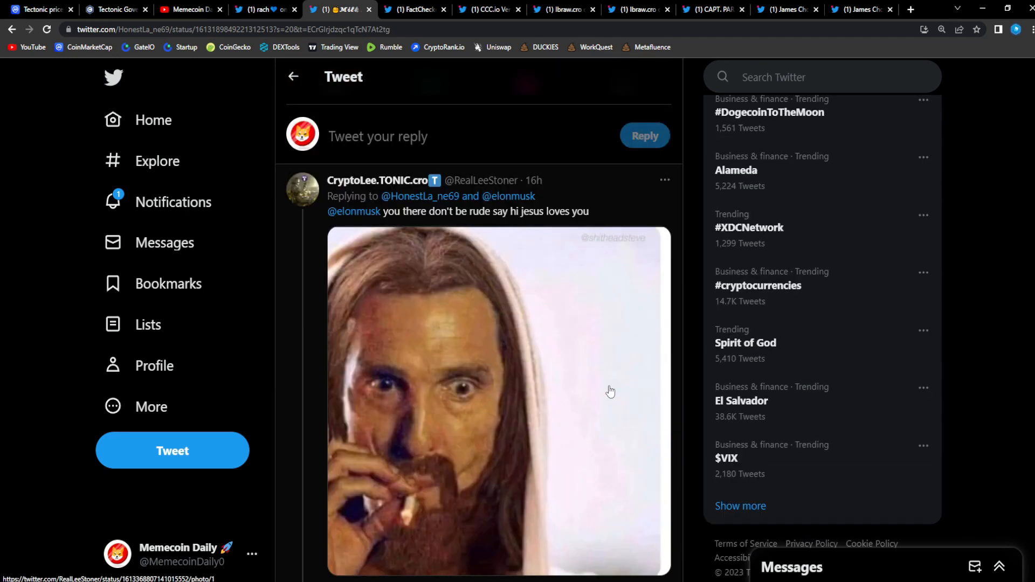
pyautogui.moveTo(378, 180)
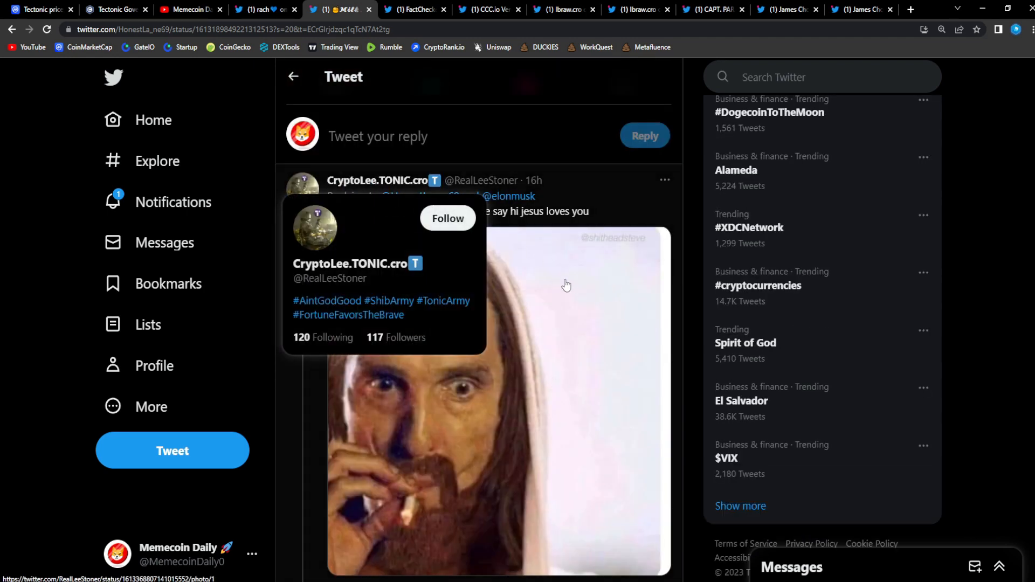
pyautogui.moveTo(528, 270)
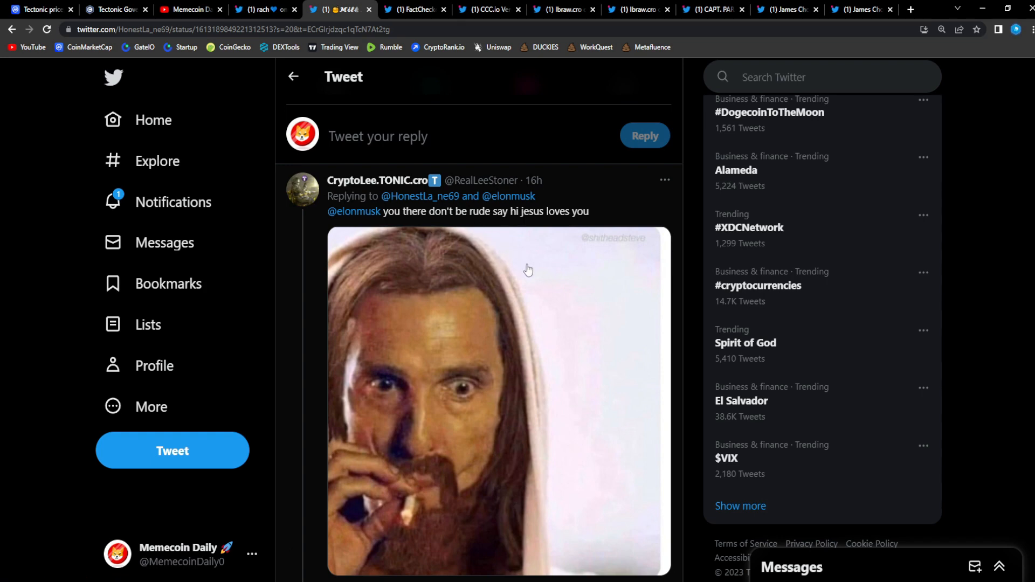
pyautogui.moveTo(465, 271)
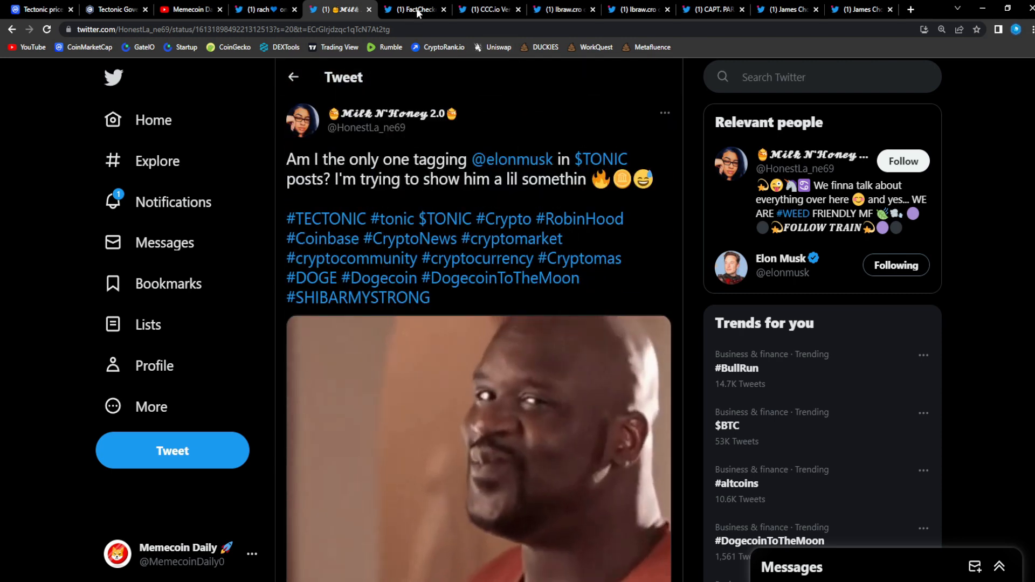
# Switch to FactChecker's tweet on buying TONIC on Crypto.com and staking it
pyautogui.click(414, 9)
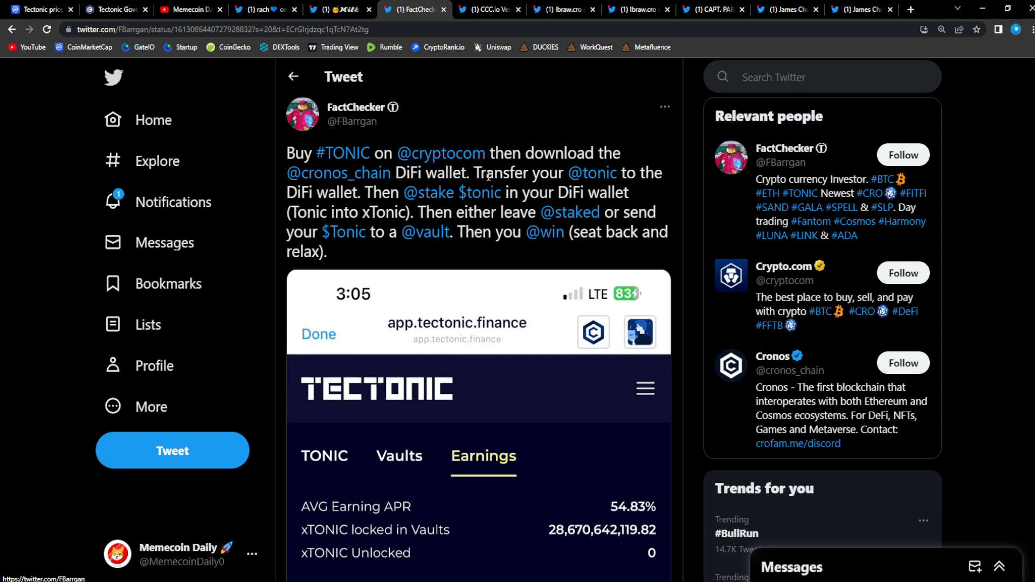
pyautogui.moveTo(592, 173)
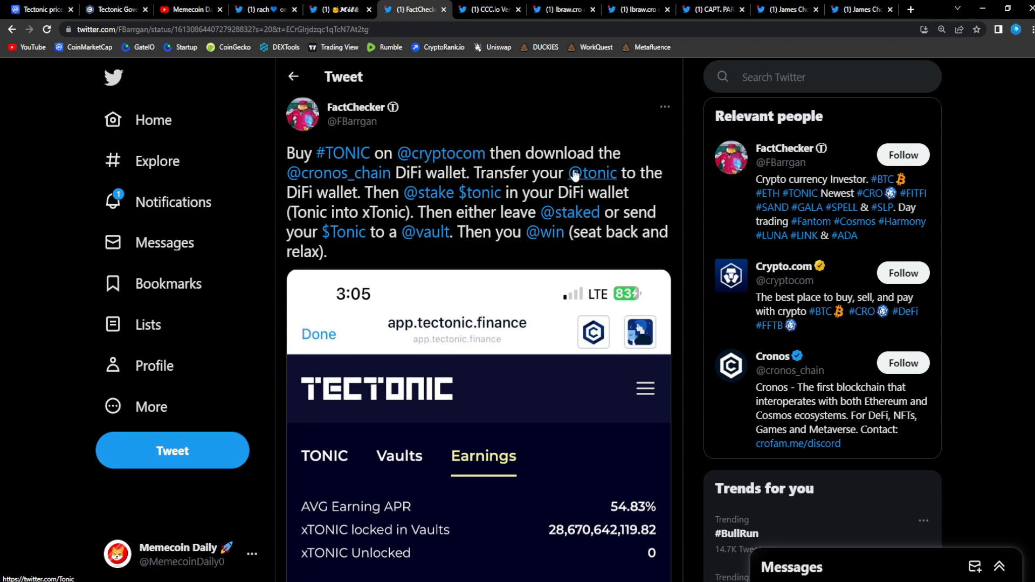
pyautogui.moveTo(474, 196)
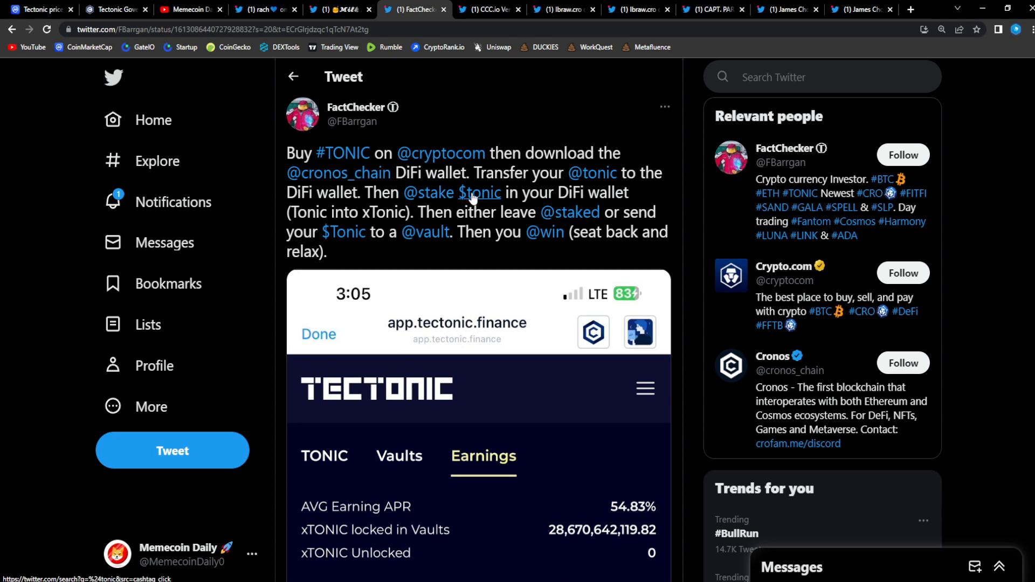
pyautogui.moveTo(456, 211)
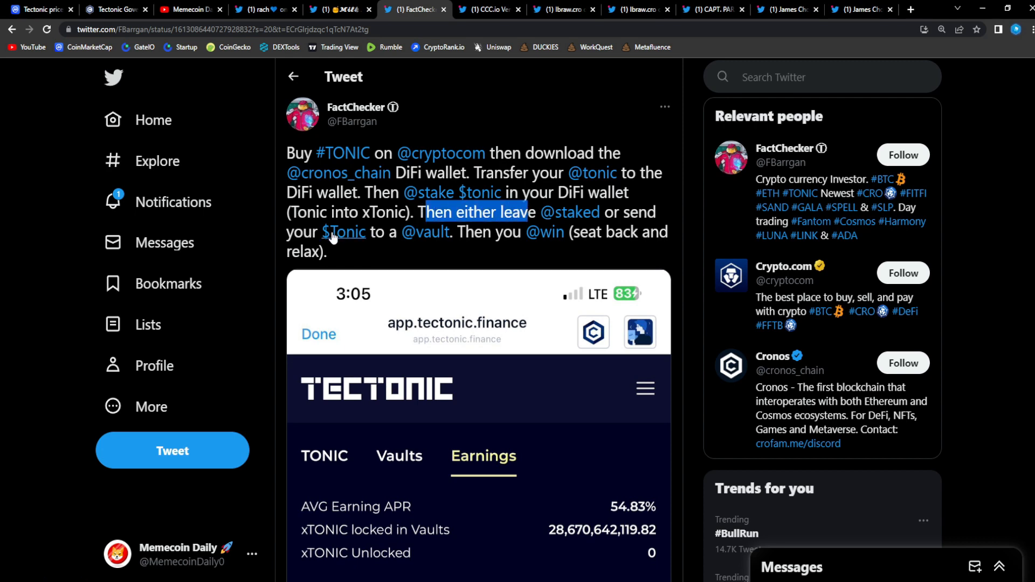
# Scroll through the staking tweet's replies, then move to CCC.io Ventures' 2023 top gainers tweet
pyautogui.scroll(-3)
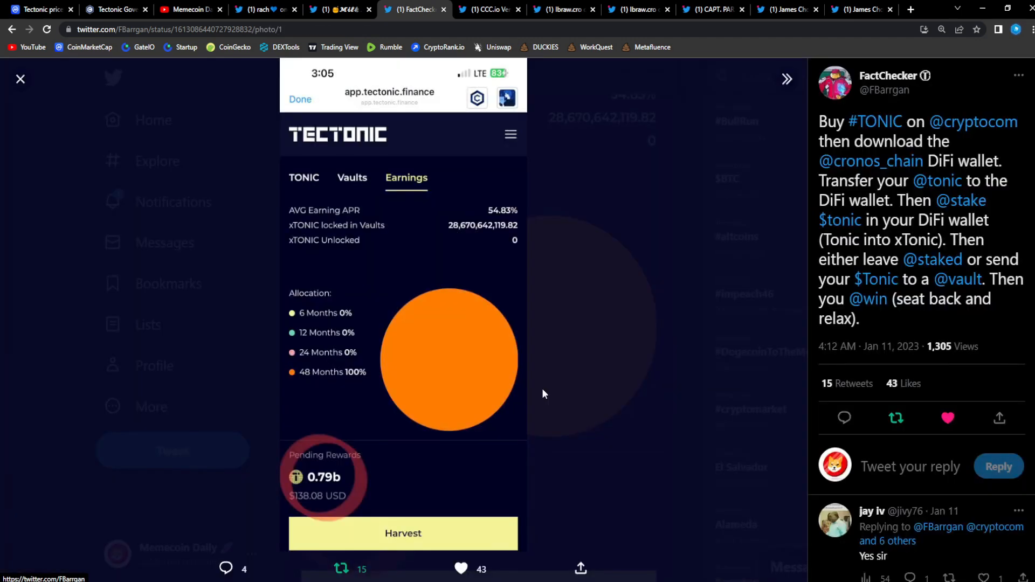
pyautogui.moveTo(973, 321)
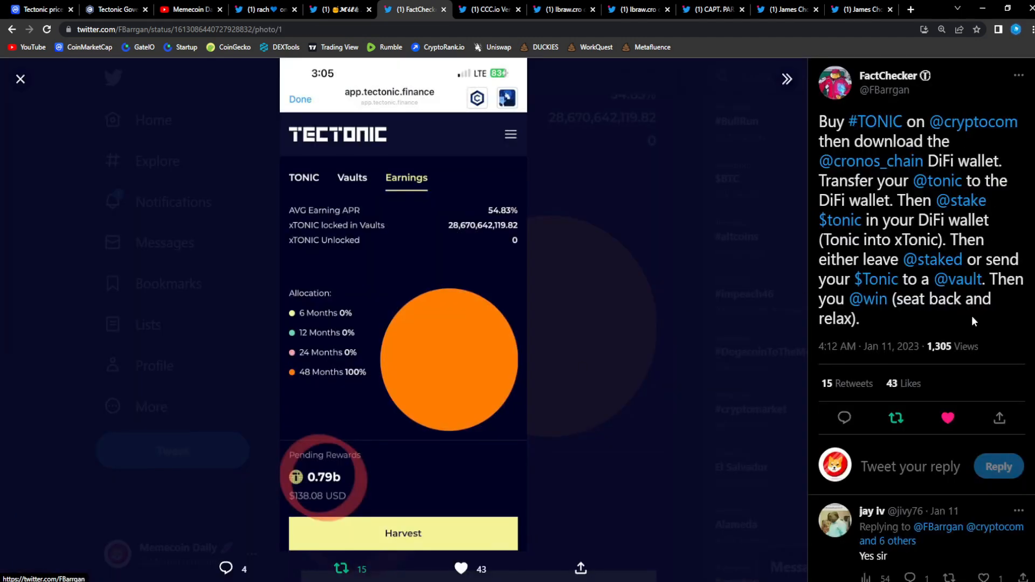
pyautogui.moveTo(535, 231)
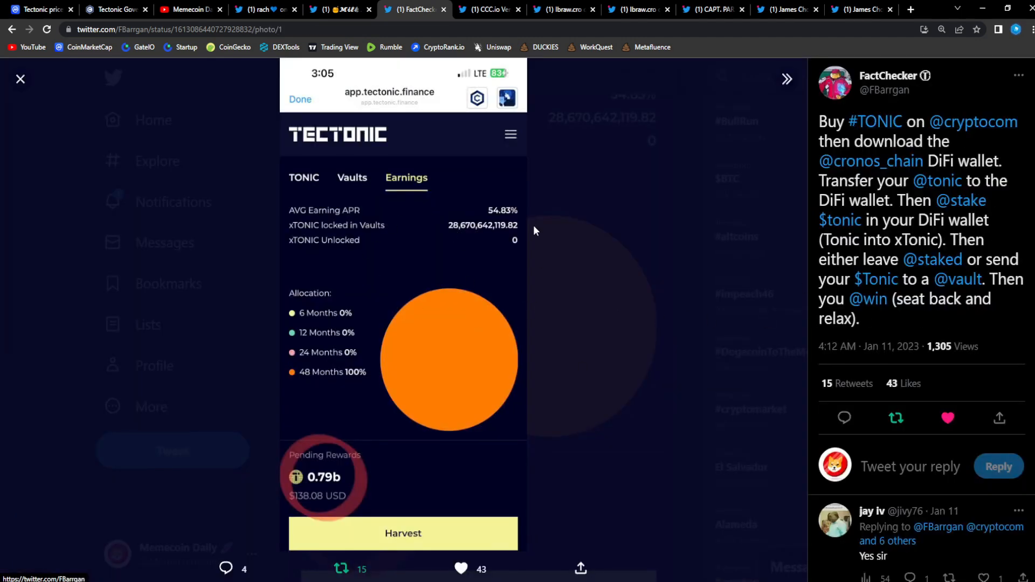
pyautogui.moveTo(292, 558)
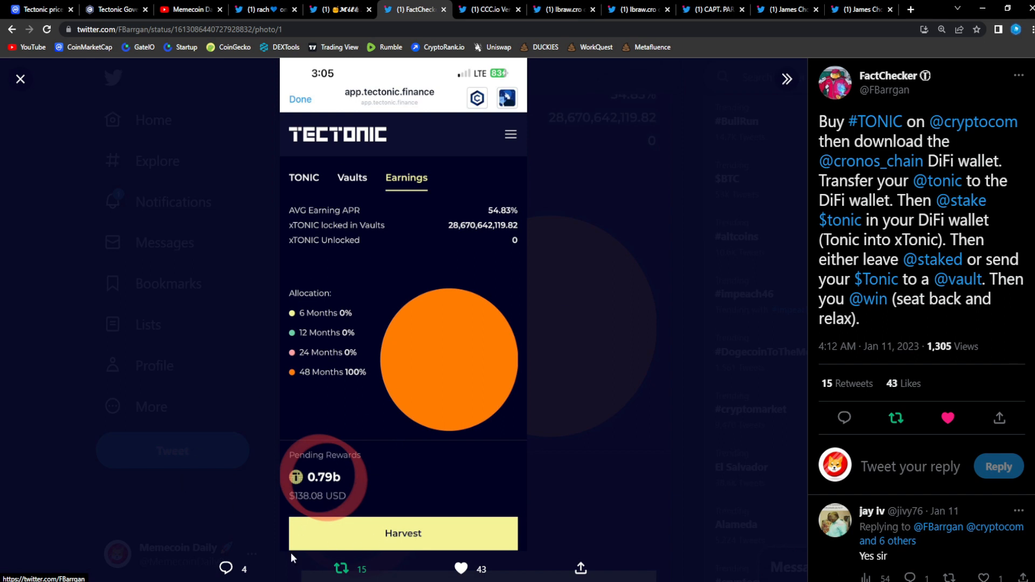
pyautogui.moveTo(341, 466)
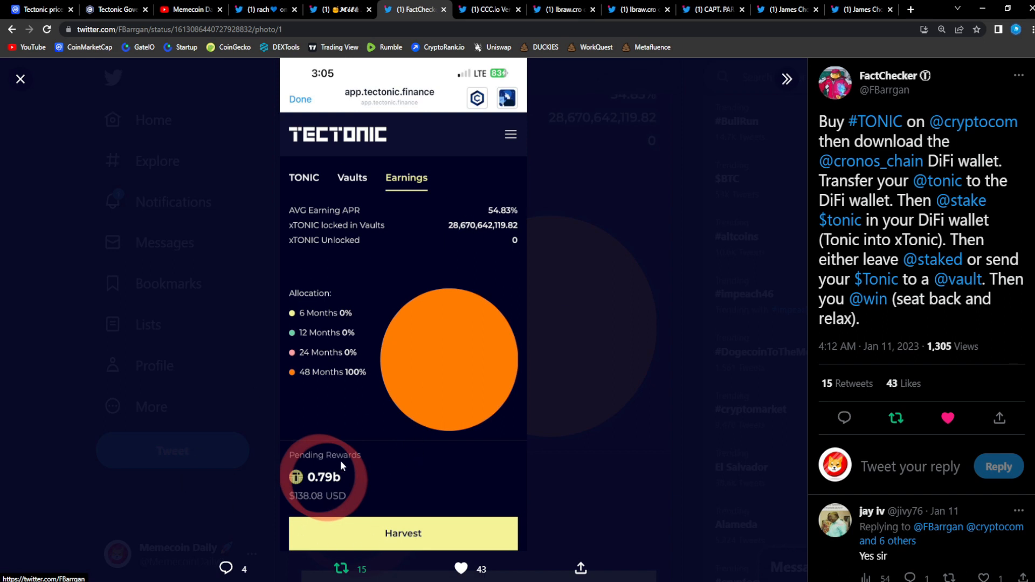
pyautogui.moveTo(324, 503)
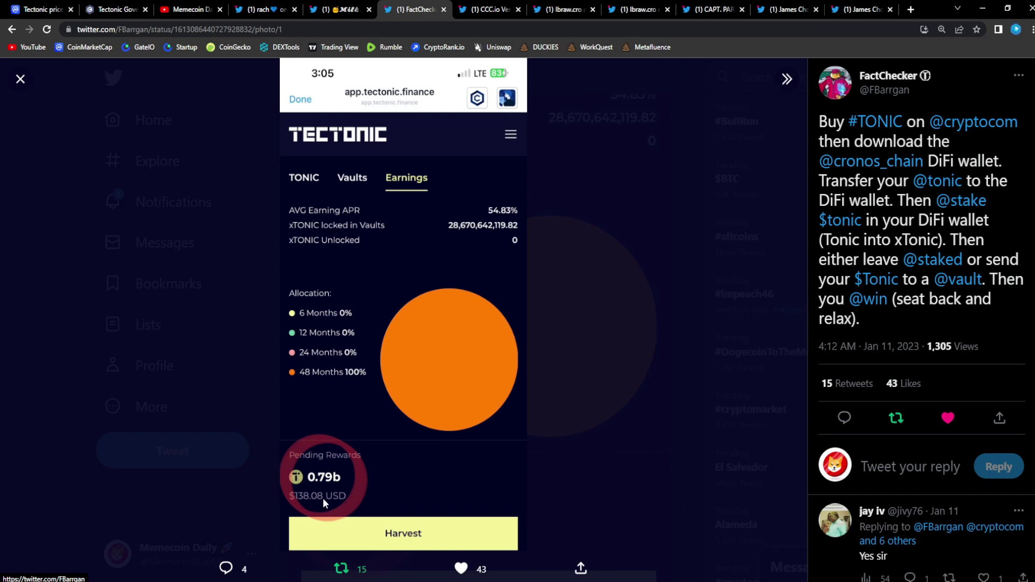
pyautogui.moveTo(570, 437)
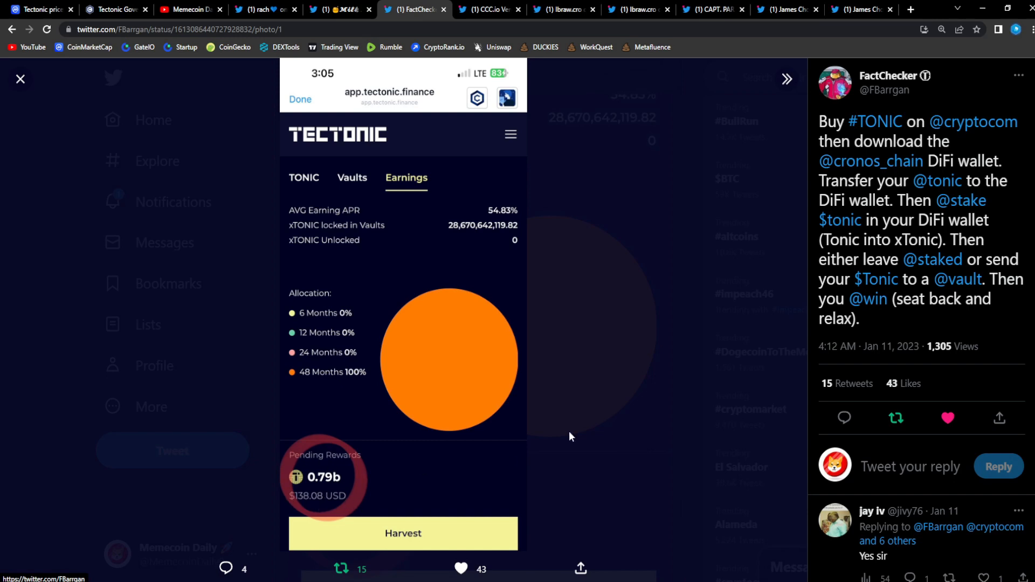
pyautogui.moveTo(931, 387)
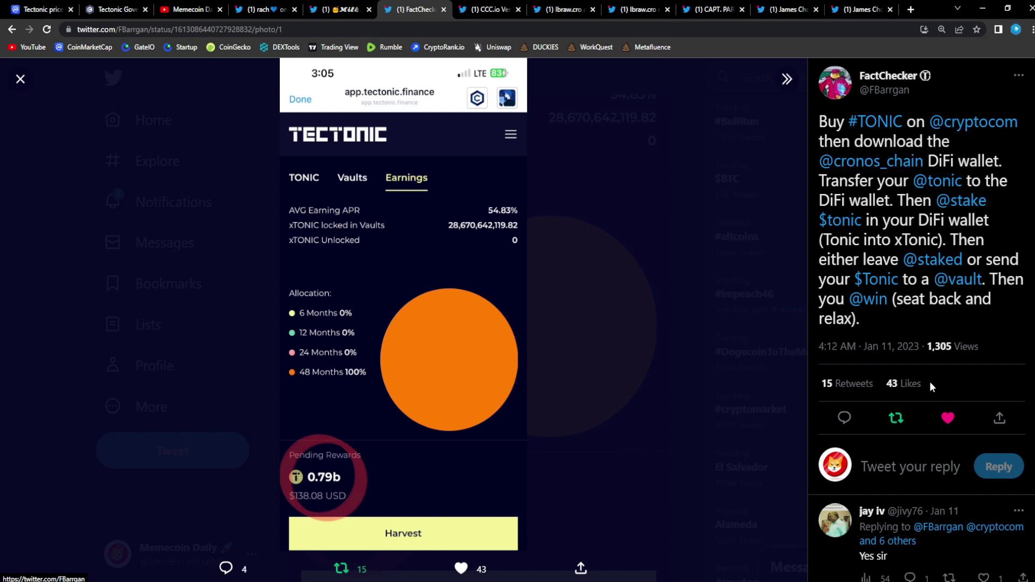
pyautogui.scroll(-3)
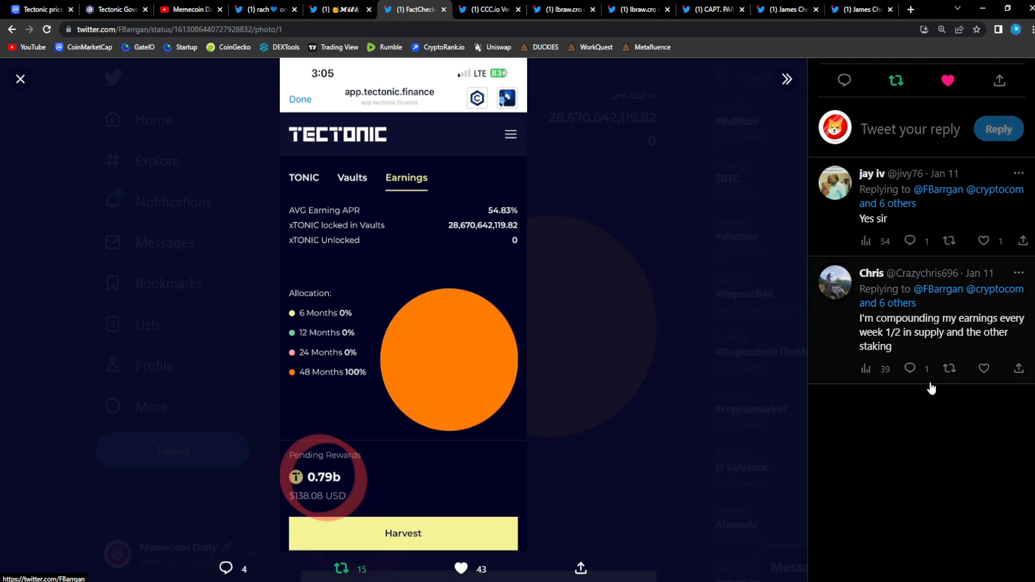
pyautogui.moveTo(869, 344)
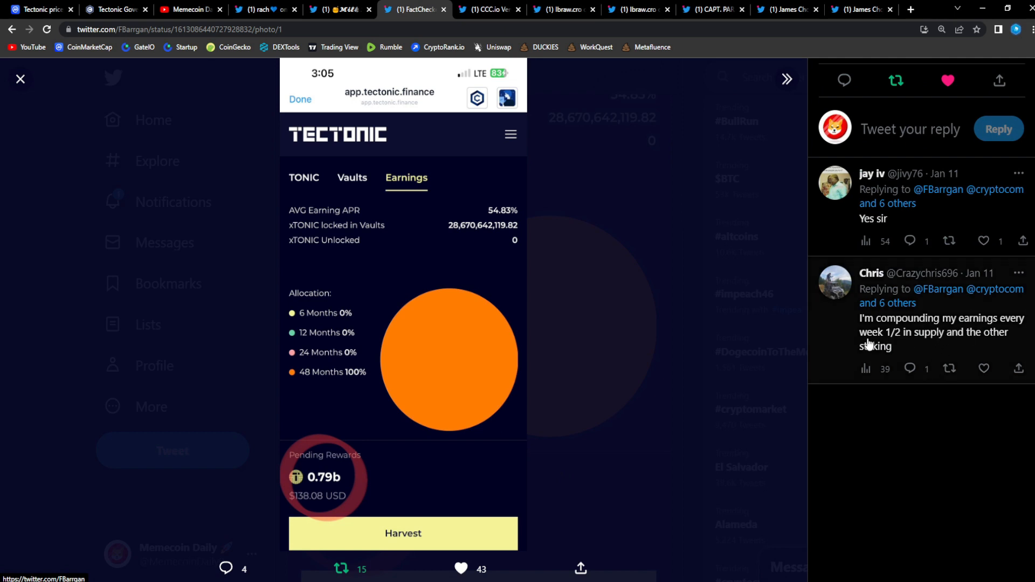
pyautogui.moveTo(917, 343)
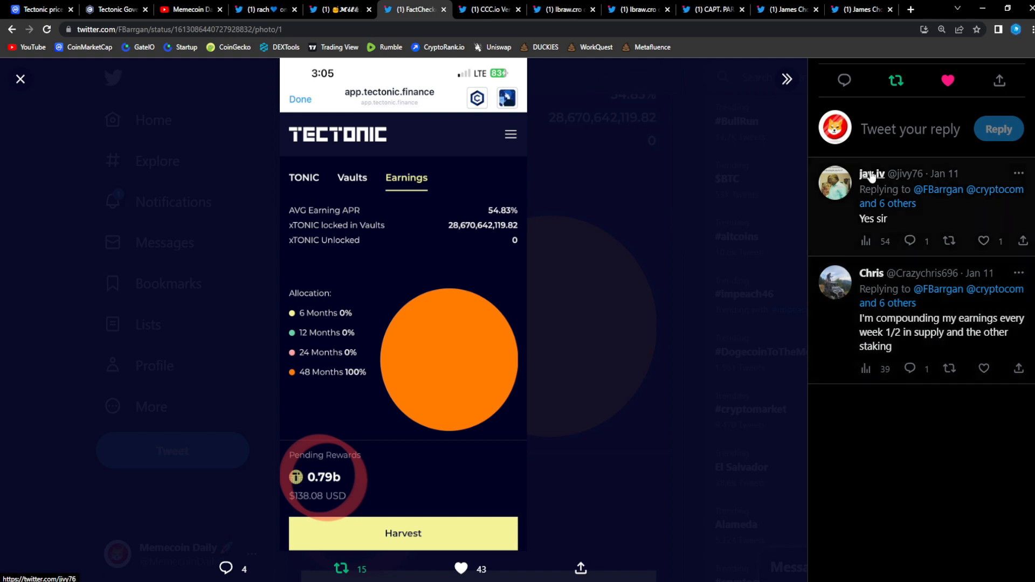
pyautogui.scroll(3)
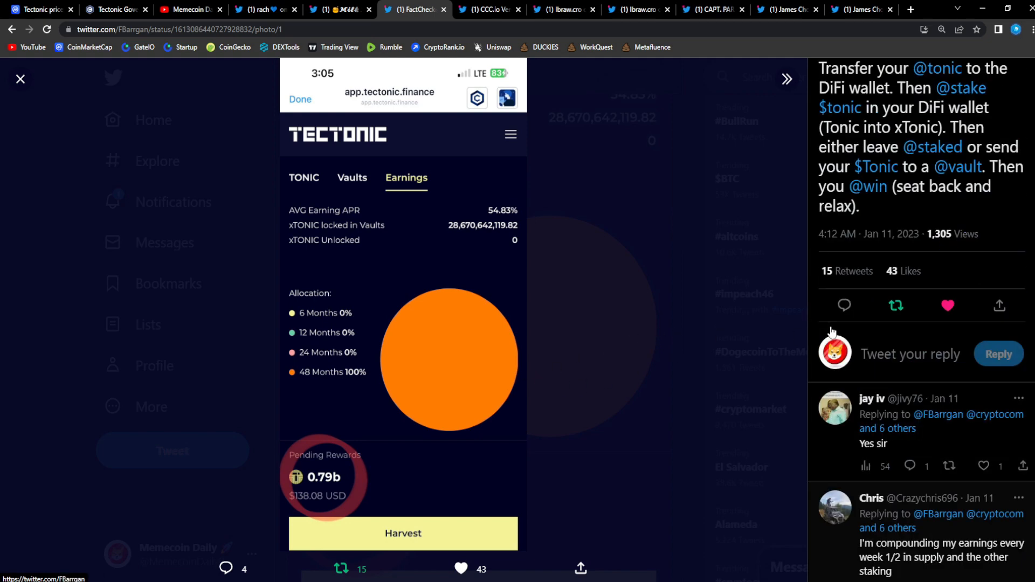
pyautogui.scroll(3)
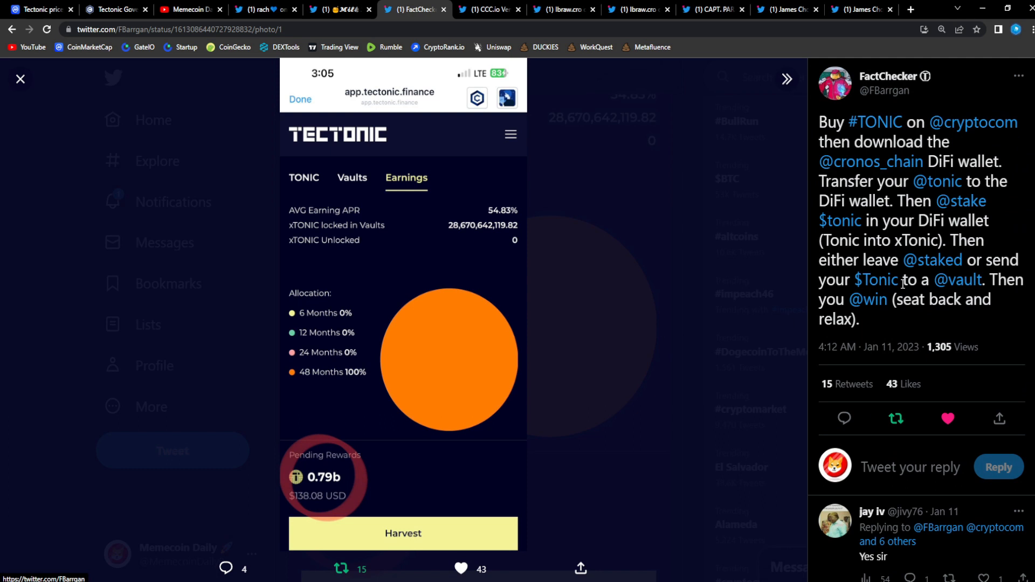
pyautogui.moveTo(731, 328)
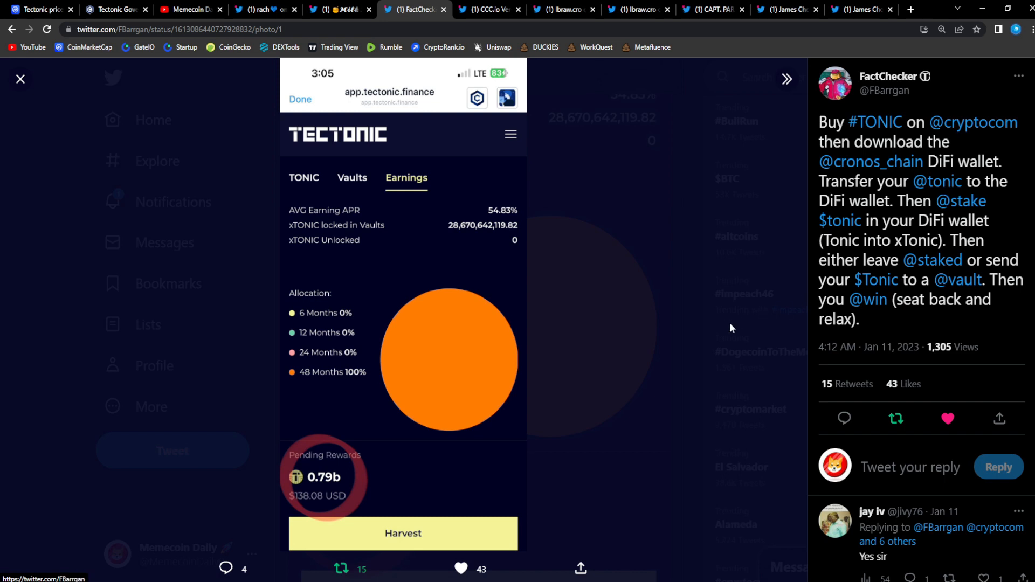
pyautogui.moveTo(707, 344)
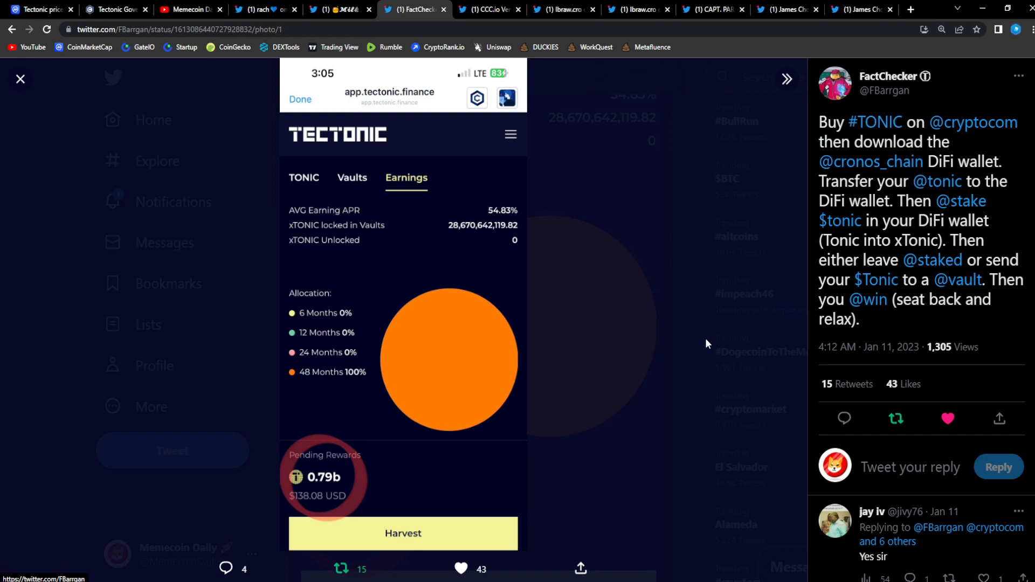
pyautogui.moveTo(702, 333)
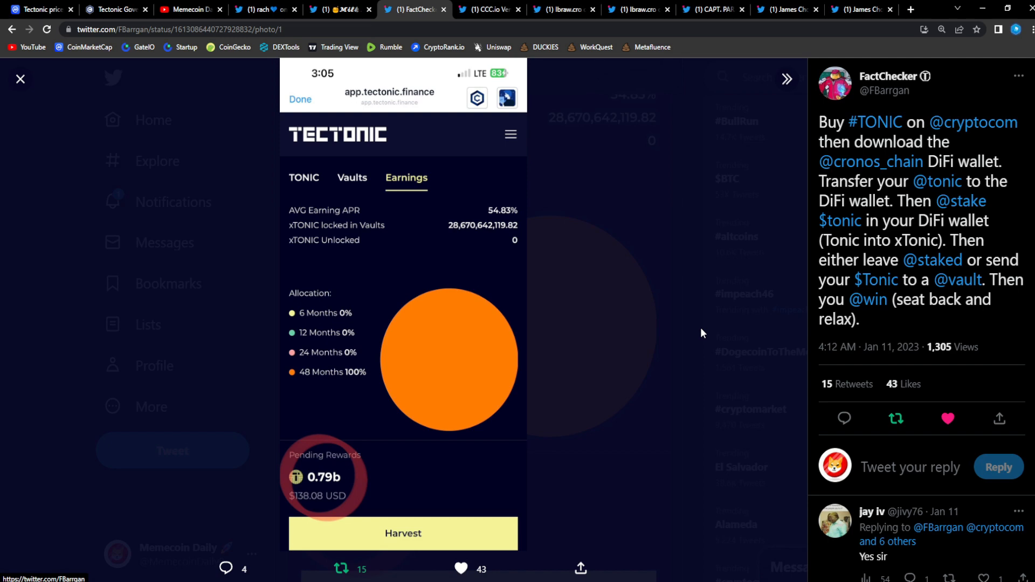
pyautogui.moveTo(693, 304)
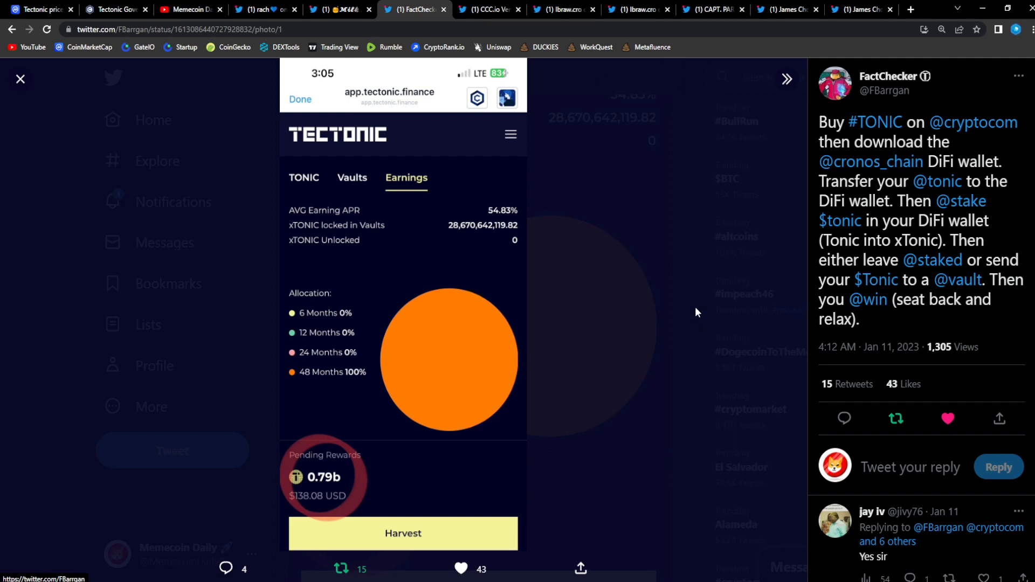
pyautogui.moveTo(680, 327)
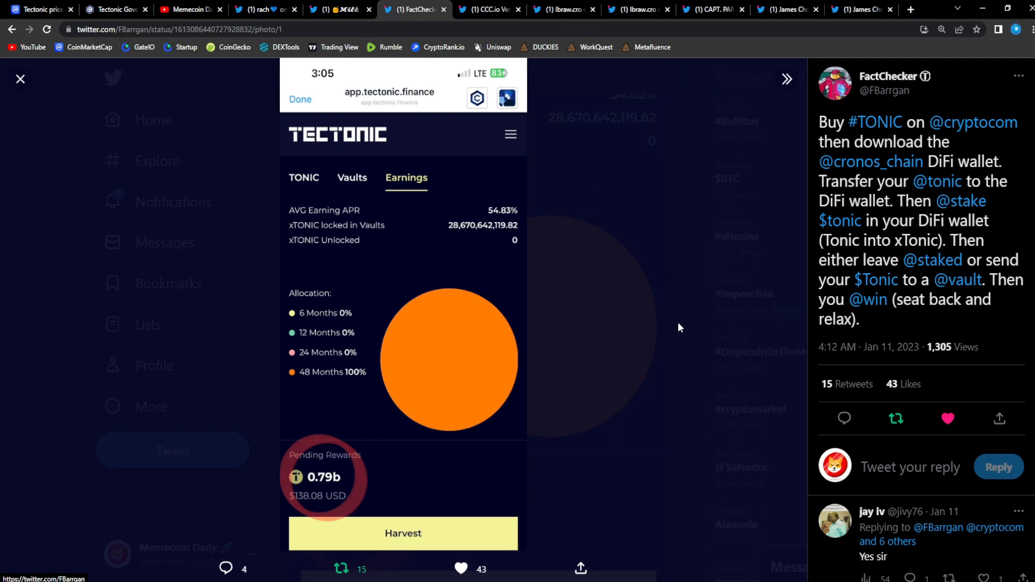
pyautogui.moveTo(653, 338)
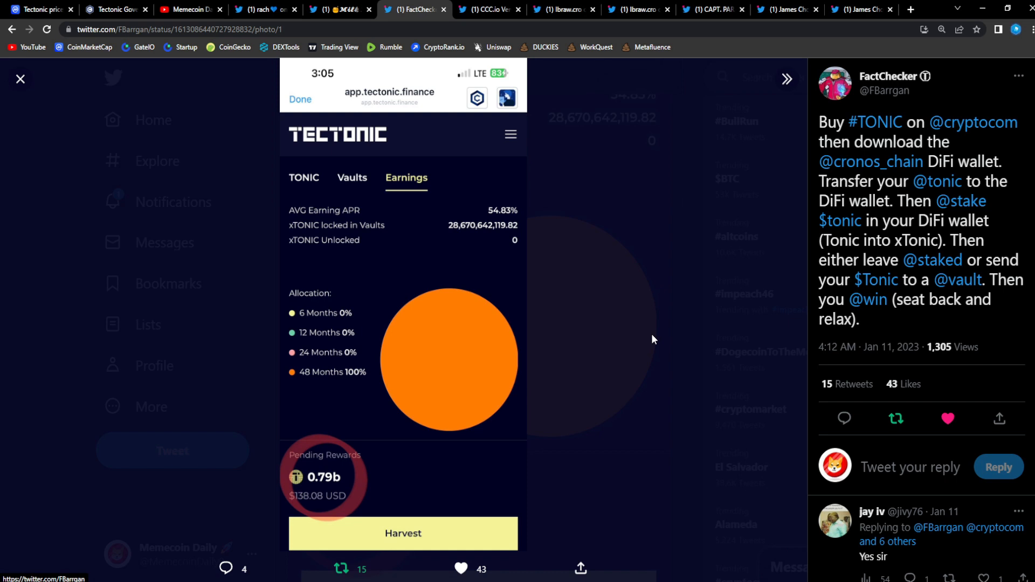
pyautogui.click(488, 9)
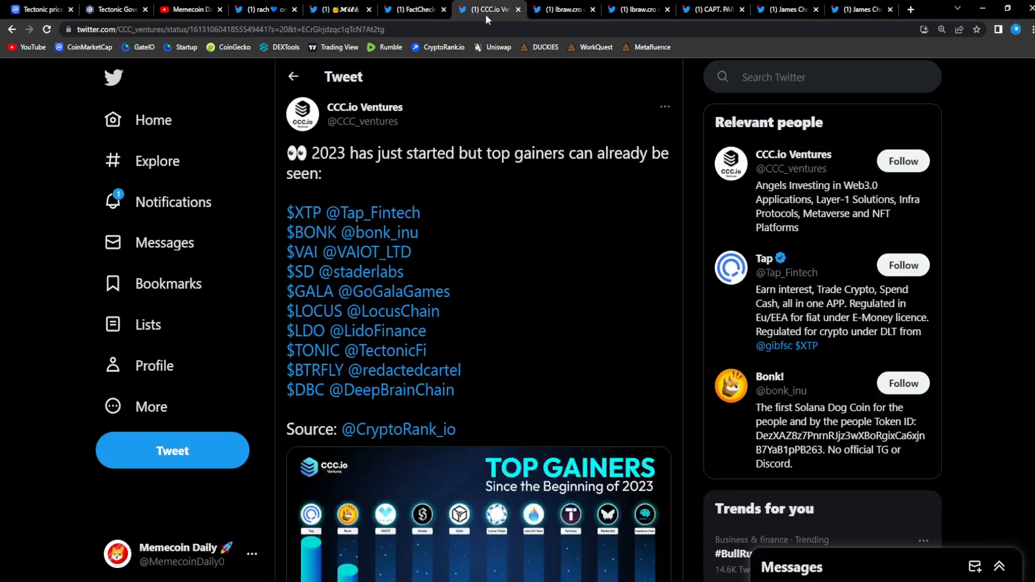
pyautogui.moveTo(605, 343)
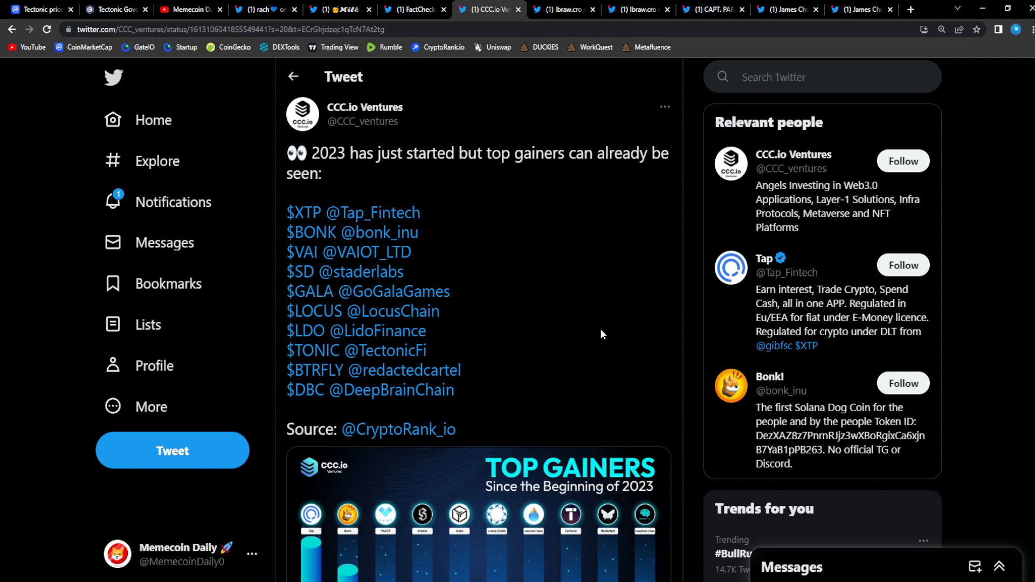
# View the Top Gainers graphic with Tectonic up 90.9% enlarged, then close it
pyautogui.click(477, 515)
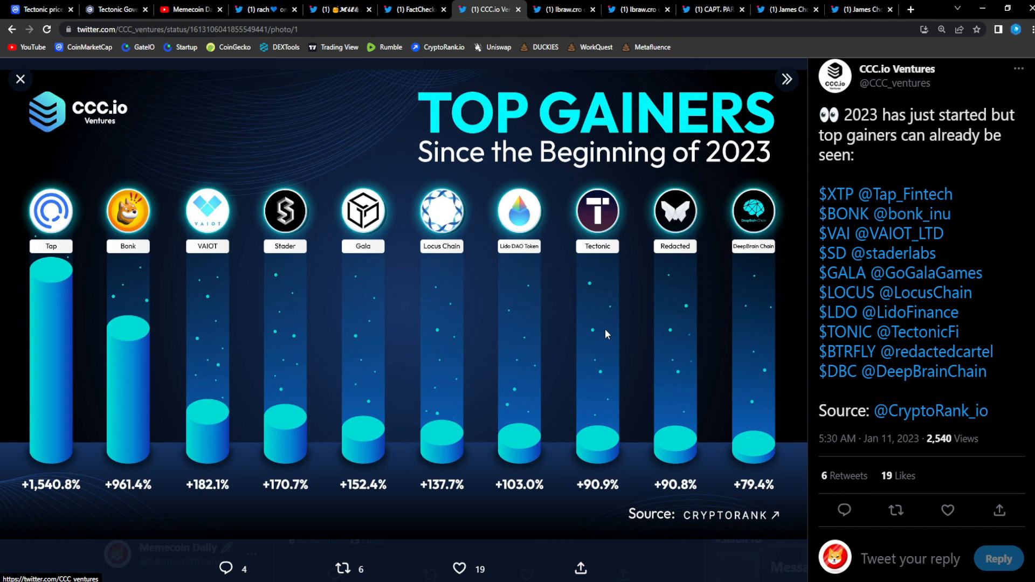
pyautogui.moveTo(698, 217)
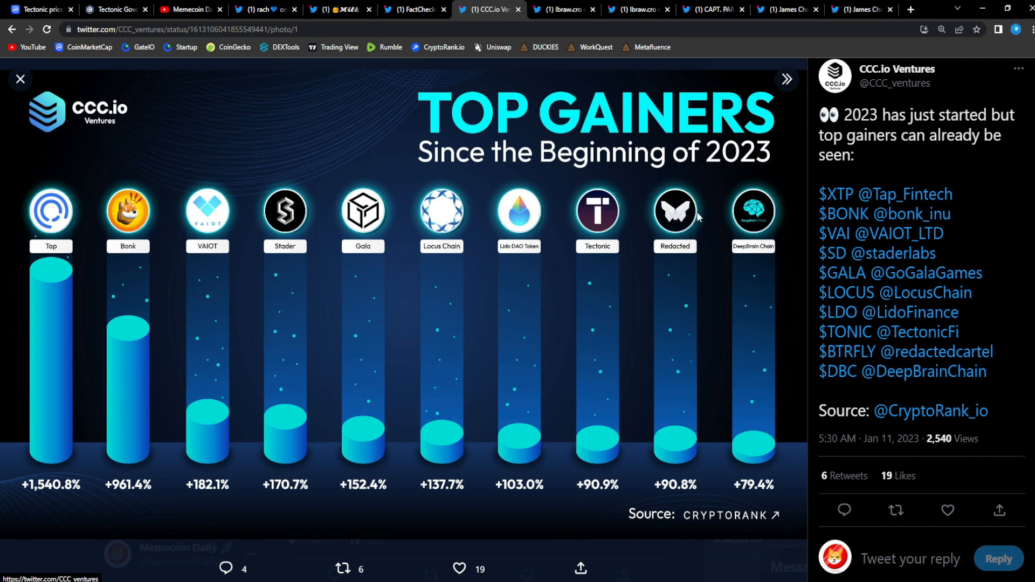
pyautogui.moveTo(369, 222)
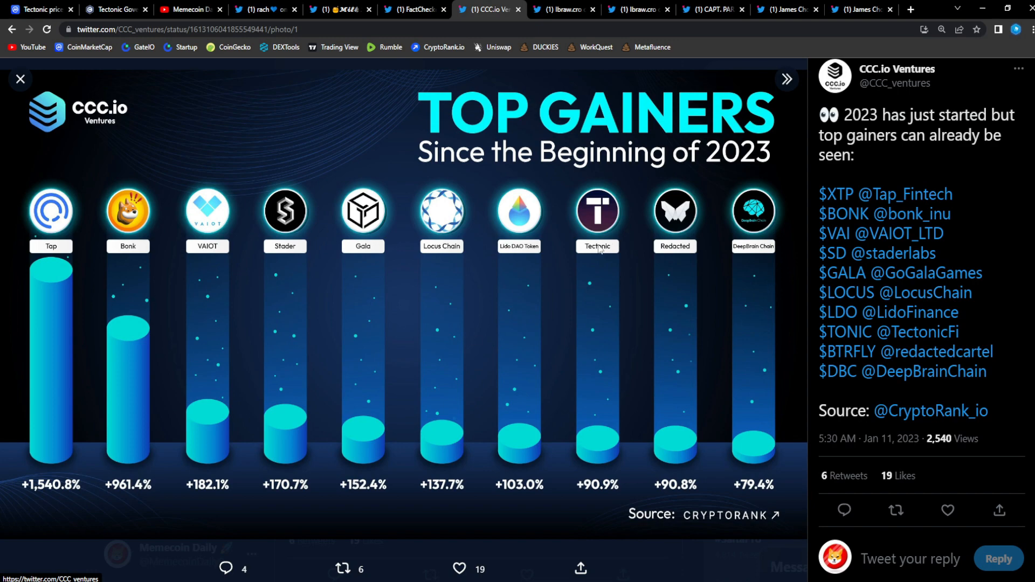
pyautogui.moveTo(604, 283)
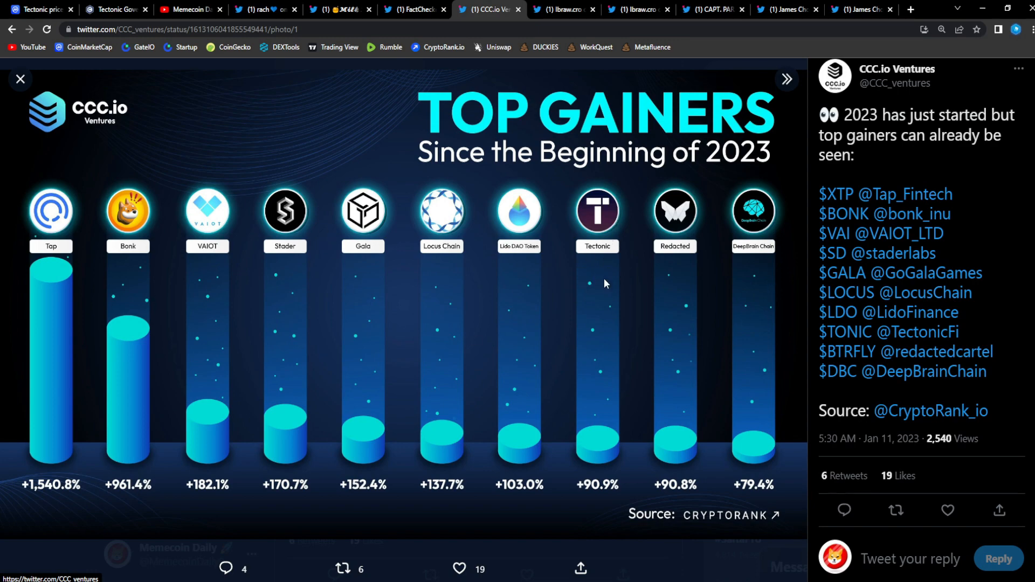
pyautogui.scroll(-3)
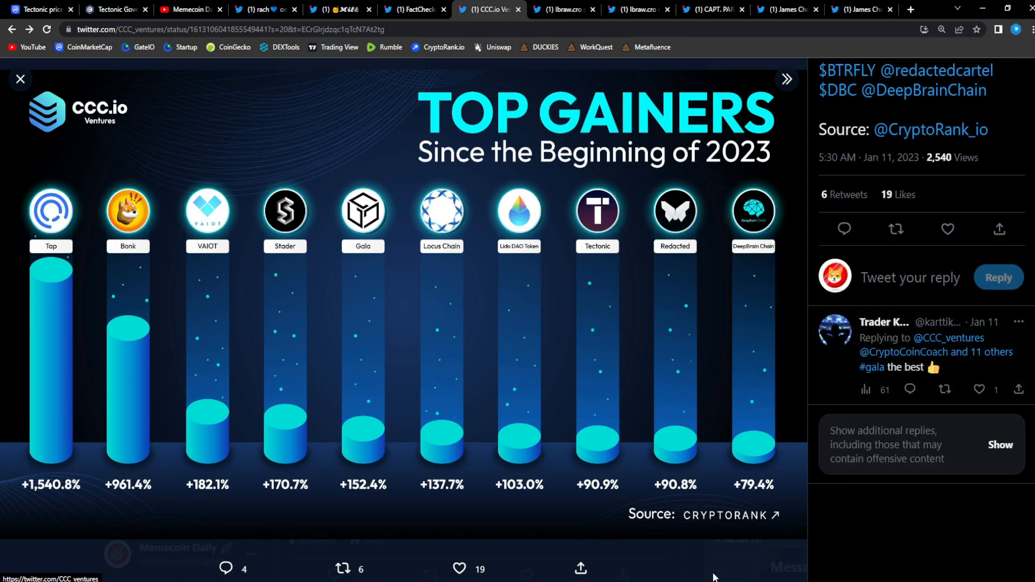
pyautogui.click(20, 79)
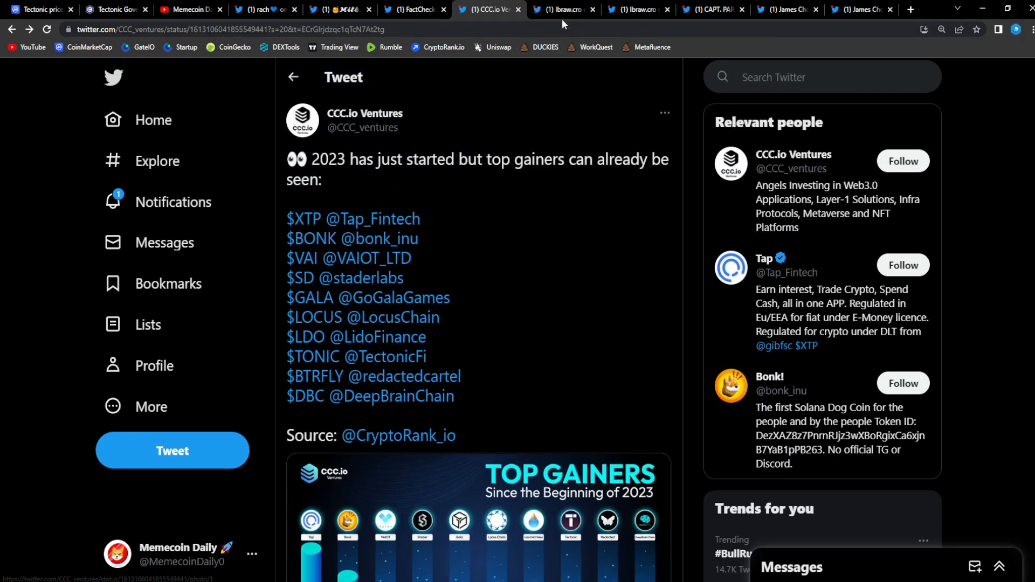
# Like Ibraw.cro's 'HODL that glorious $TONIC' tweet, then view the HAPPY DANCE GIF tweet
pyautogui.click(562, 10)
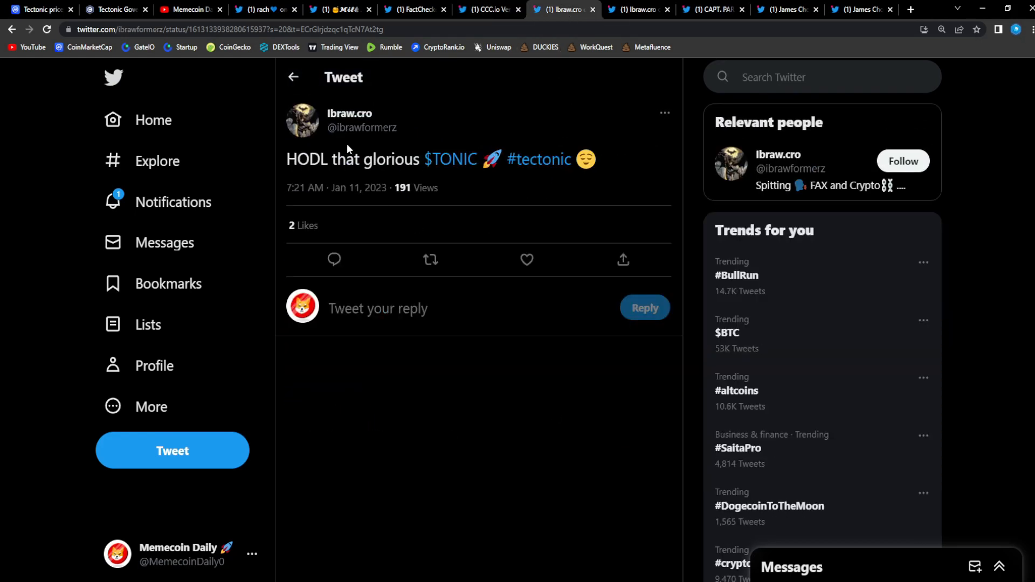
pyautogui.moveTo(592, 189)
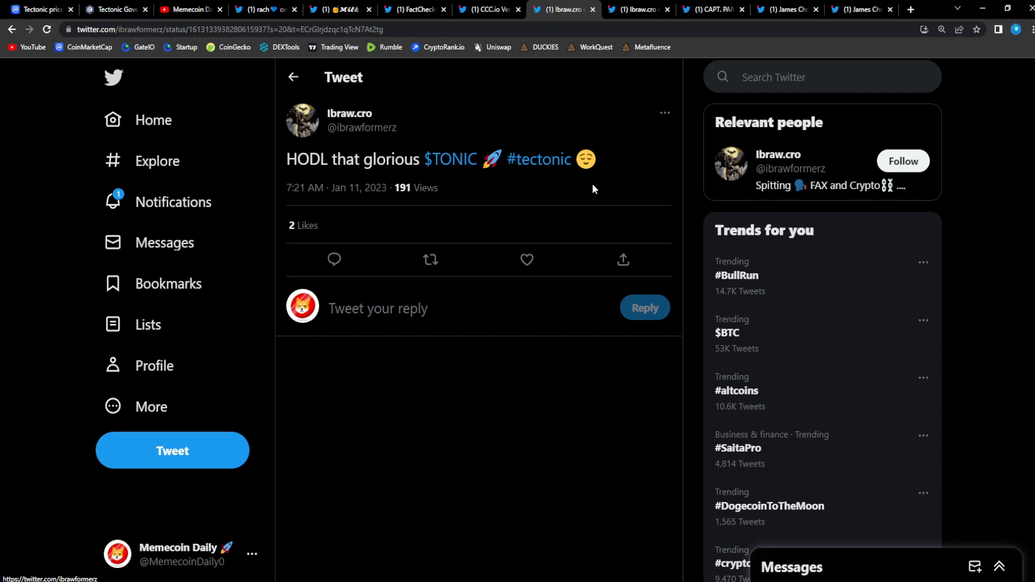
pyautogui.click(526, 259)
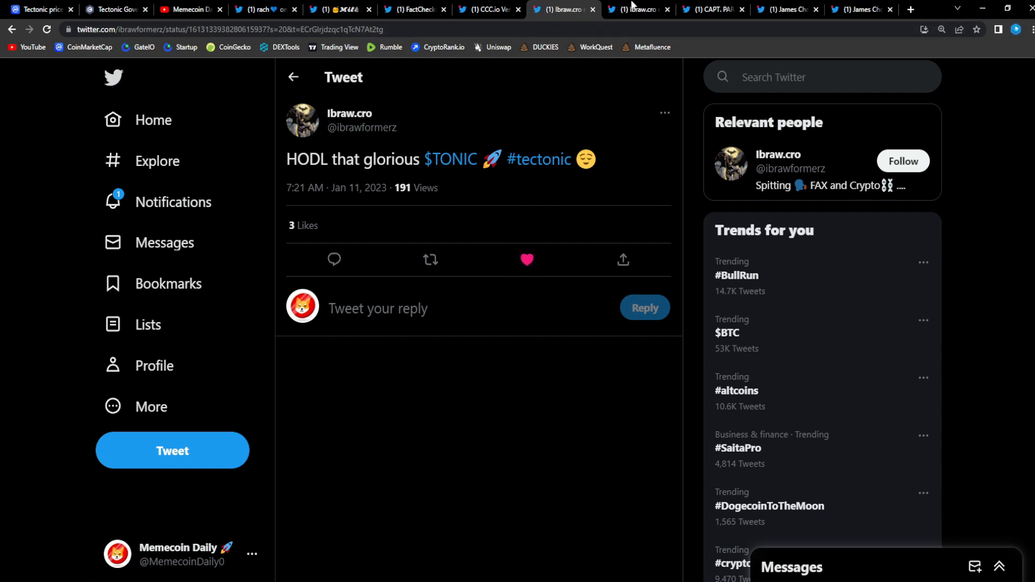
pyautogui.click(638, 9)
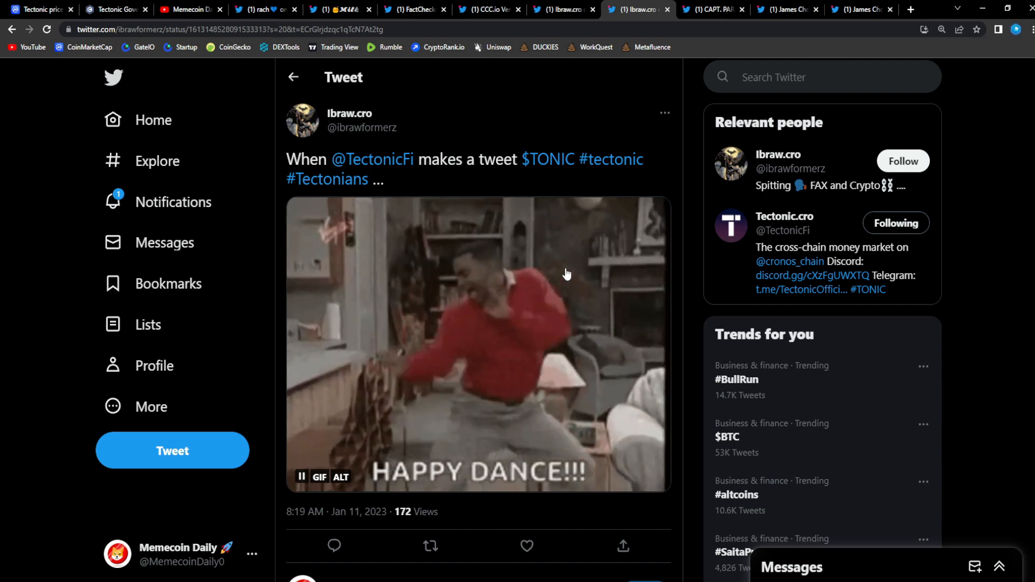
pyautogui.moveTo(640, 331)
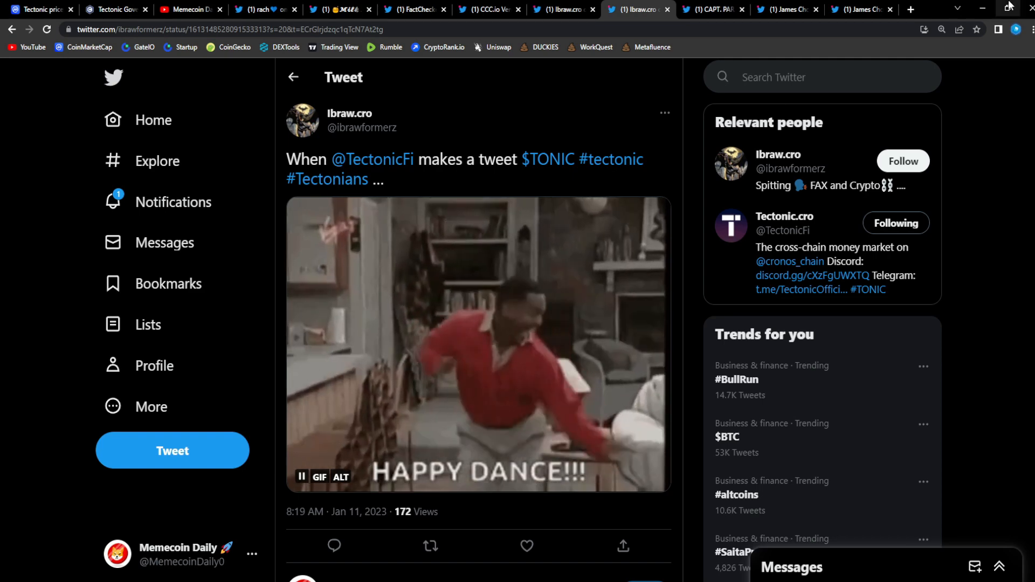
pyautogui.click(712, 10)
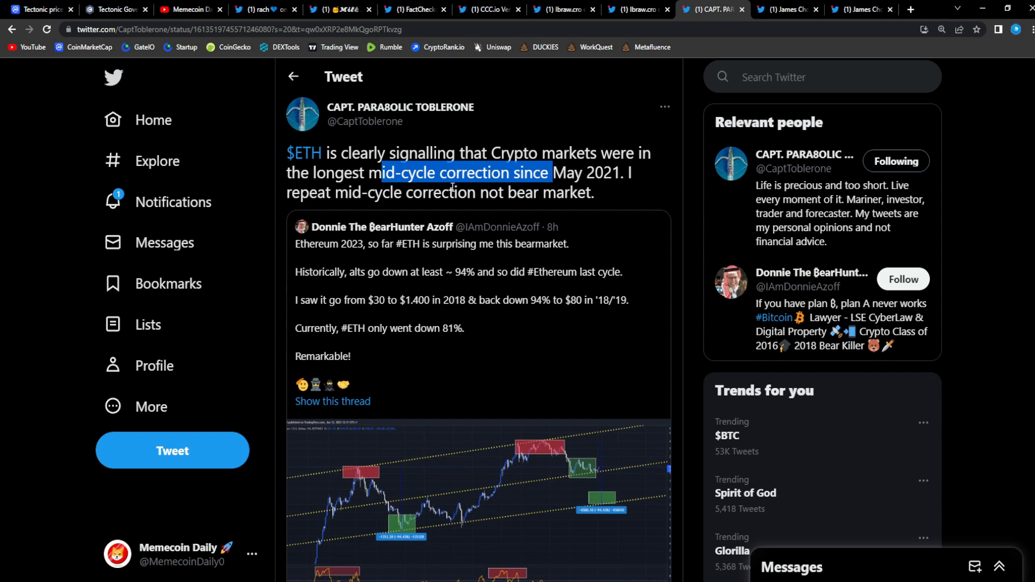
# Scroll through CaptToblerone's $ETH mid-cycle correction tweet, its quoted Ethereum thread and chart
pyautogui.scroll(-3)
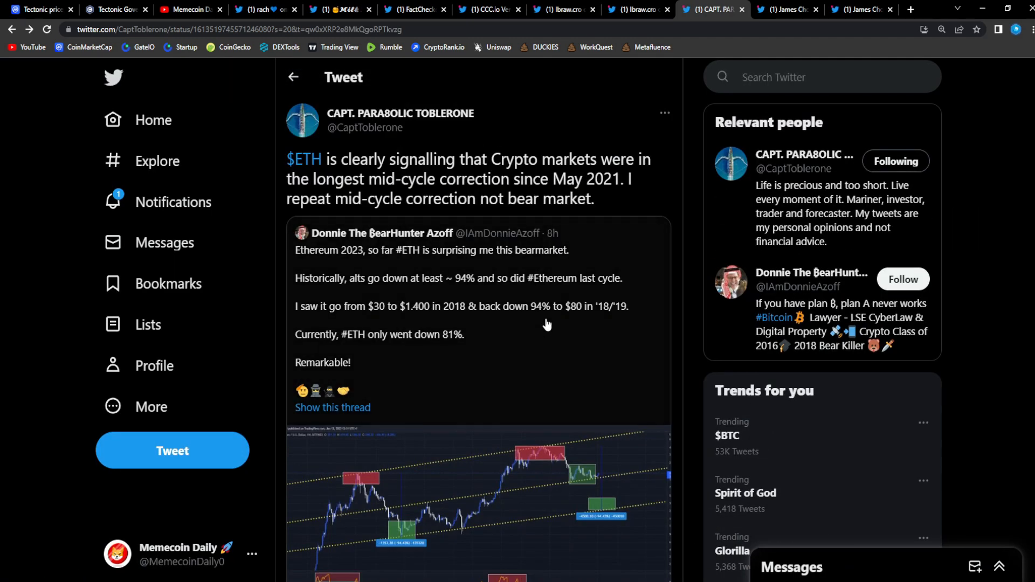
pyautogui.scroll(-3)
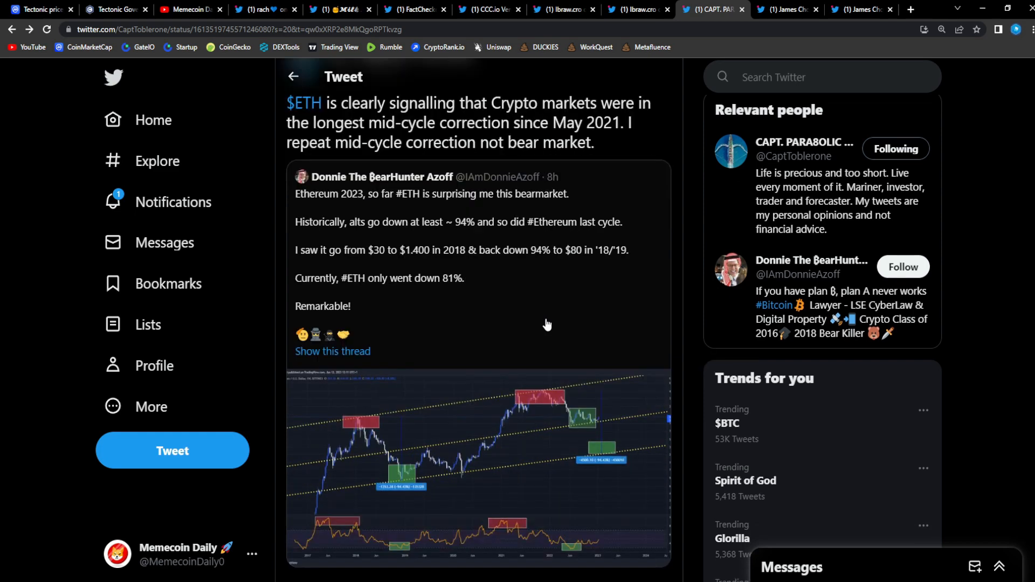
pyautogui.scroll(-3)
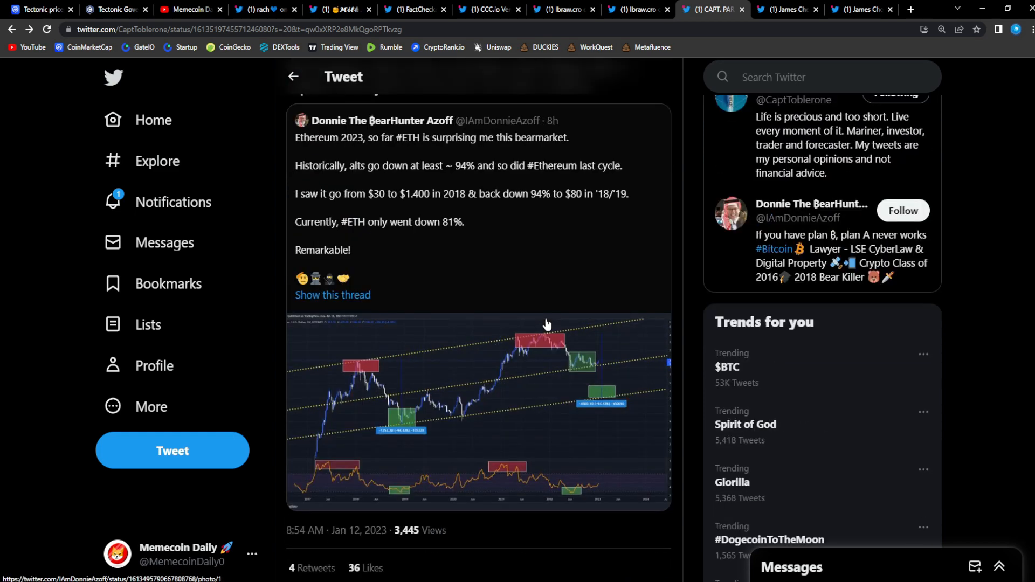
pyautogui.scroll(3)
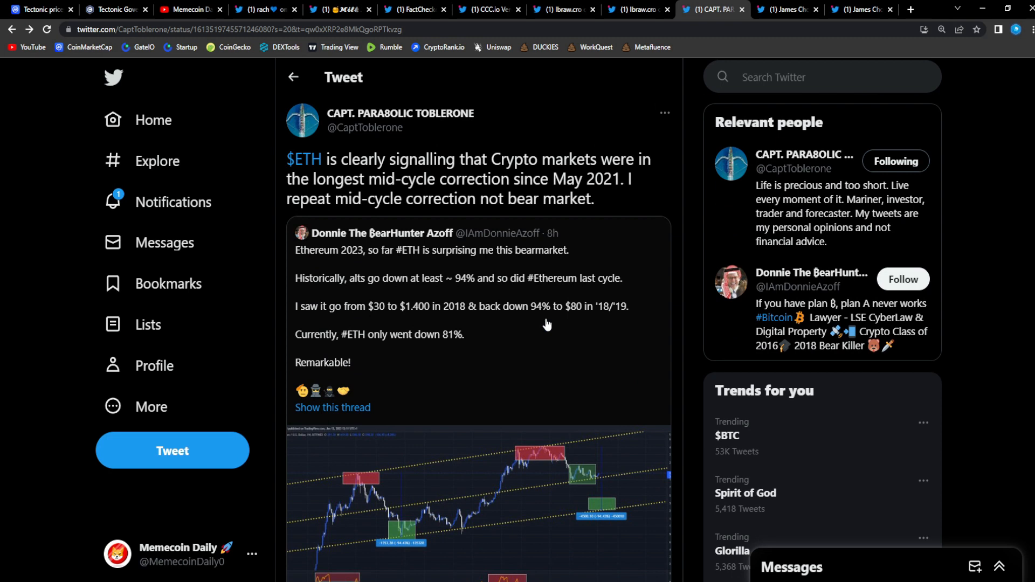
pyautogui.moveTo(539, 313)
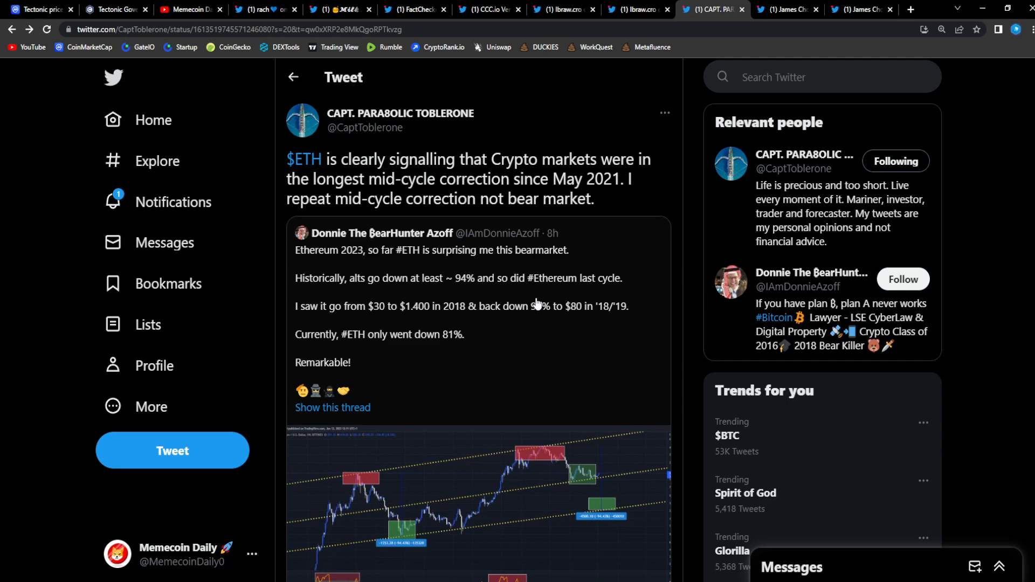
pyautogui.moveTo(535, 288)
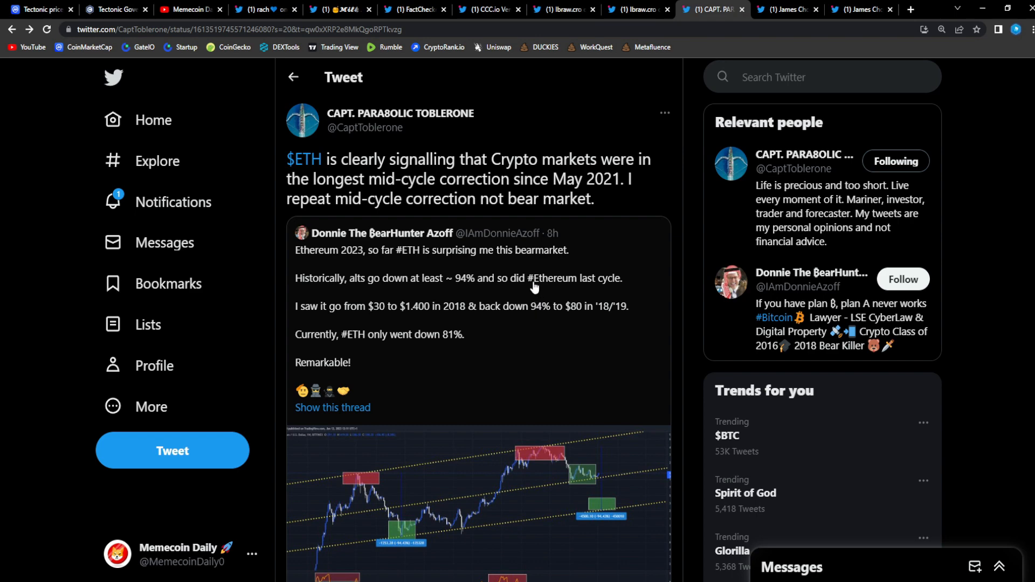
pyautogui.moveTo(533, 281)
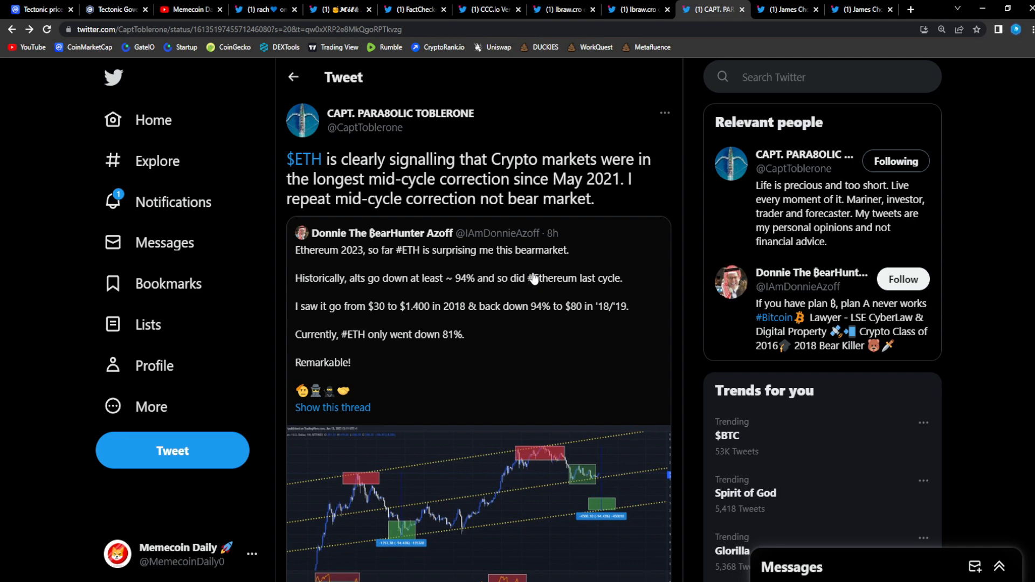
pyautogui.moveTo(532, 285)
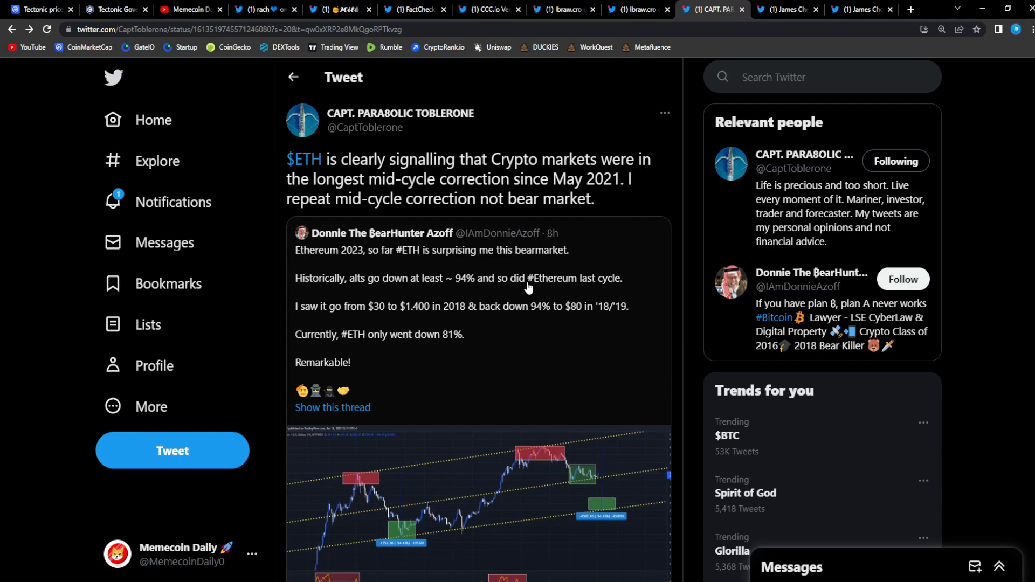
pyautogui.click(787, 9)
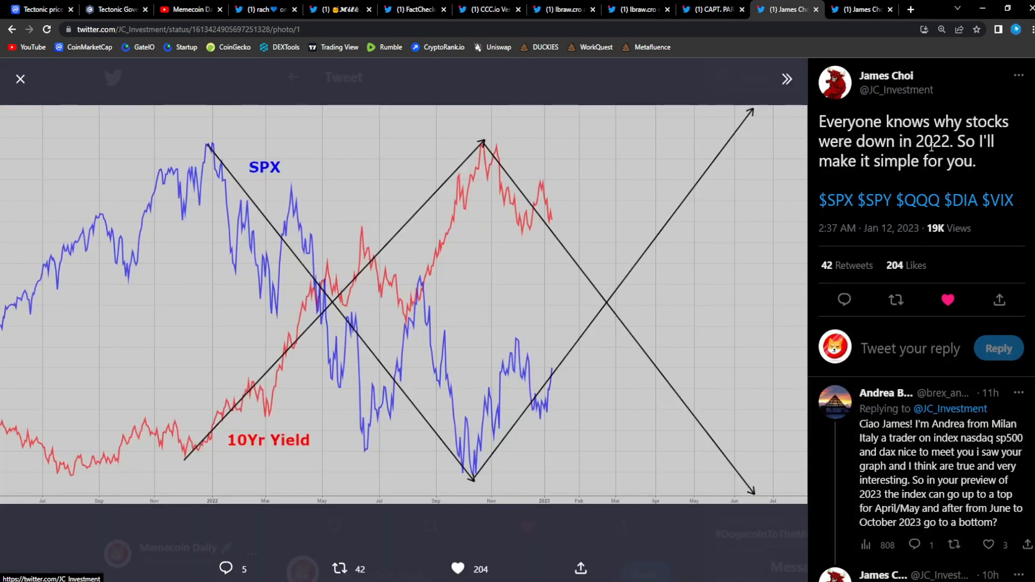
pyautogui.moveTo(879, 150)
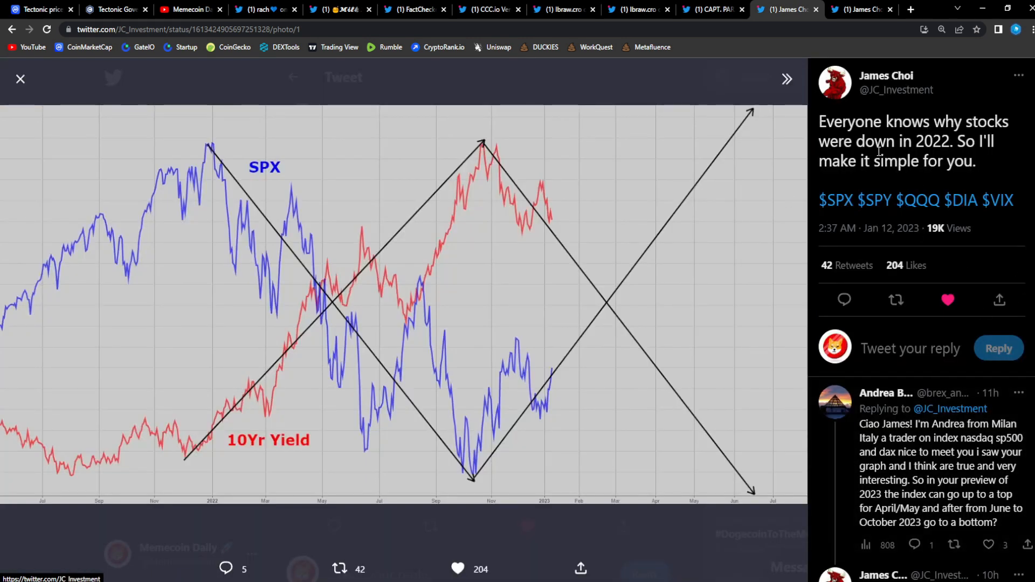
pyautogui.moveTo(664, 243)
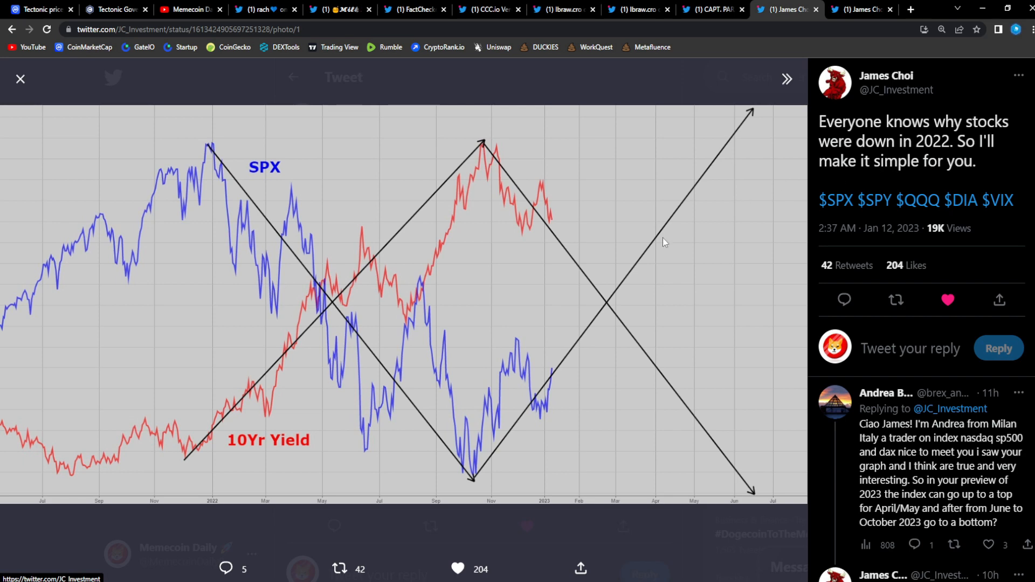
pyautogui.moveTo(276, 235)
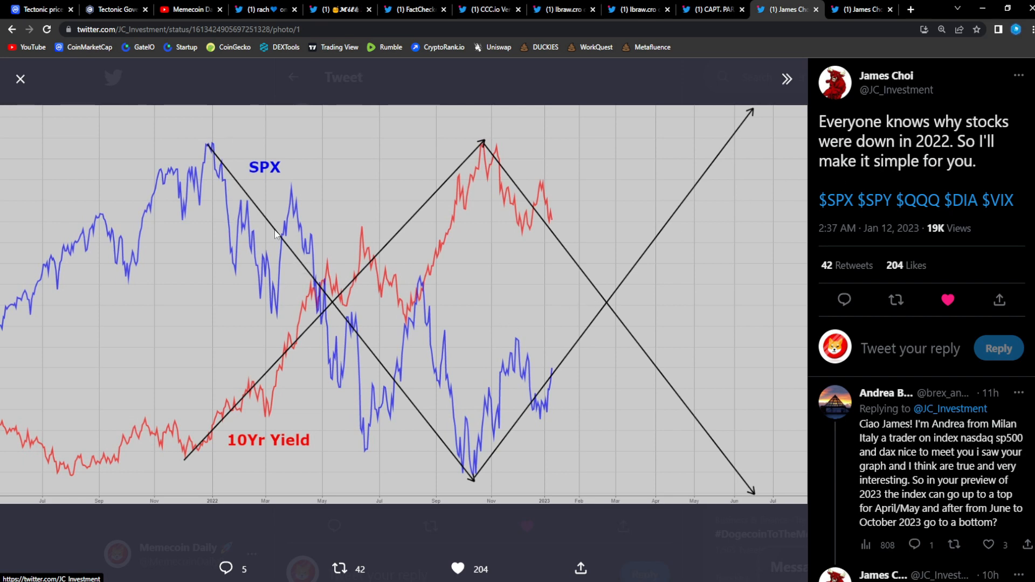
pyautogui.moveTo(323, 450)
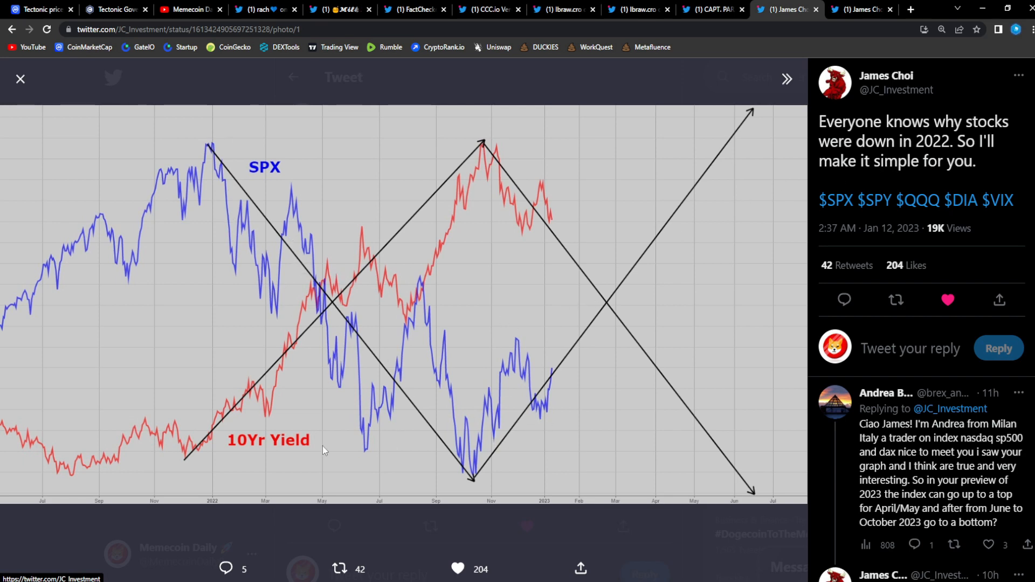
pyautogui.moveTo(536, 206)
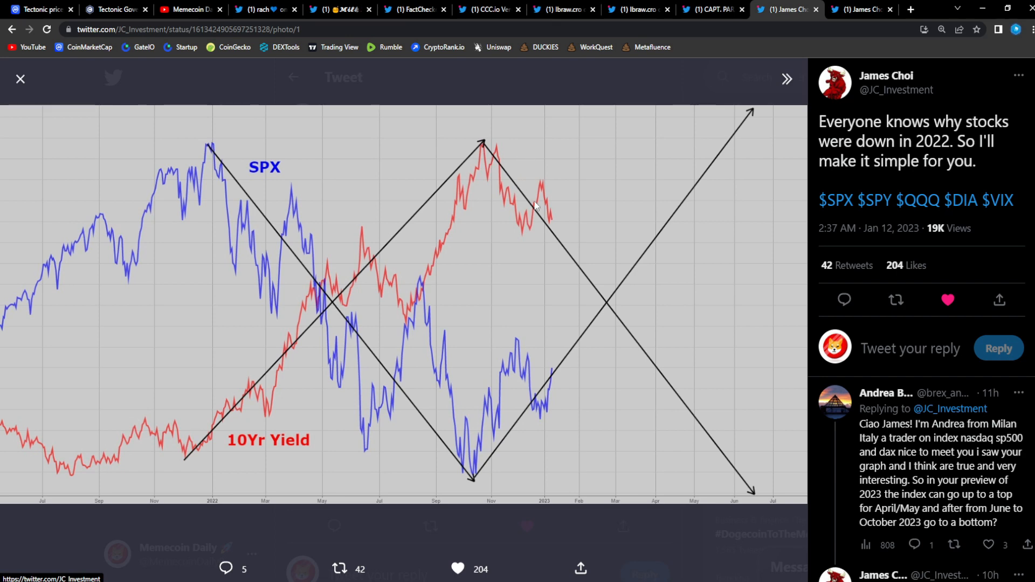
pyautogui.moveTo(617, 398)
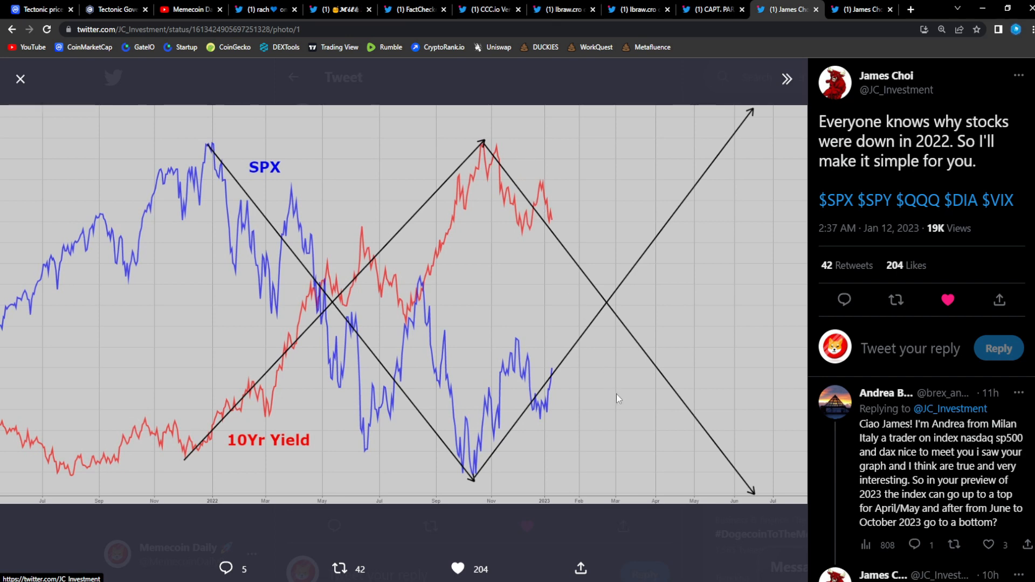
pyautogui.moveTo(771, 160)
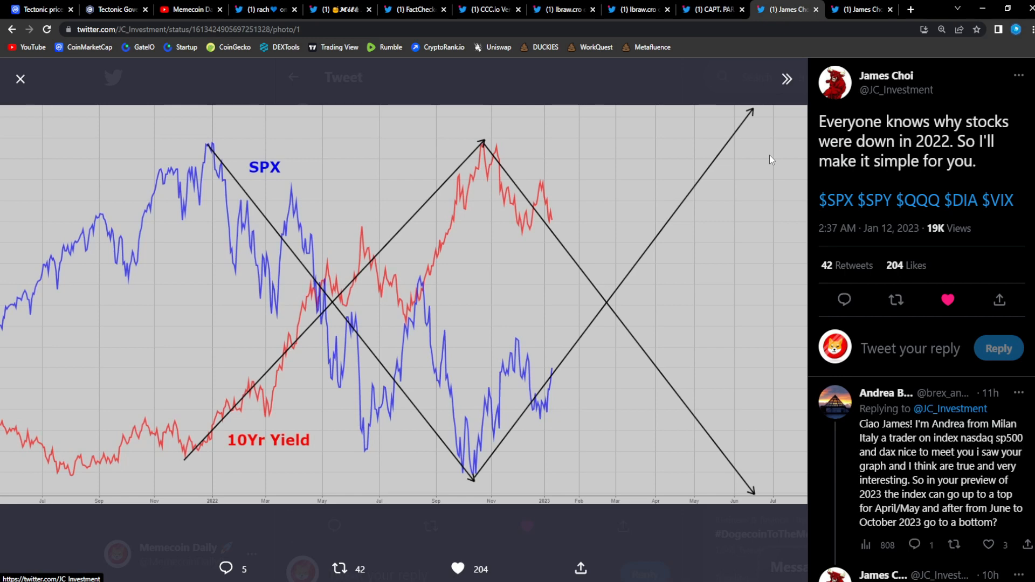
pyautogui.moveTo(6, 5)
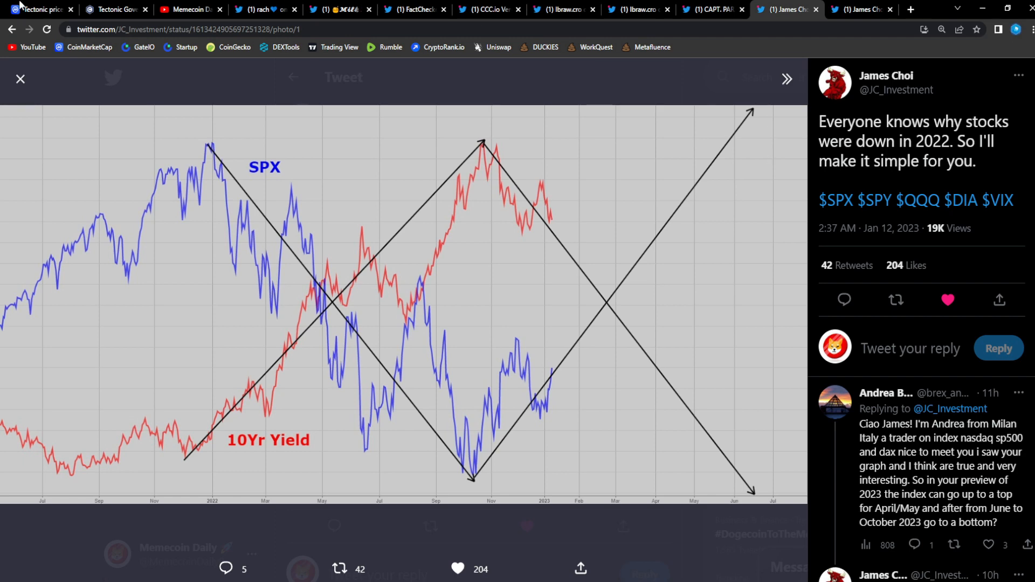
# Leave the enlarged SPX vs 10Yr Yield chart for CoinMarketCap's Tectonic page
pyautogui.click(39, 9)
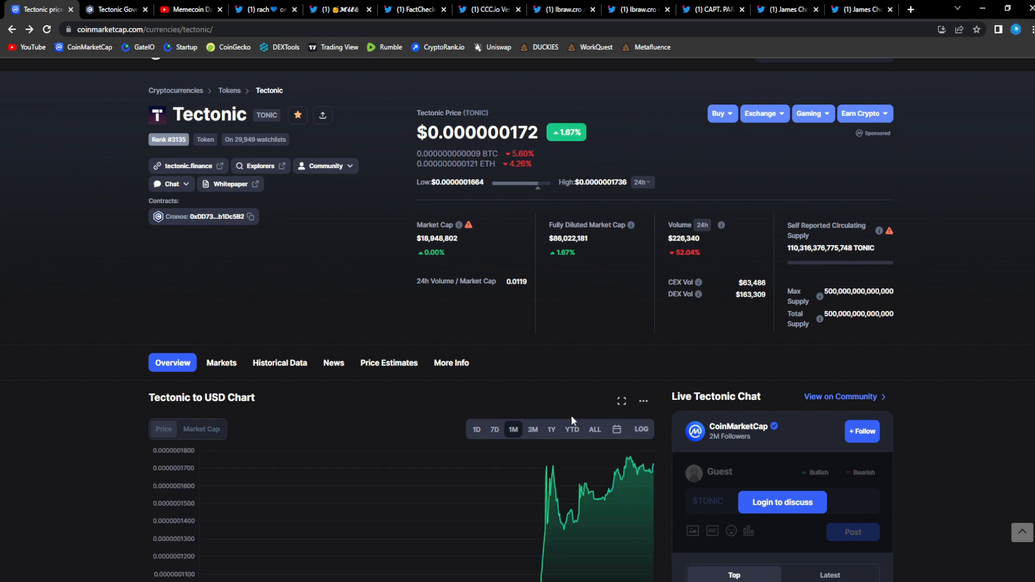
# Scroll to the top of the Tectonic page to show total market cap and BTC dominance
pyautogui.scroll(3)
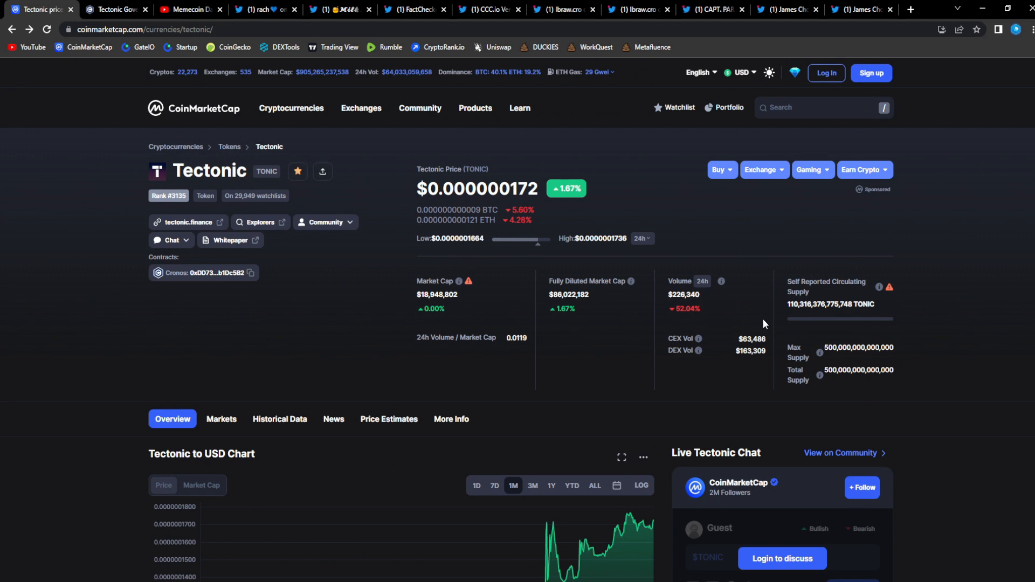
pyautogui.moveTo(740, 341)
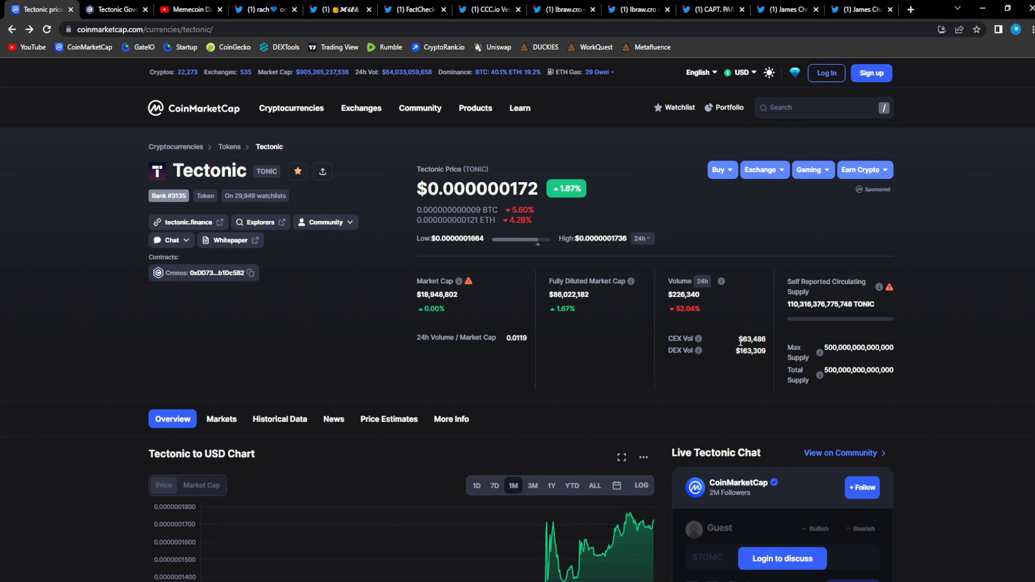
pyautogui.moveTo(637, 333)
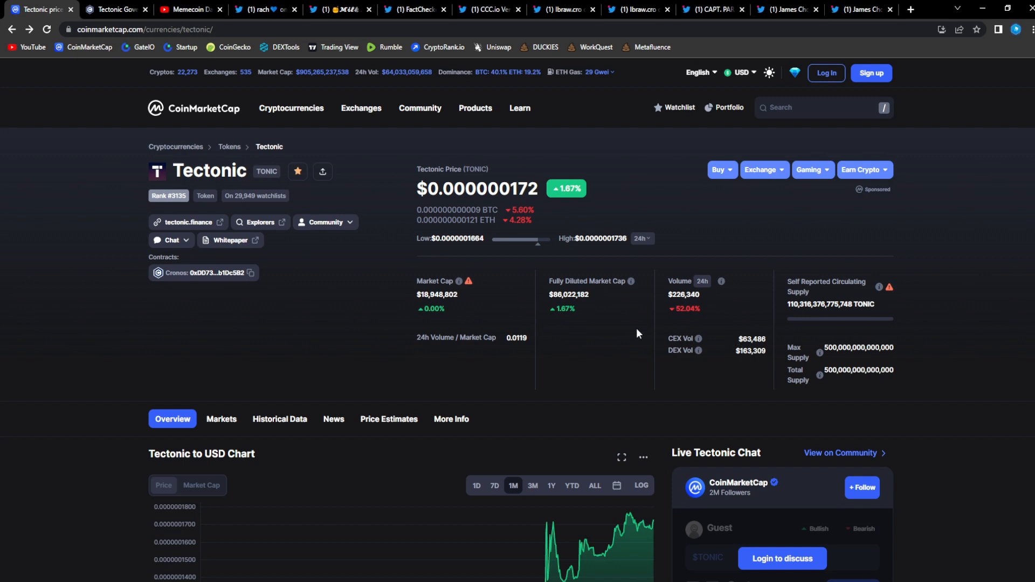